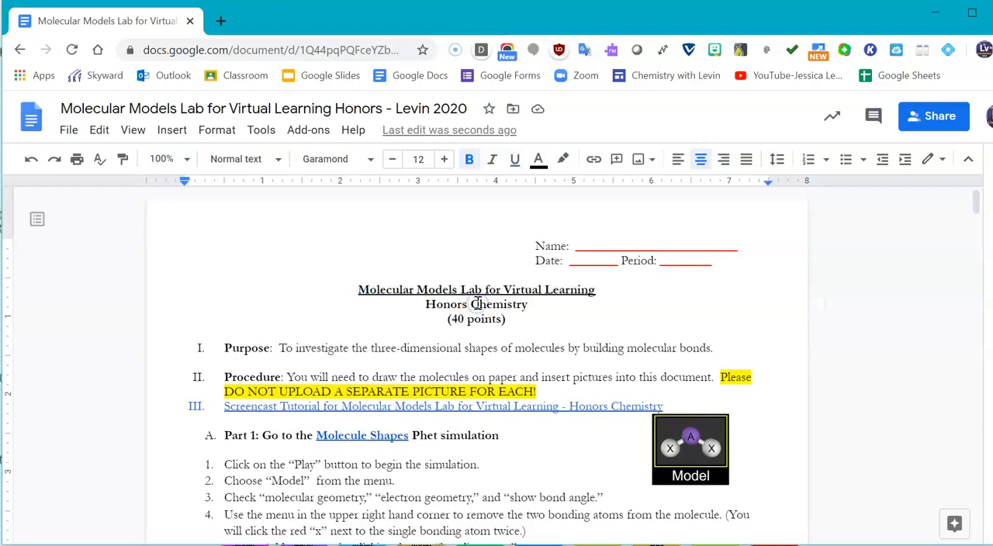
Scroll the lab handout from its purpose and procedure down to the Part 1 steps
scroll("down", 3)
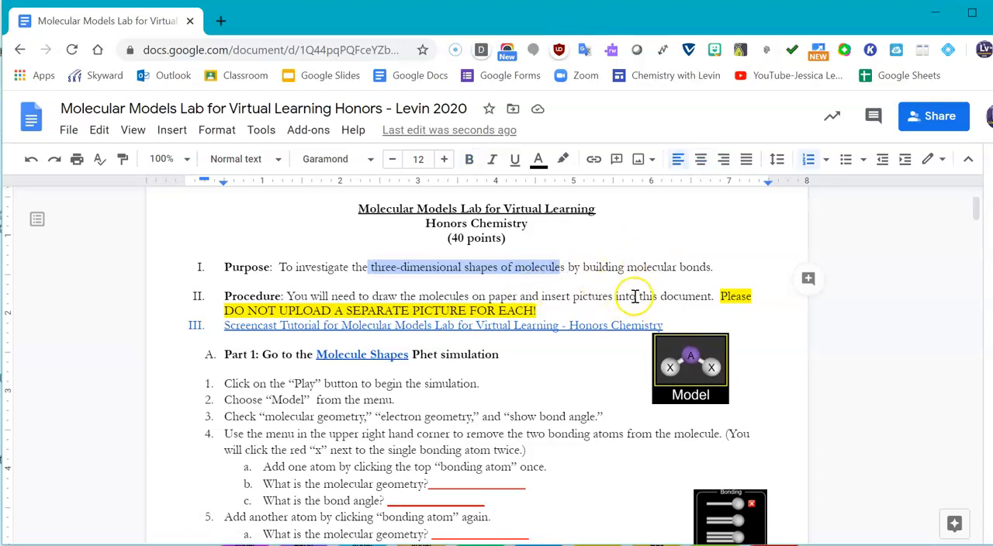
mouse_move(720, 295)
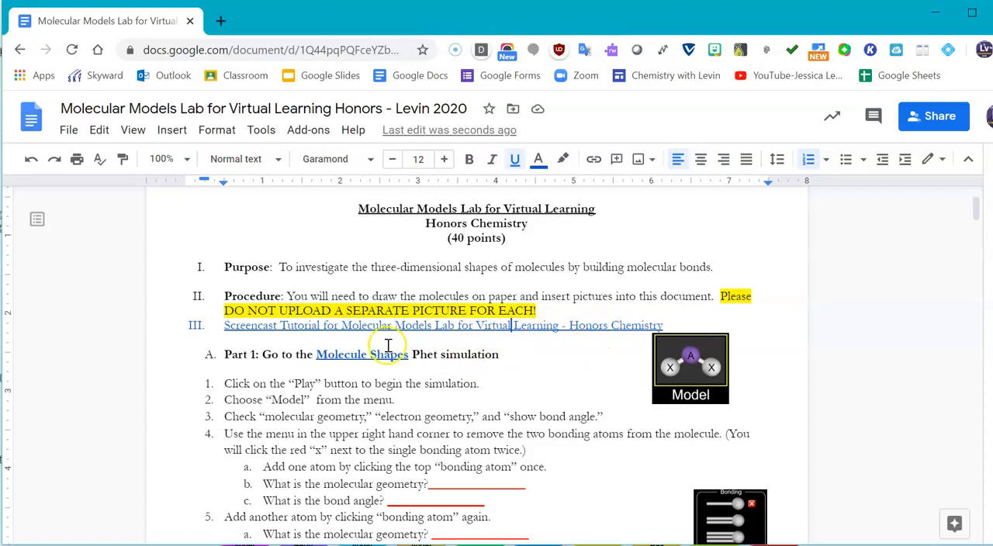
scroll("down", 3)
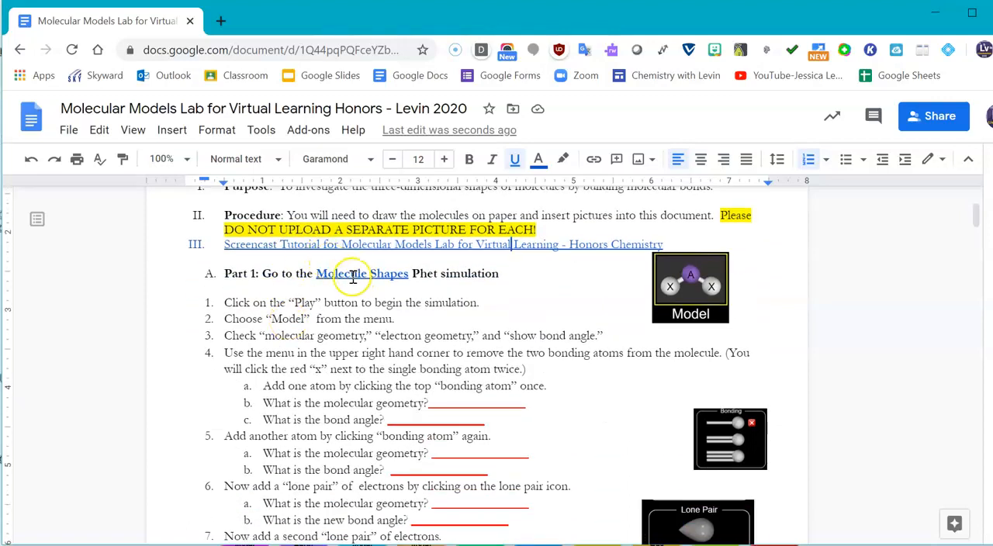
mouse_move(361, 273)
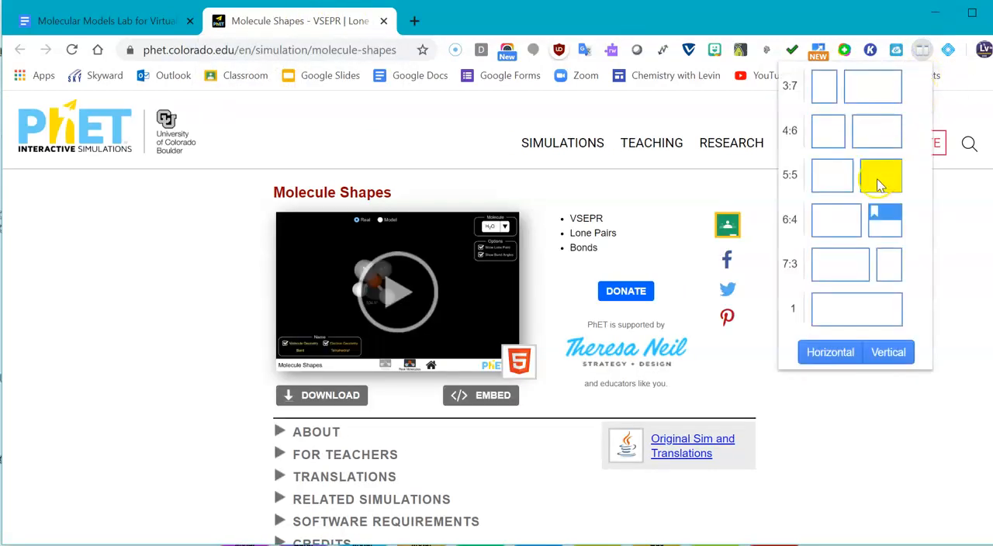
Split the simulation and handout into side-by-side windows and set the Docs zoom to 90%
left_click(880, 177)
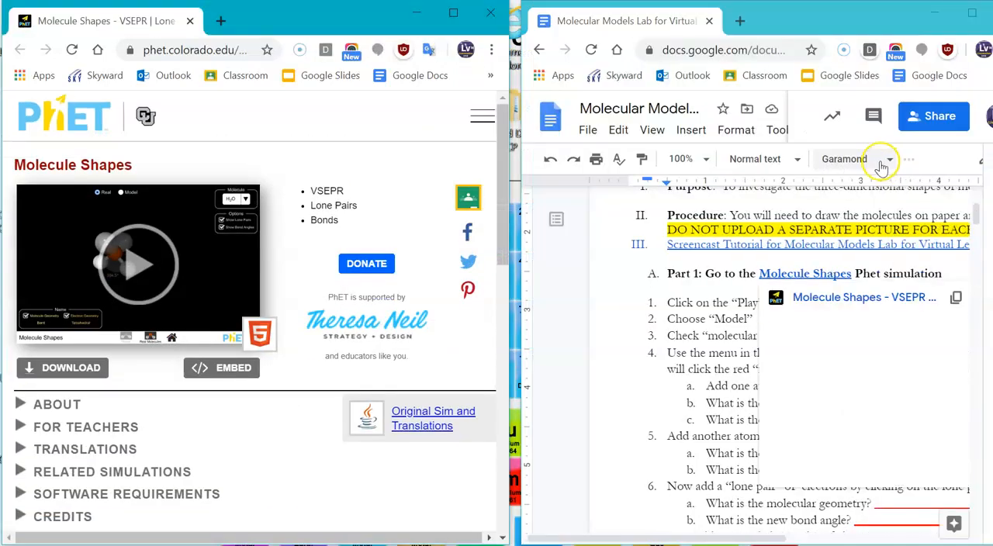
mouse_move(864, 297)
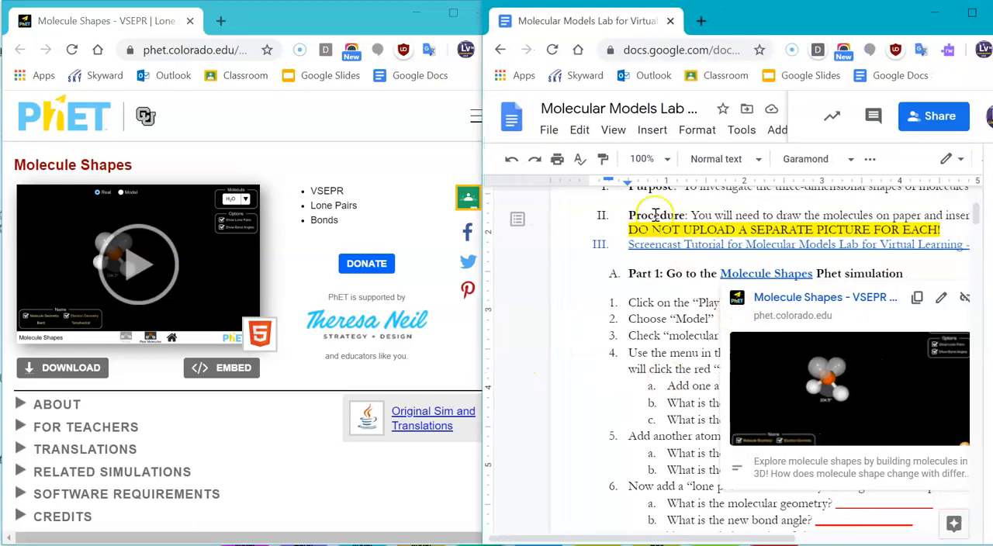
left_click(663, 158)
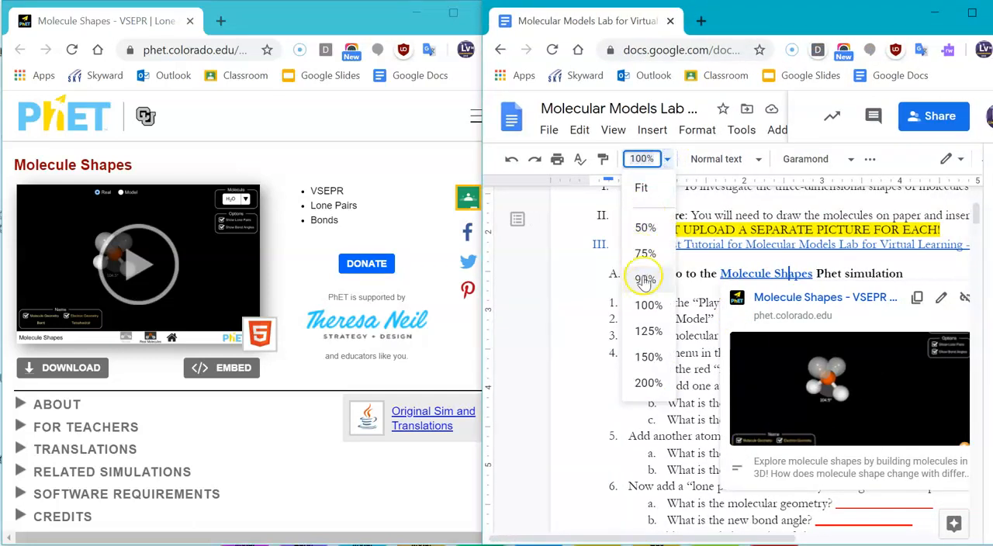
left_click(648, 279)
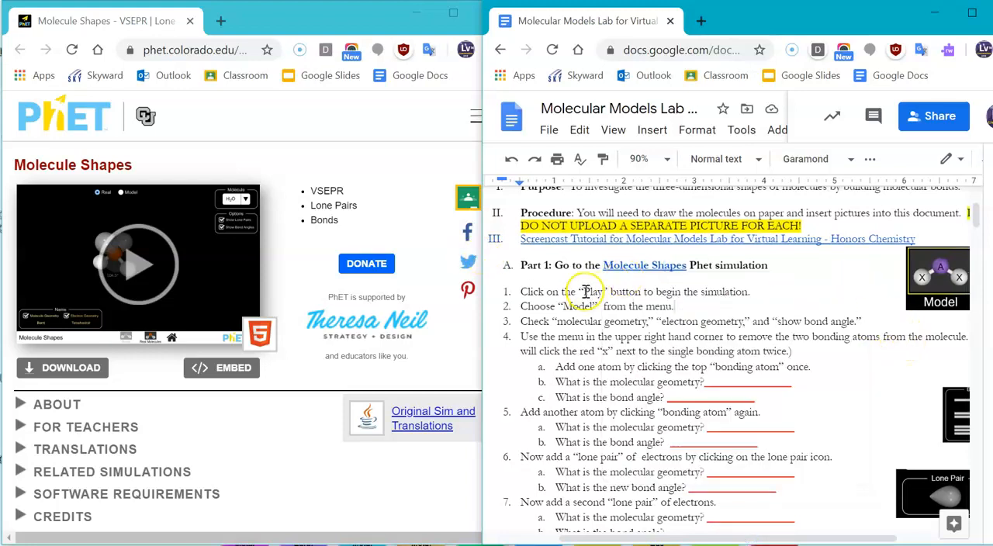
mouse_move(163, 278)
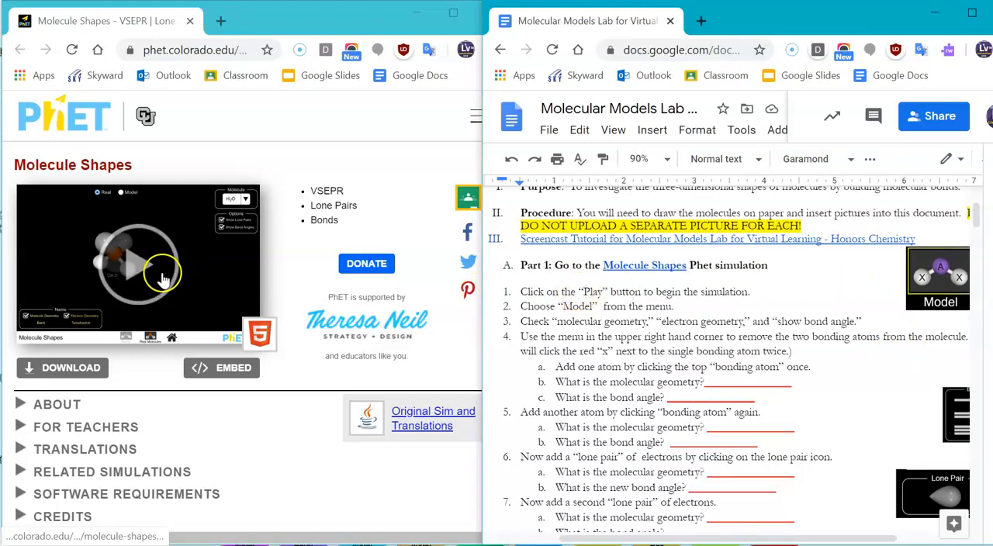
Start the simulation on the Model screen with the molecular geometry name shown
left_click(138, 260)
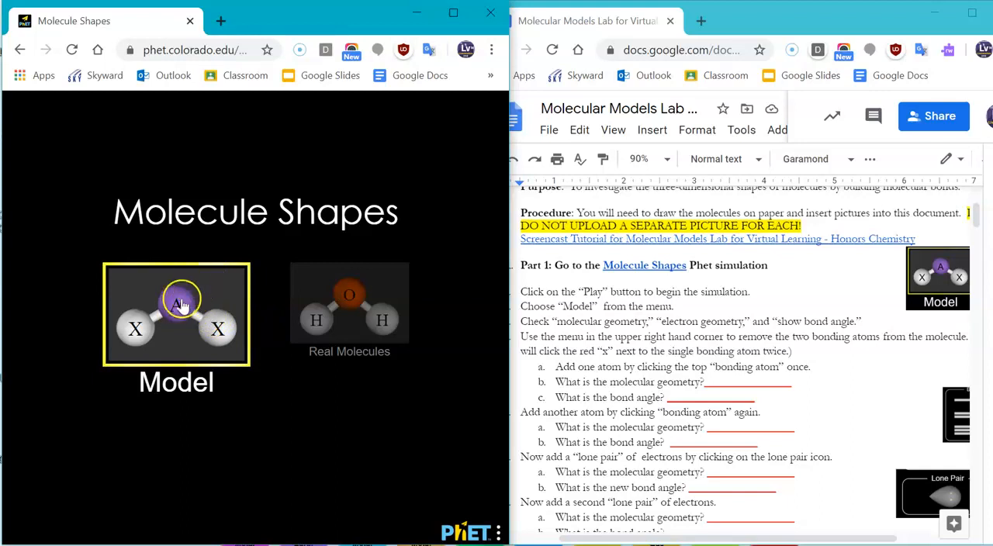
left_click(175, 315)
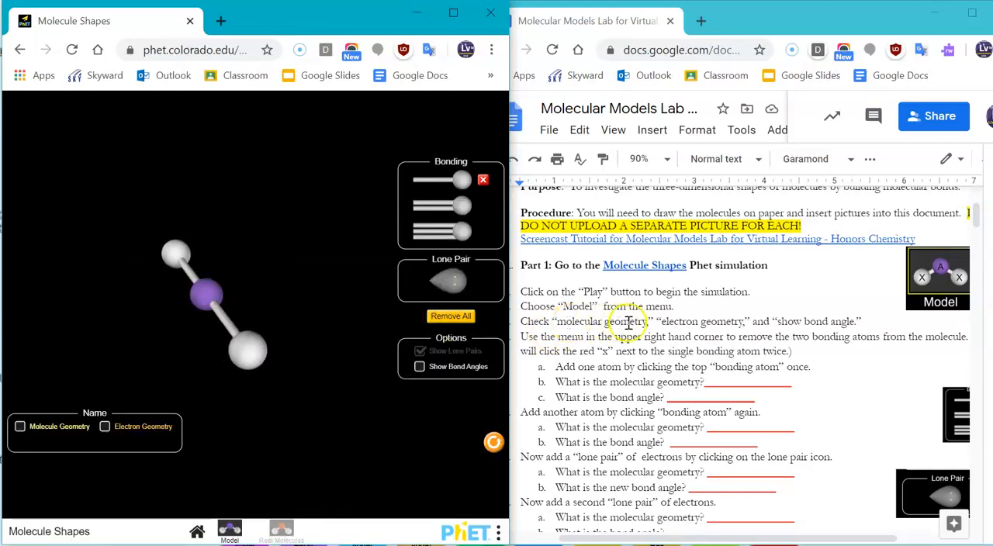
mouse_move(859, 324)
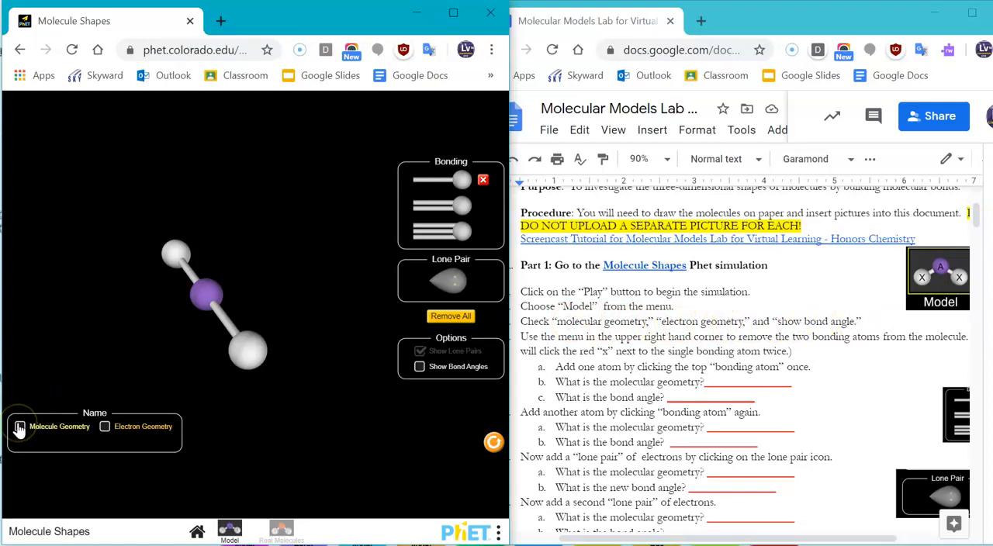
left_click(21, 426)
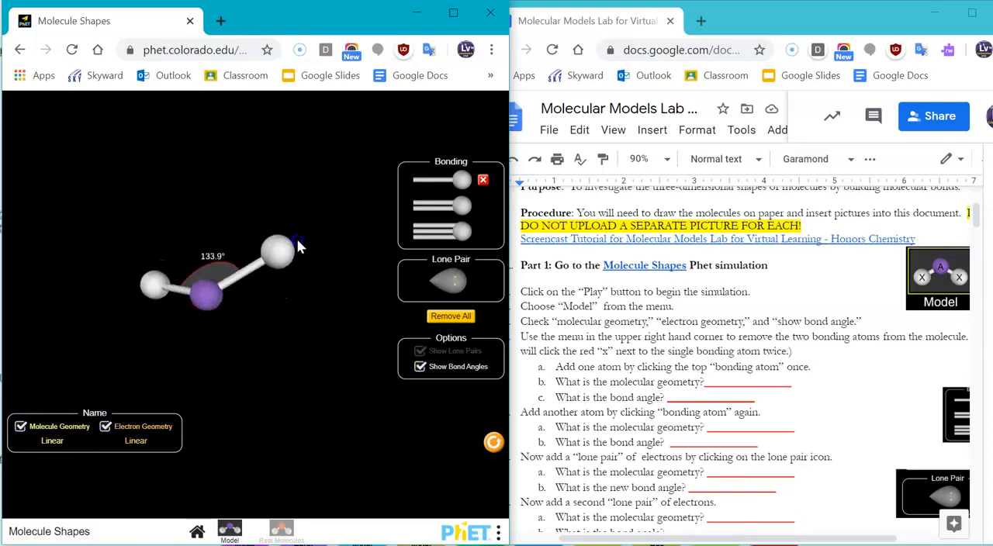
Rotate the two-atom molecule to view its bond angle side-on and along its axis
left_click_drag(279, 241, 210, 302)
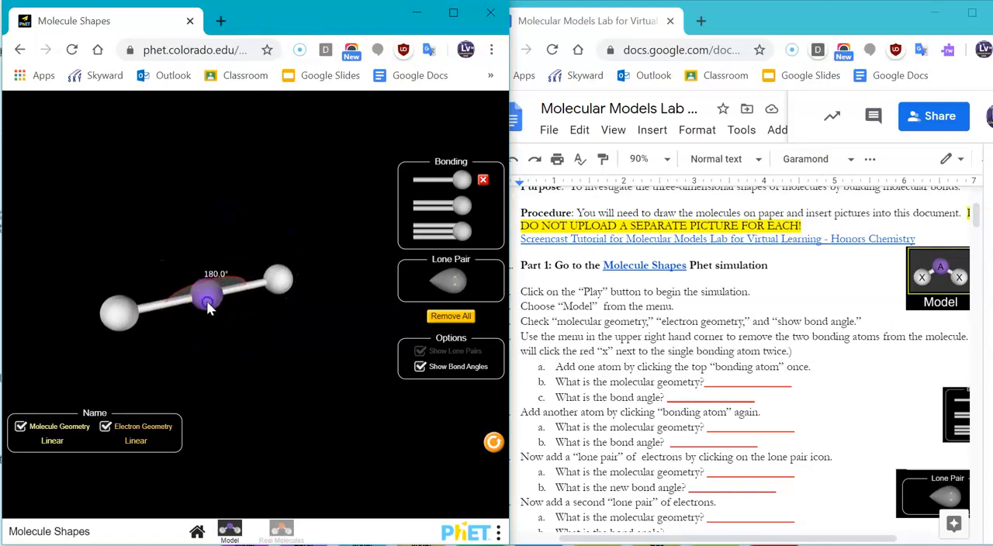
left_click_drag(207, 303, 306, 388)
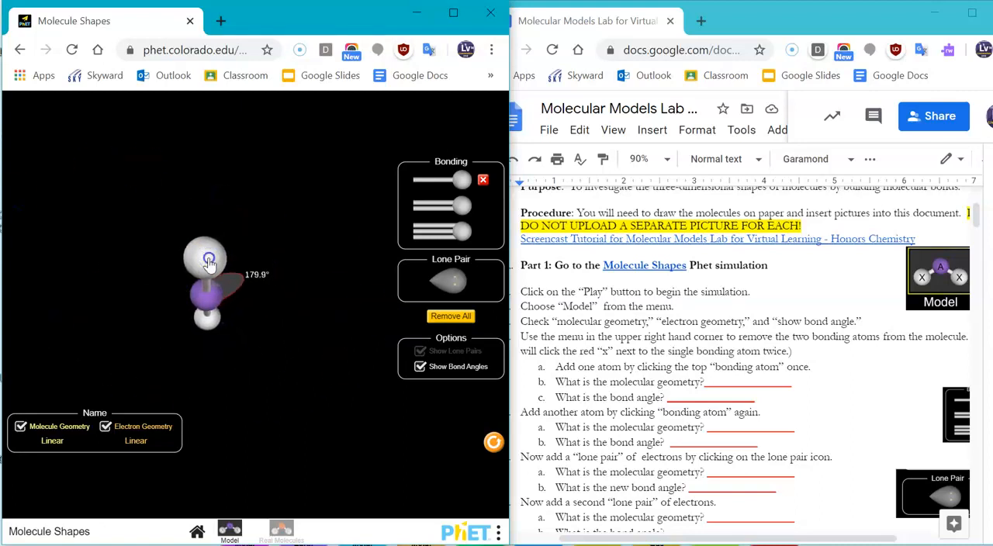
left_click_drag(208, 259, 288, 281)
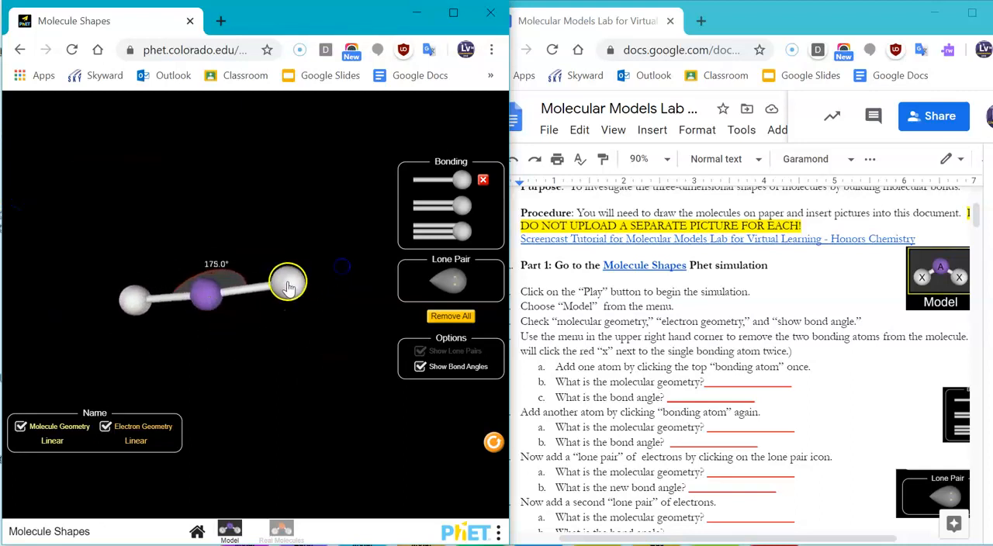
left_click_drag(288, 281, 288, 285)
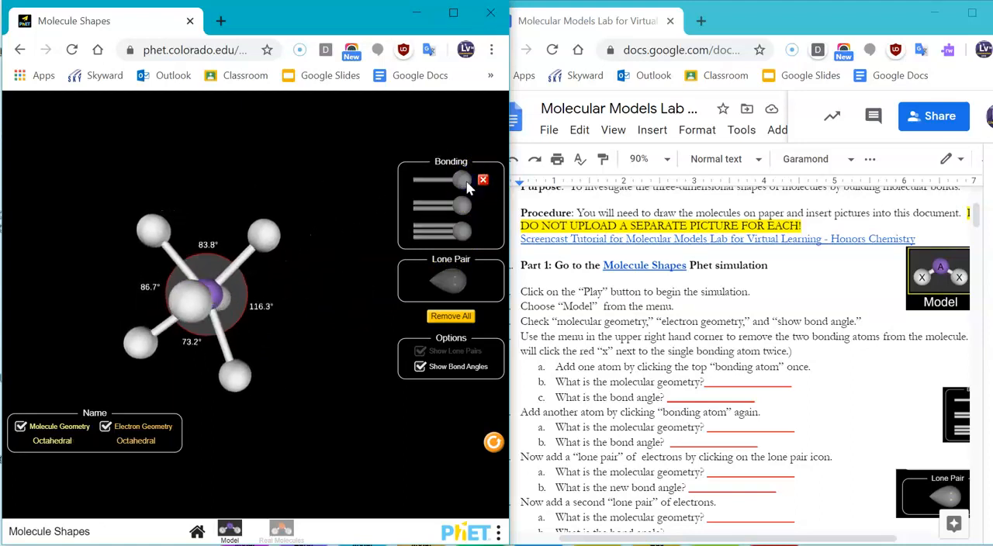
Remove a bonding atom to leave three, then turn the trigonal planar molecule to show its 120° angles
left_click(484, 180)
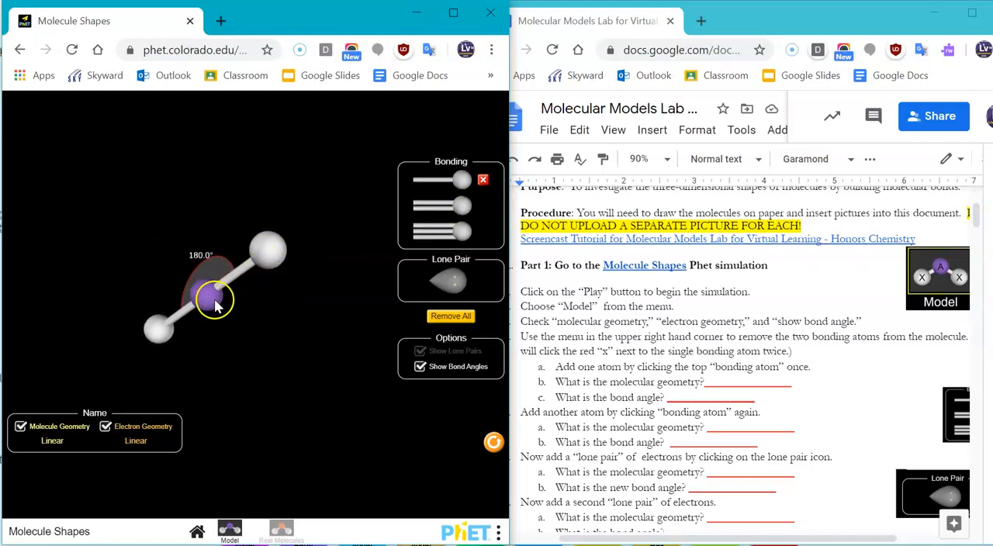
scroll("down", 3)
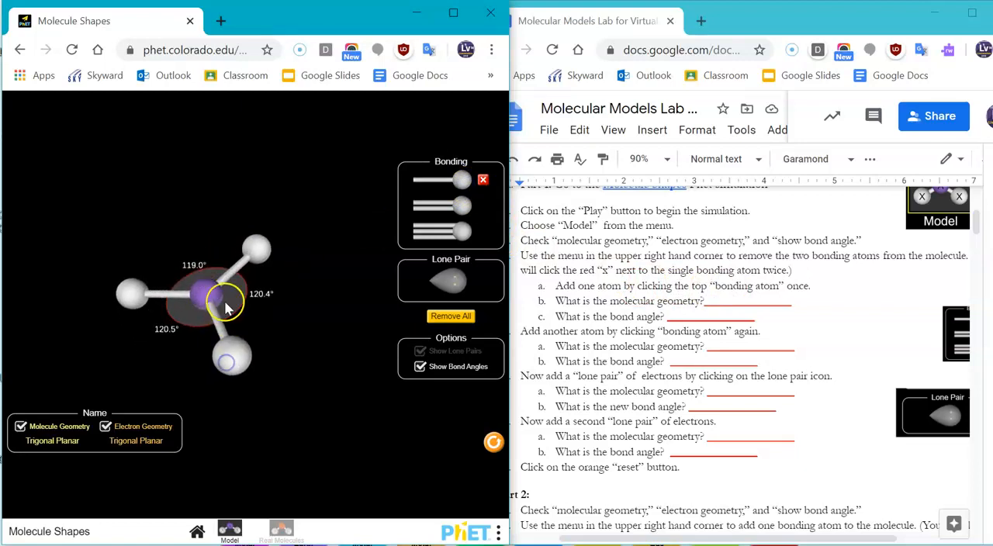
left_click_drag(225, 303, 201, 303)
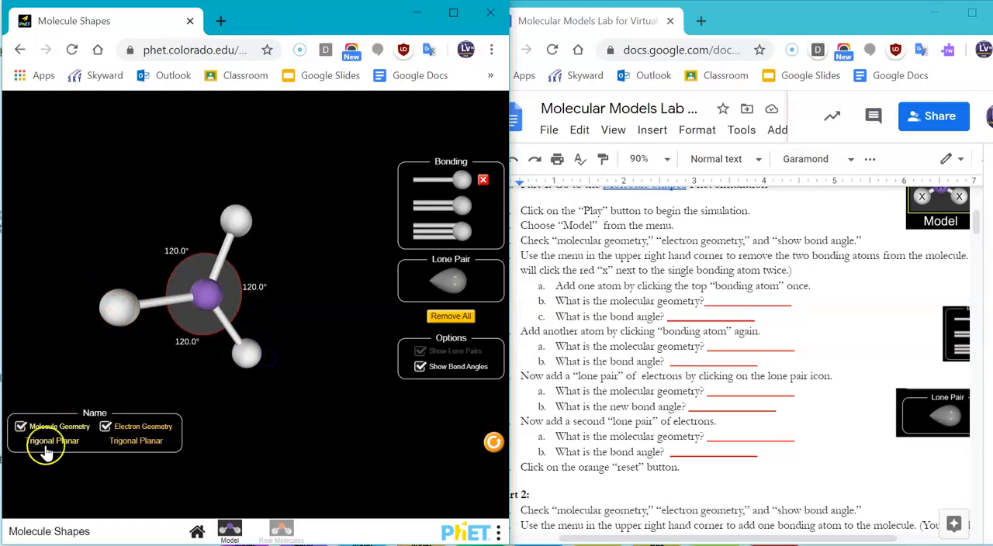
mouse_move(89, 429)
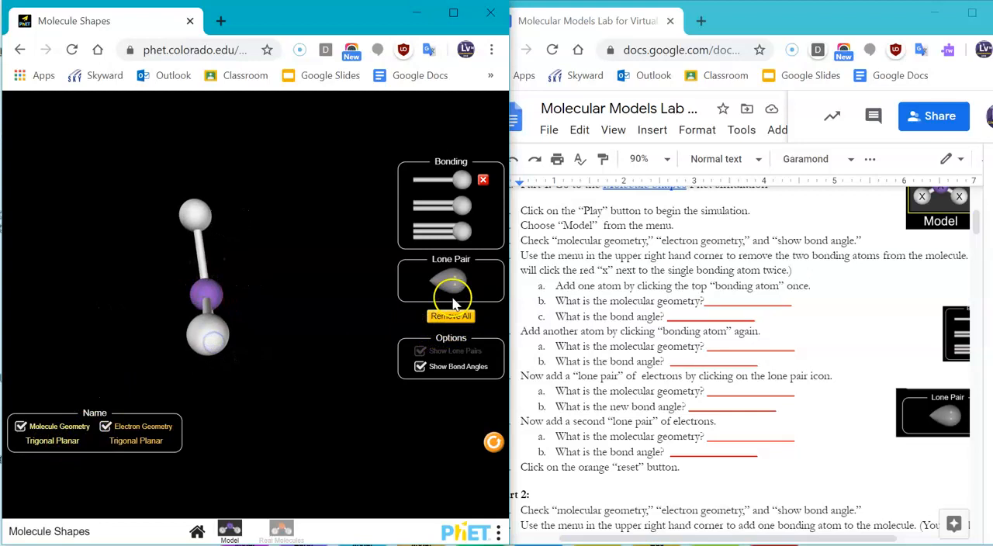
left_click(451, 285)
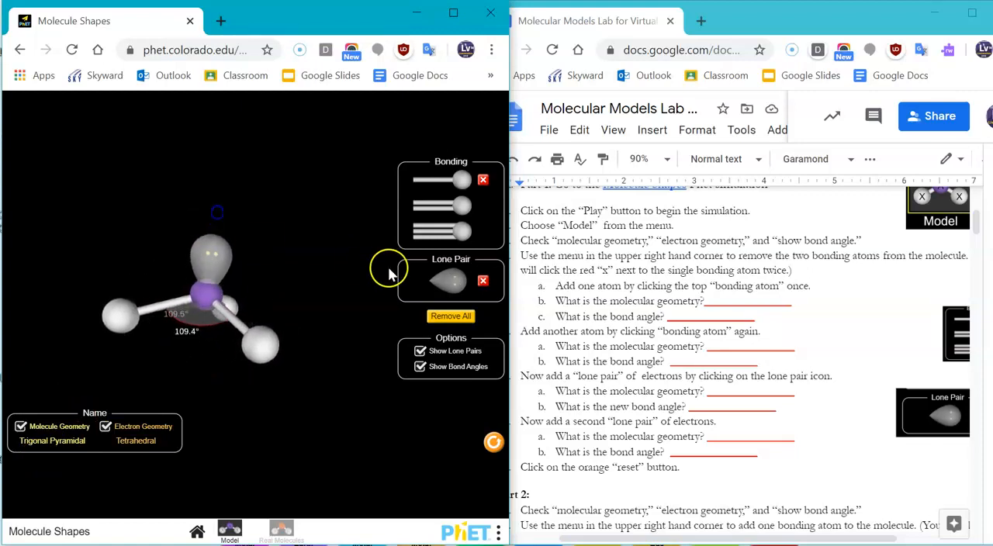
left_click(448, 281)
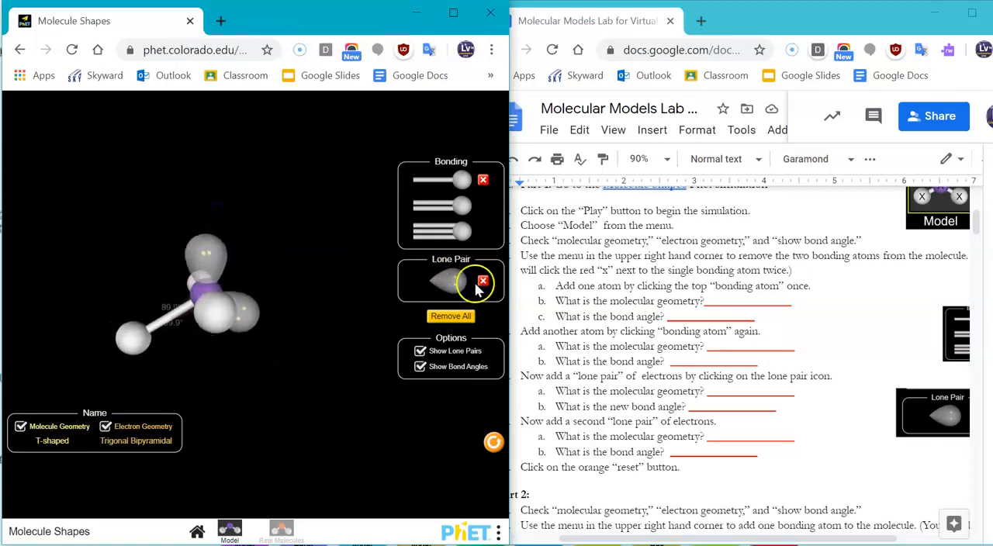
left_click(482, 280)
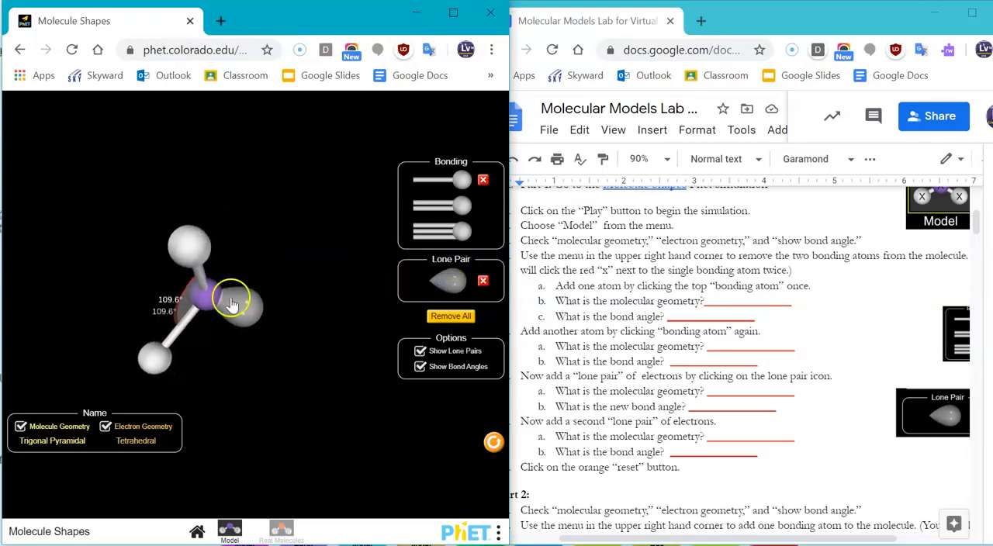
left_click_drag(233, 303, 256, 346)
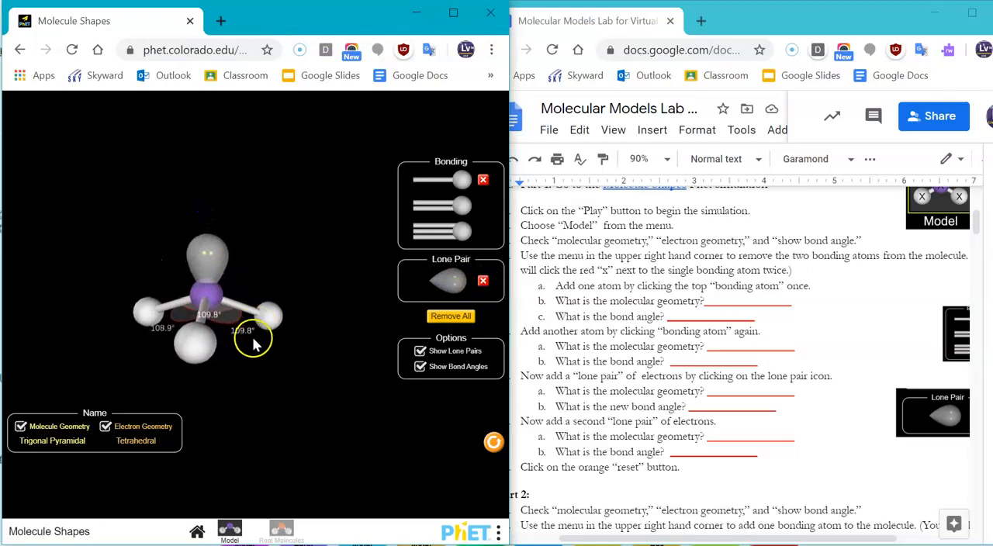
left_click(483, 281)
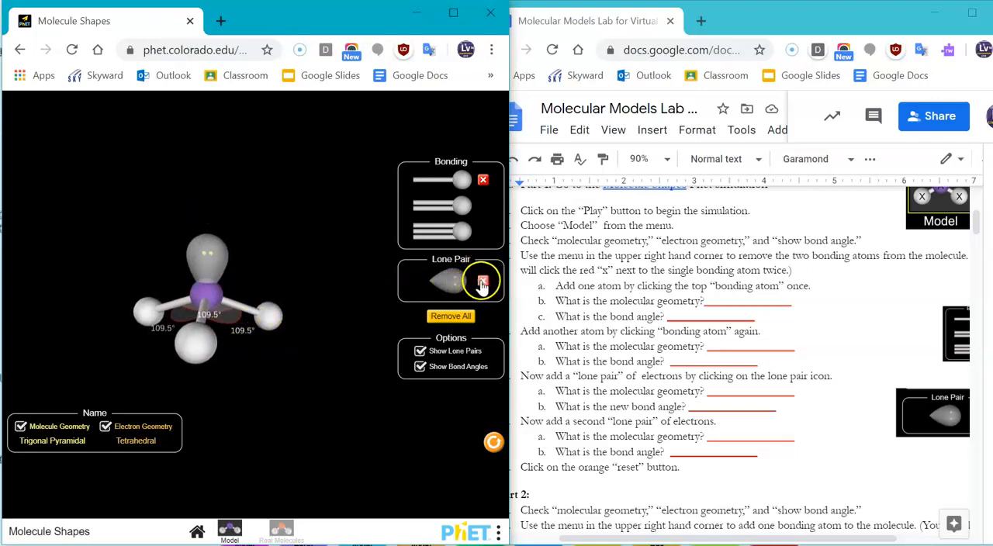
left_click(481, 281)
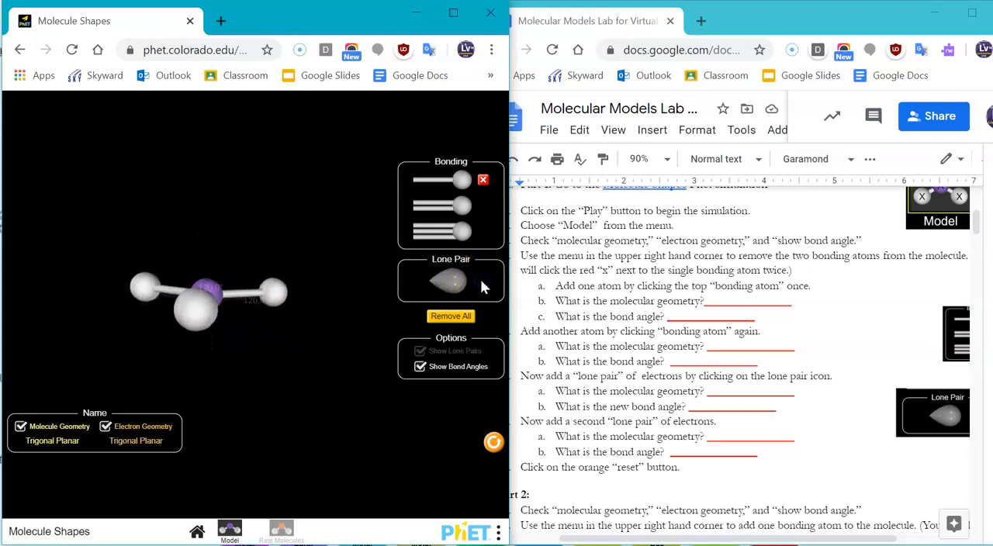
left_click(446, 281)
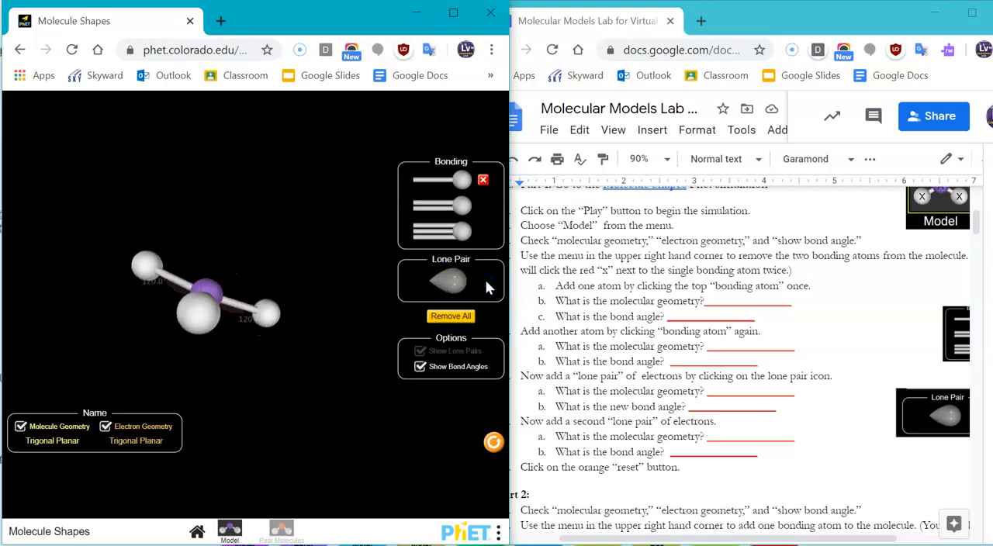
left_click_drag(206, 298, 287, 334)
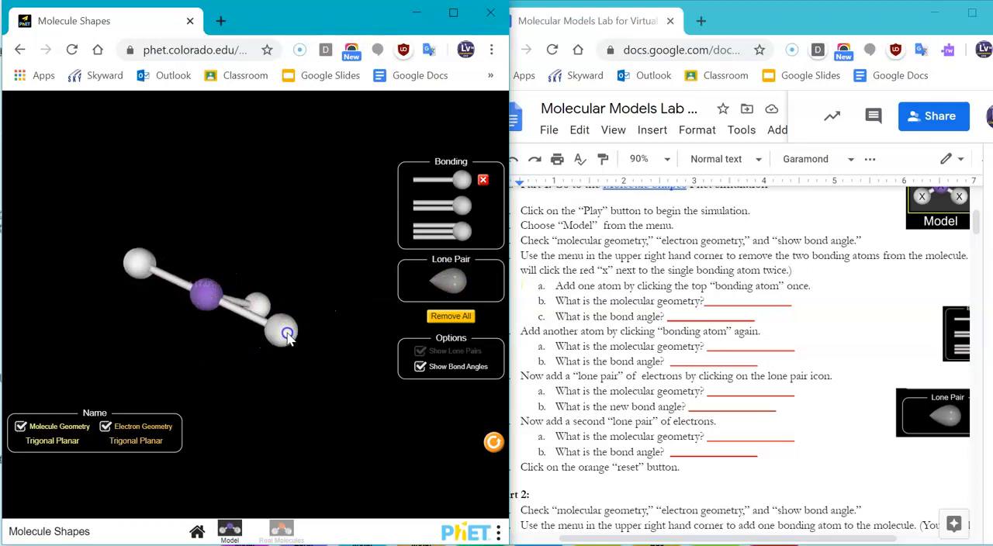
scroll("down", 3)
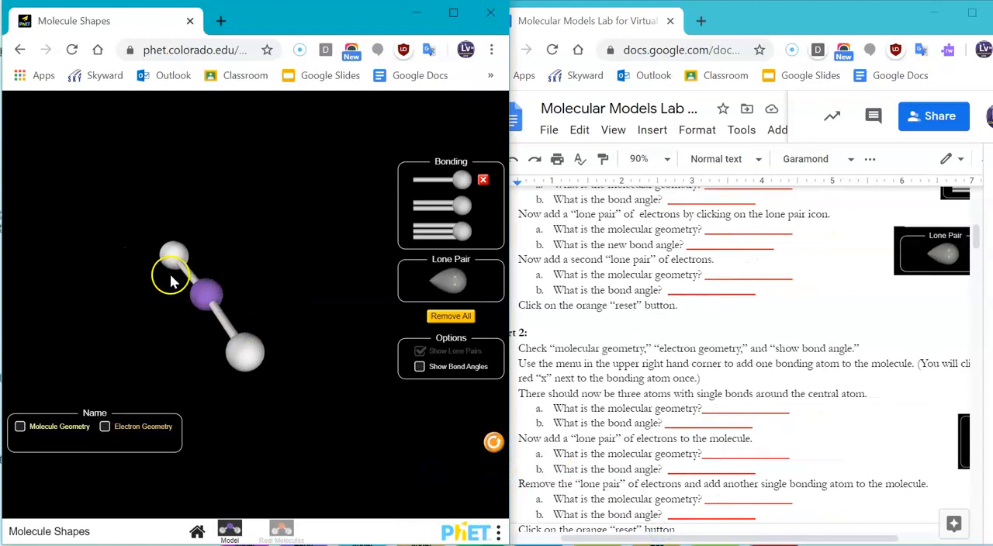
Show the electron geometry name for the bent molecule, then remove the lone pair from the centre
scroll("down", 3)
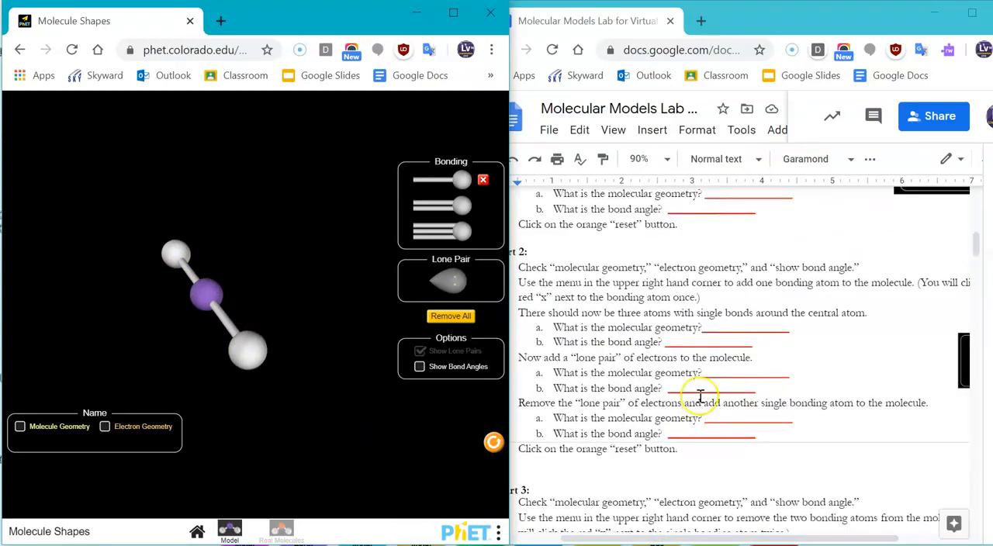
left_click(446, 281)
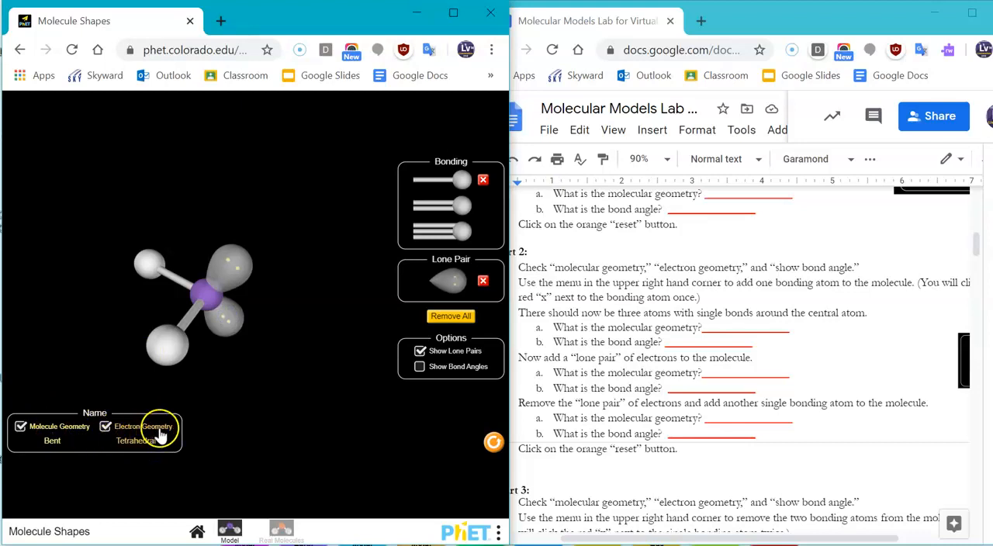
left_click(420, 366)
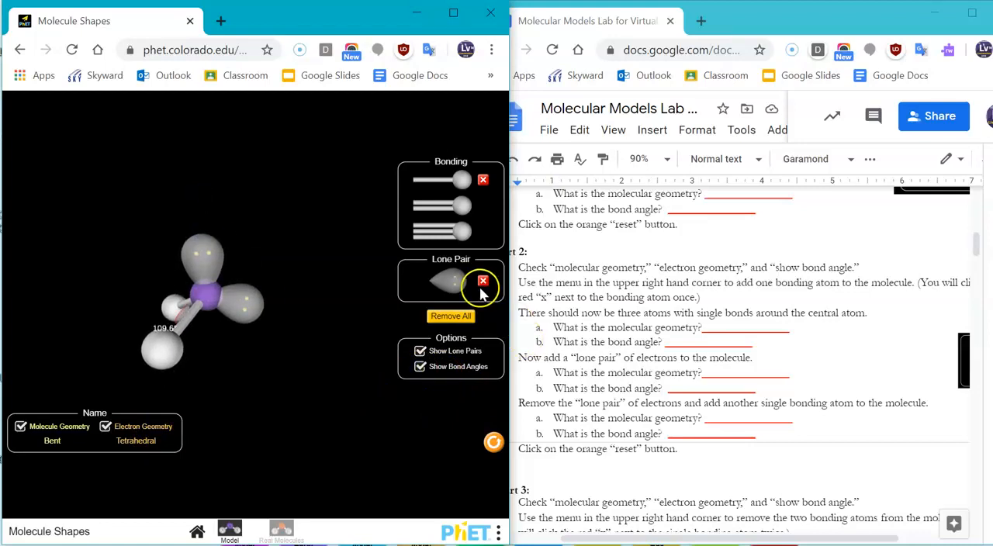
left_click(482, 281)
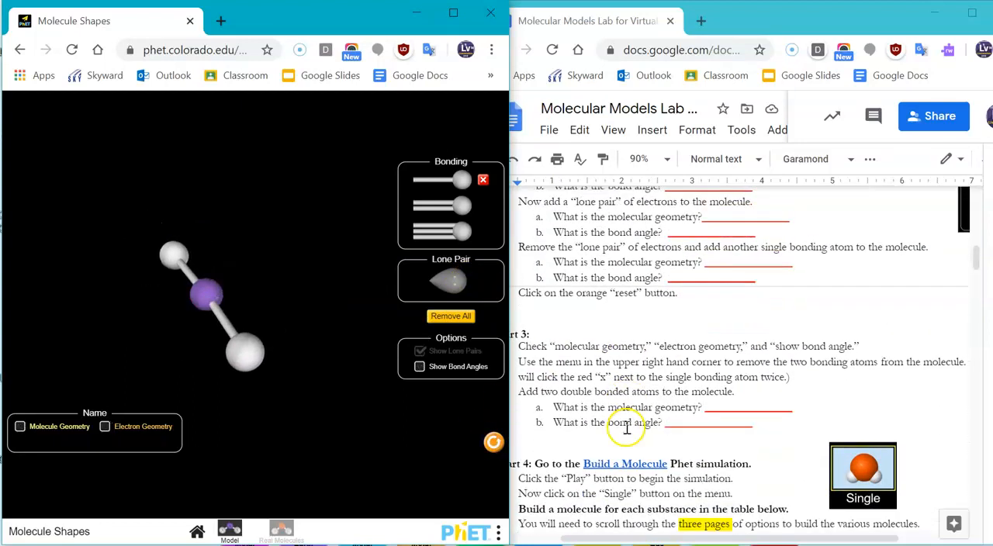
Add a double-bonded atom for the linear 180° molecule, then launch the Build a Molecule simulation
scroll("down", 3)
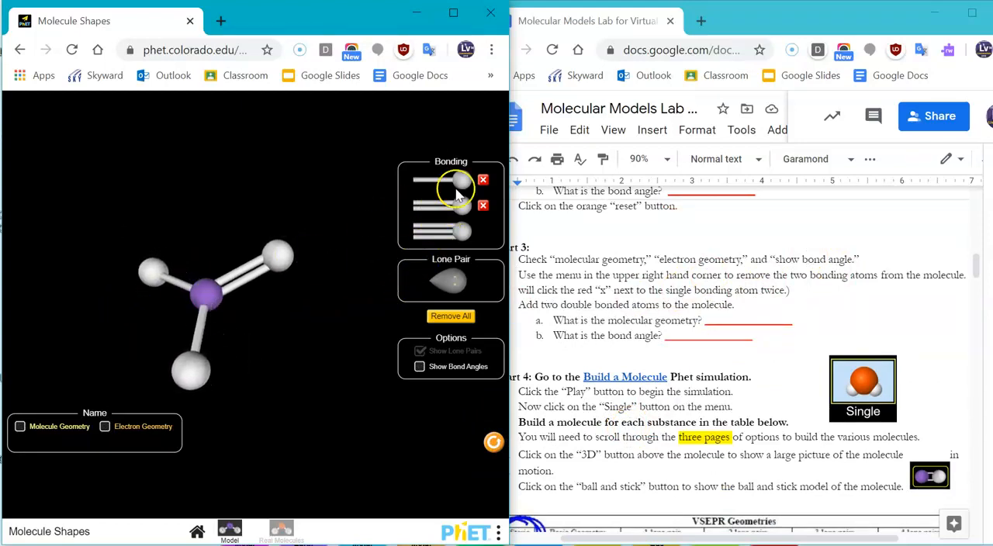
left_click(484, 179)
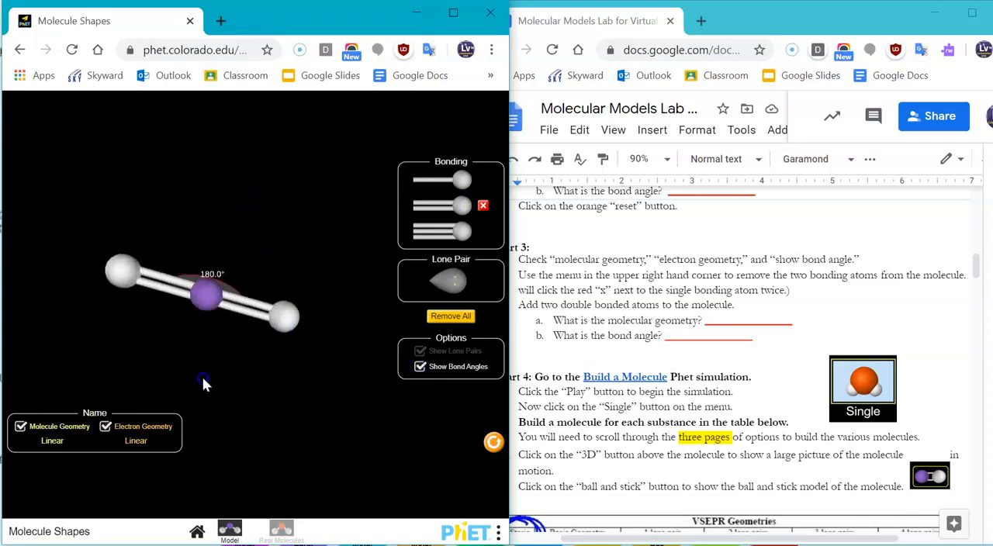
scroll("down", 3)
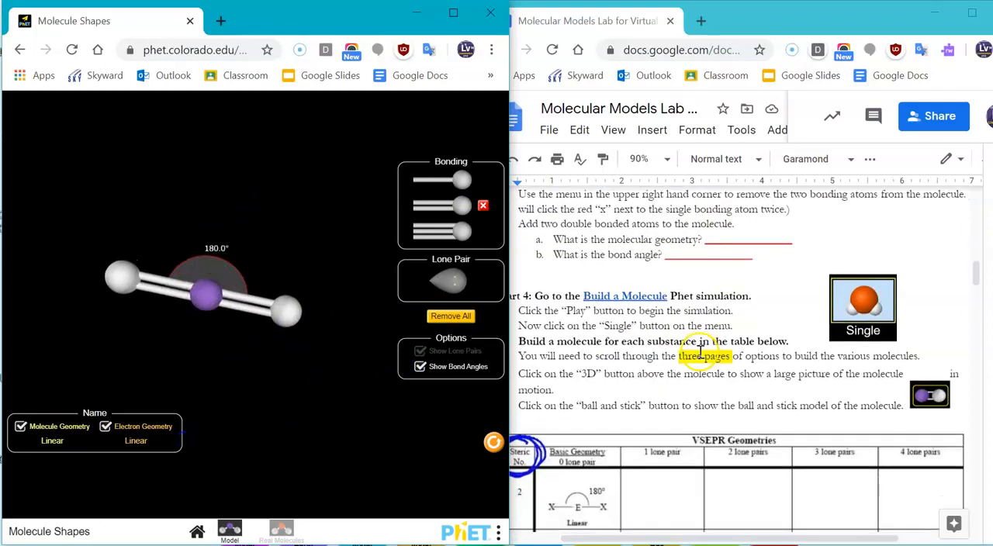
scroll("down", 3)
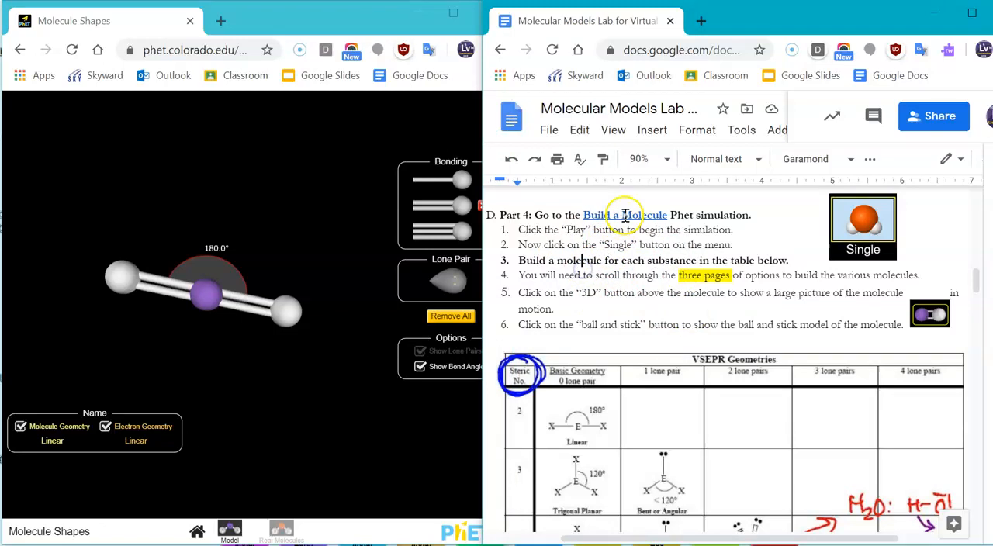
left_click(624, 215)
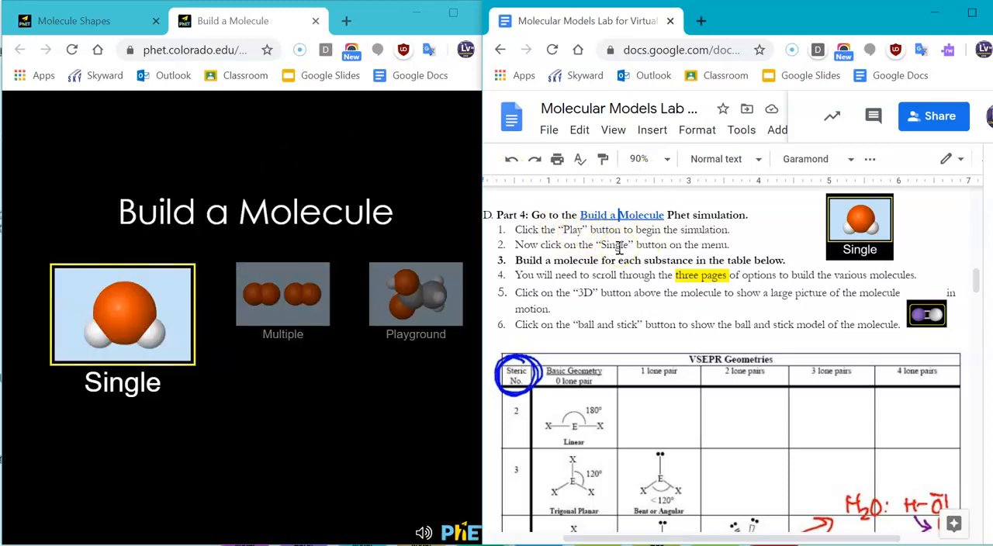
Enter the Single screen with the first collection and review the handout's molecule table
left_click(122, 314)
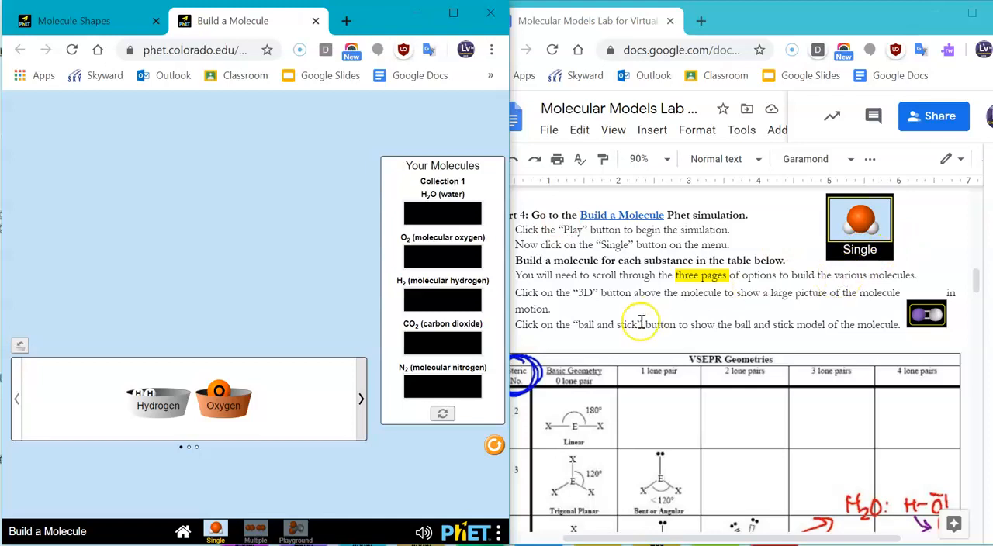
scroll("down", 3)
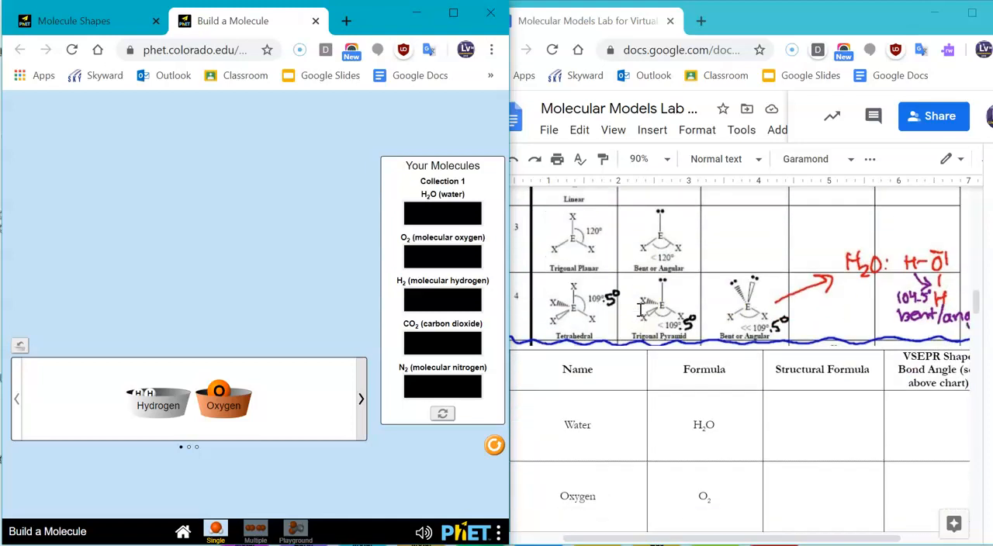
scroll("down", 3)
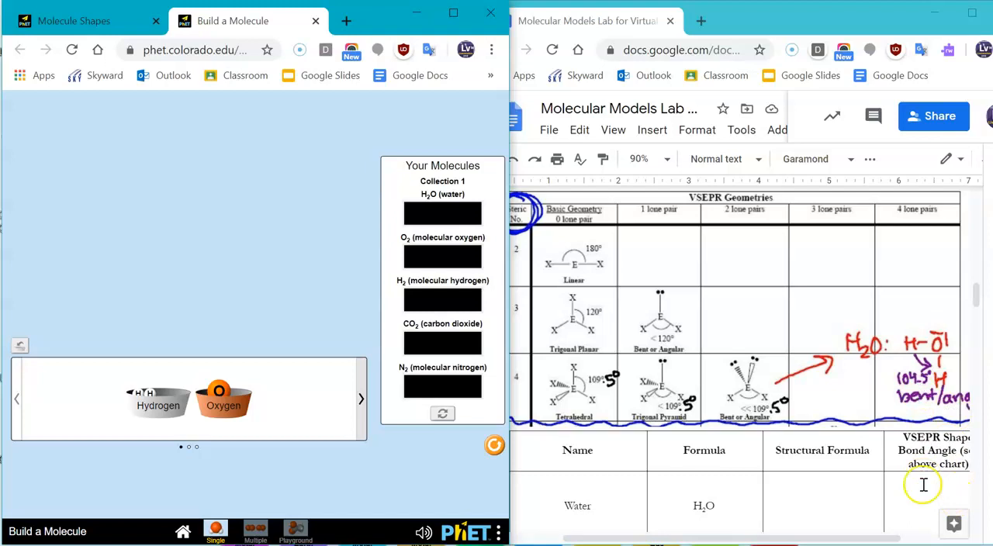
scroll("down", 3)
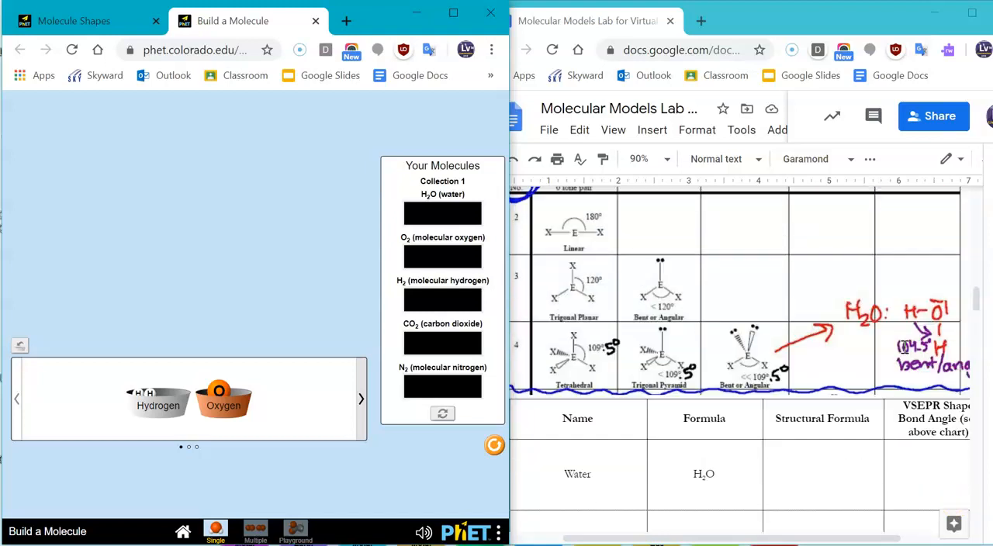
scroll("up", 3)
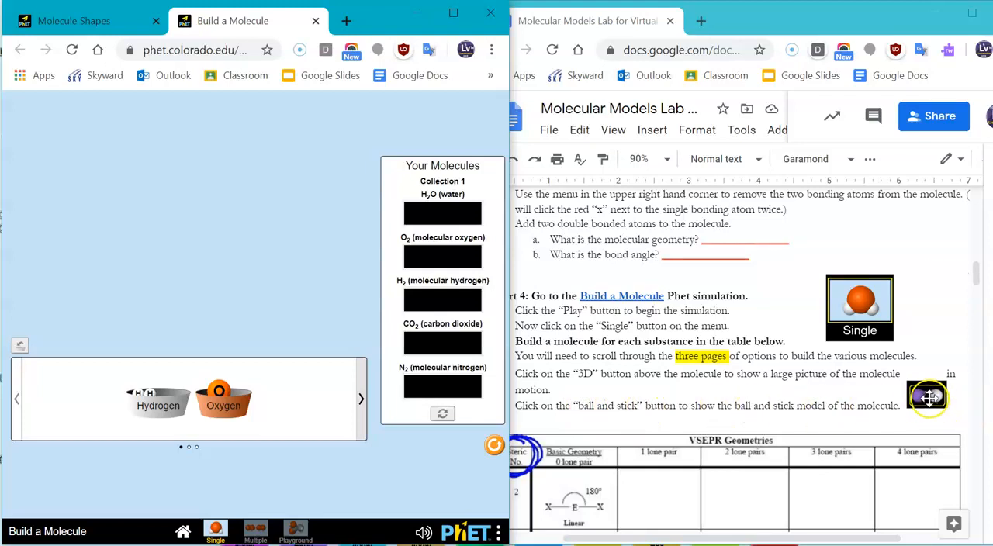
scroll("down", 3)
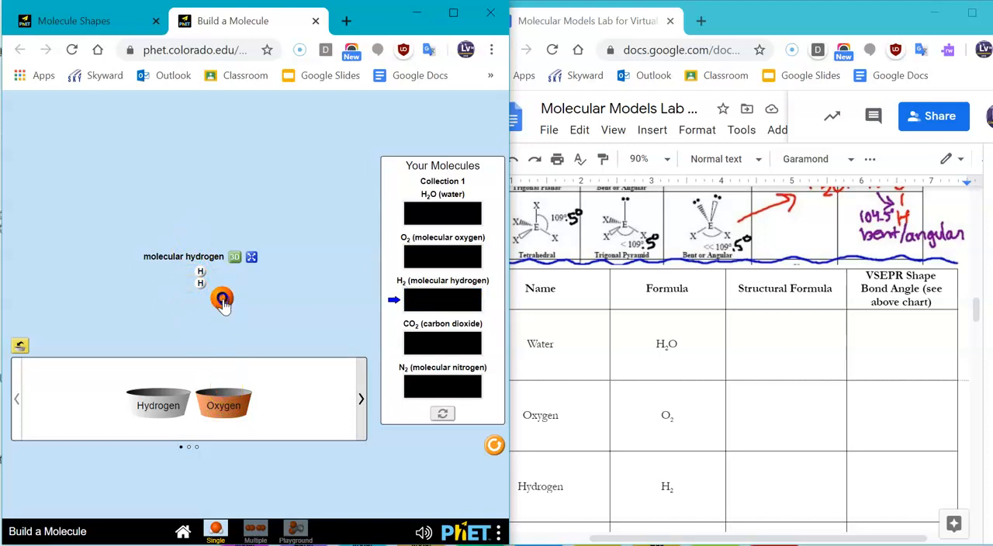
Join an oxygen atom to the hydrogens to form H₂O and bring up its 3D view
left_click_drag(222, 300, 171, 271)
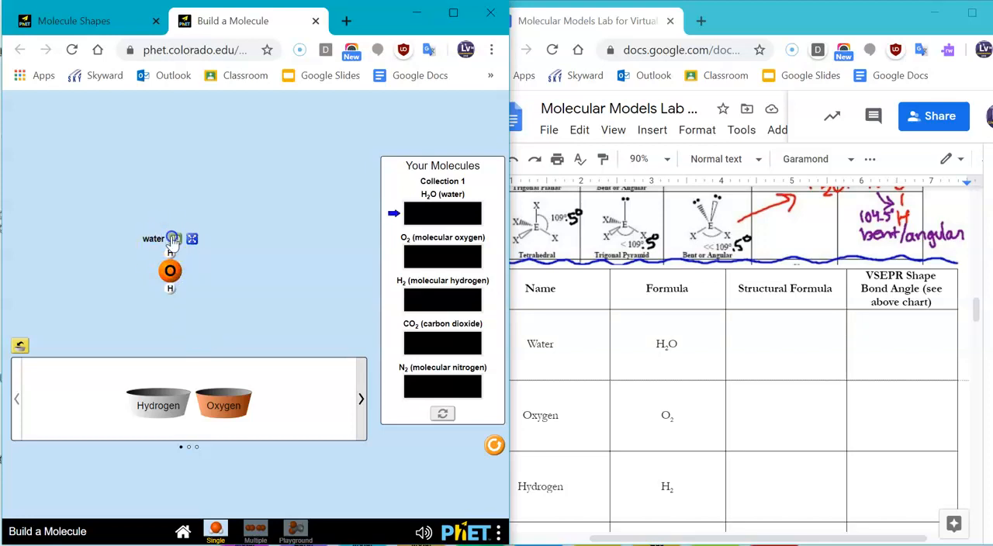
left_click(174, 238)
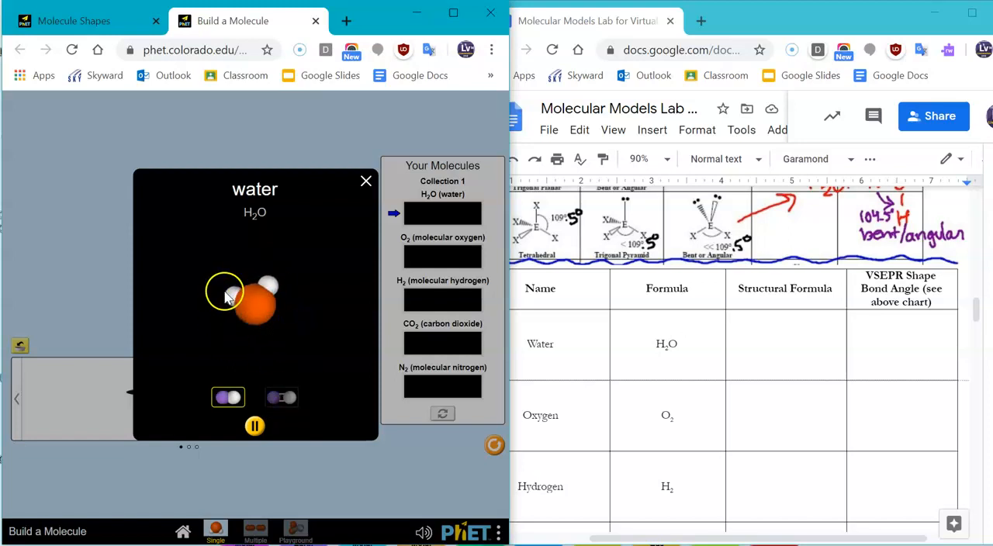
Show water as a ball-and-stick model, record its shape as 'bent' in the handout, and close the 3D view
left_click(281, 397)
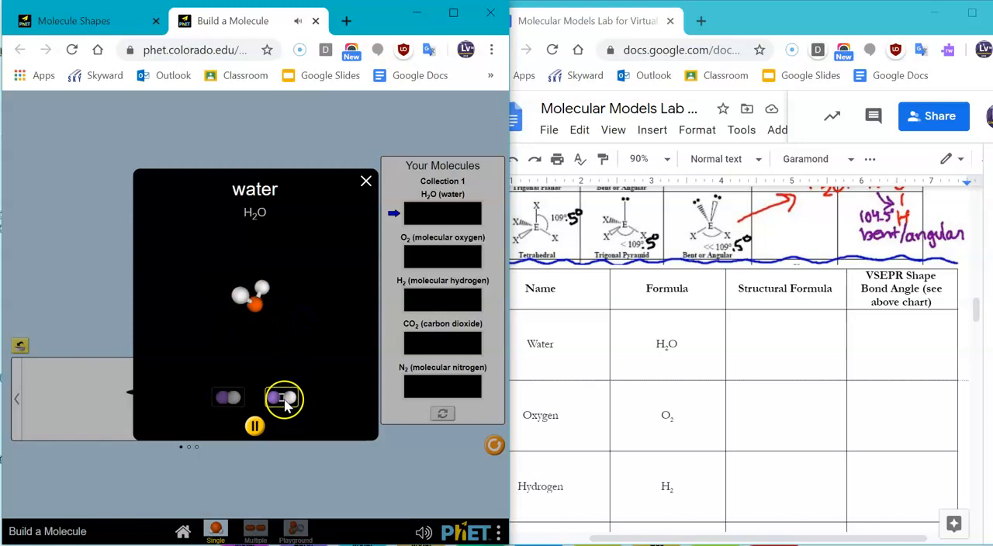
left_click(282, 397)
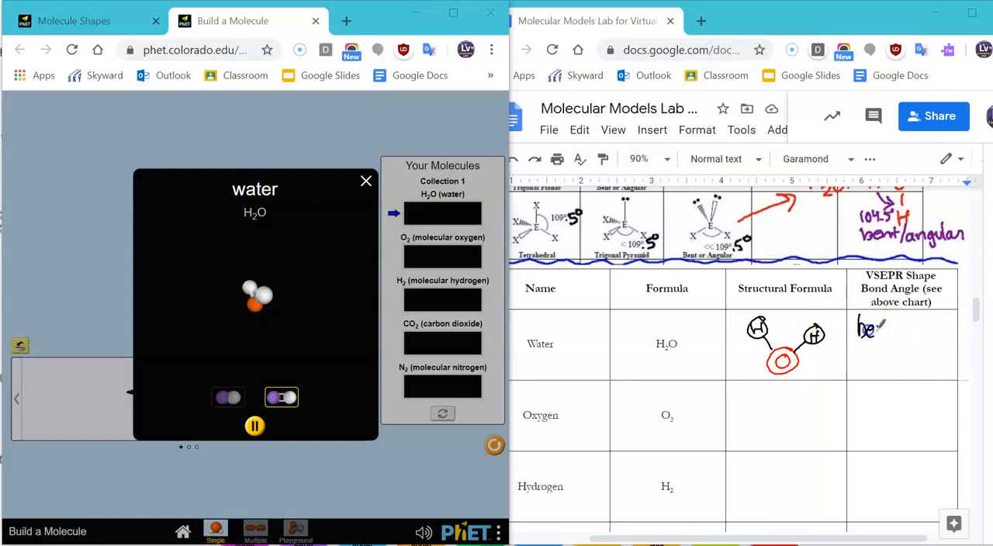
type("bent")
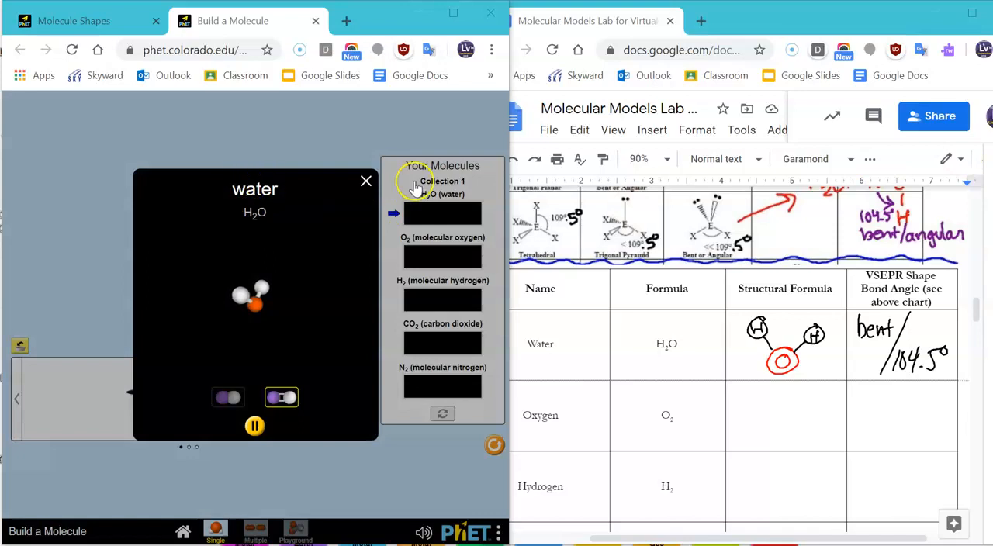
left_click(366, 181)
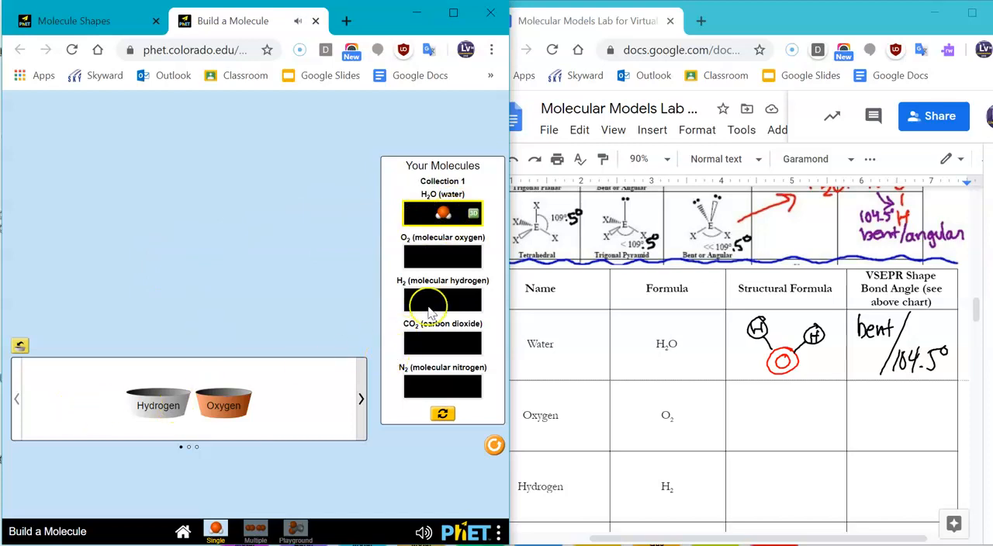
mouse_move(322, 371)
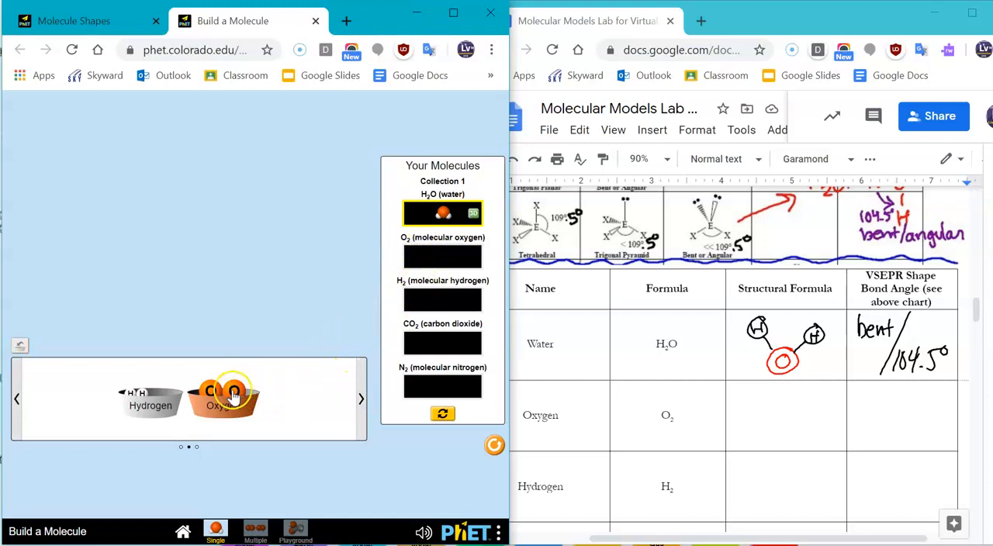
Join two oxygen atoms into O₂, view it in 3D, and close the view
left_click_drag(223, 394, 214, 264)
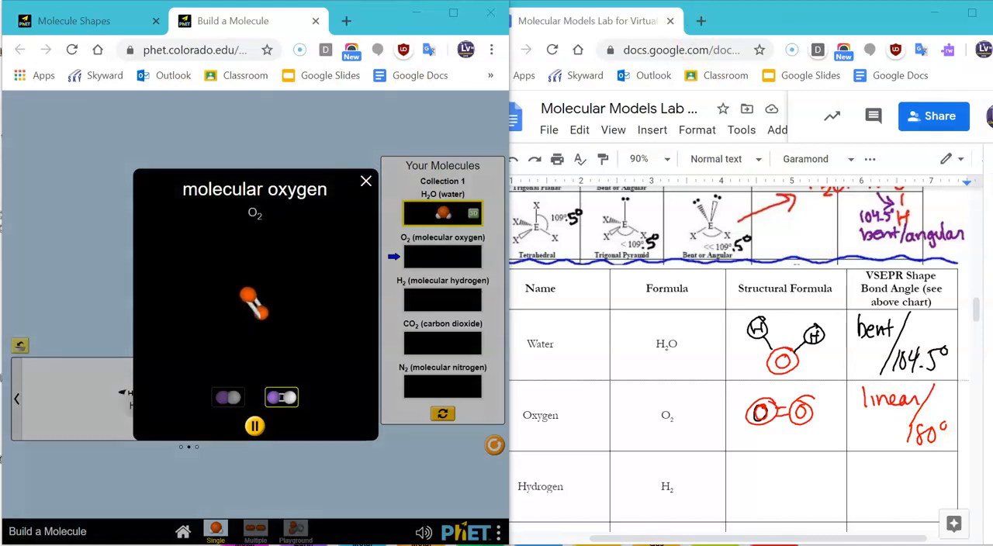
left_click(365, 181)
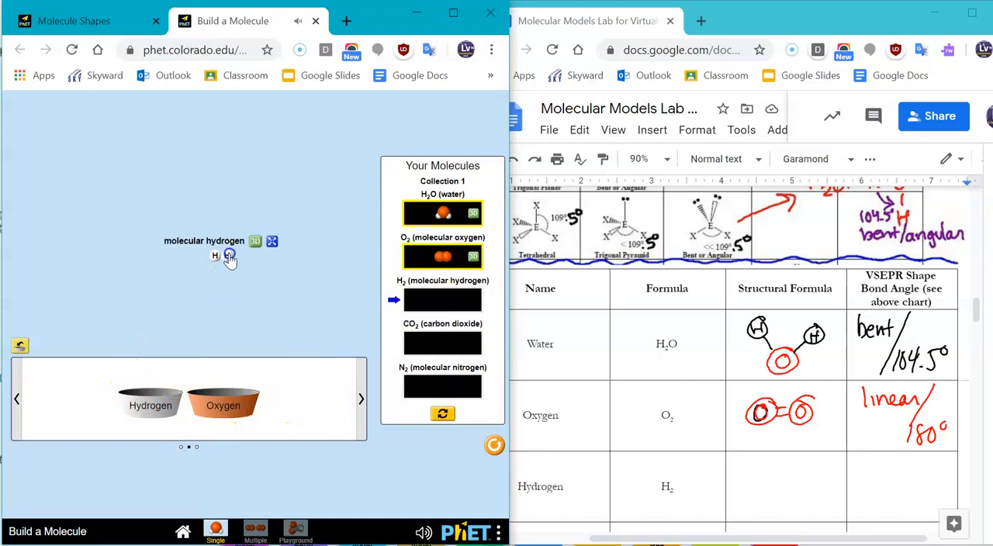
View H₂ in 3D as a ball-and-stick model, then drop it into the H2 slot
left_click(255, 241)
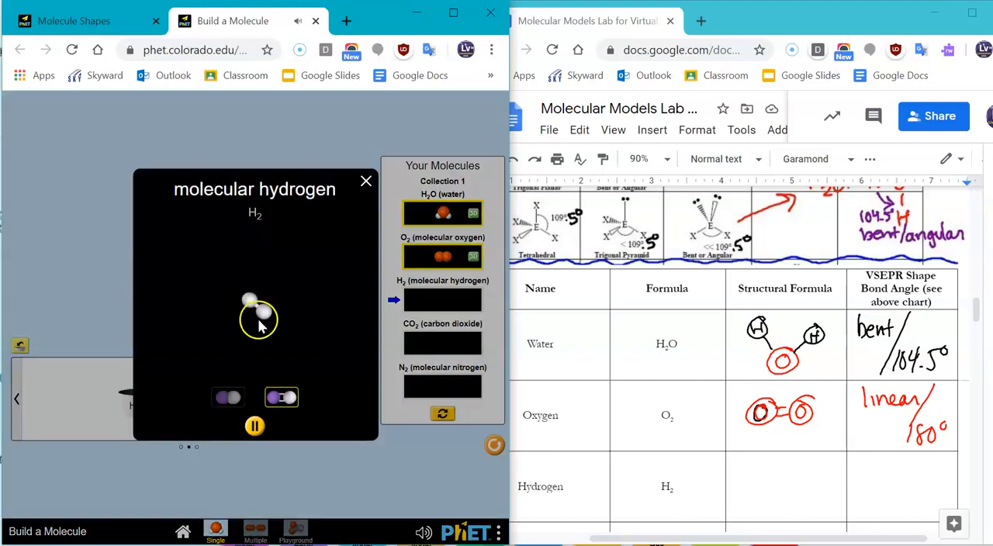
left_click(227, 398)
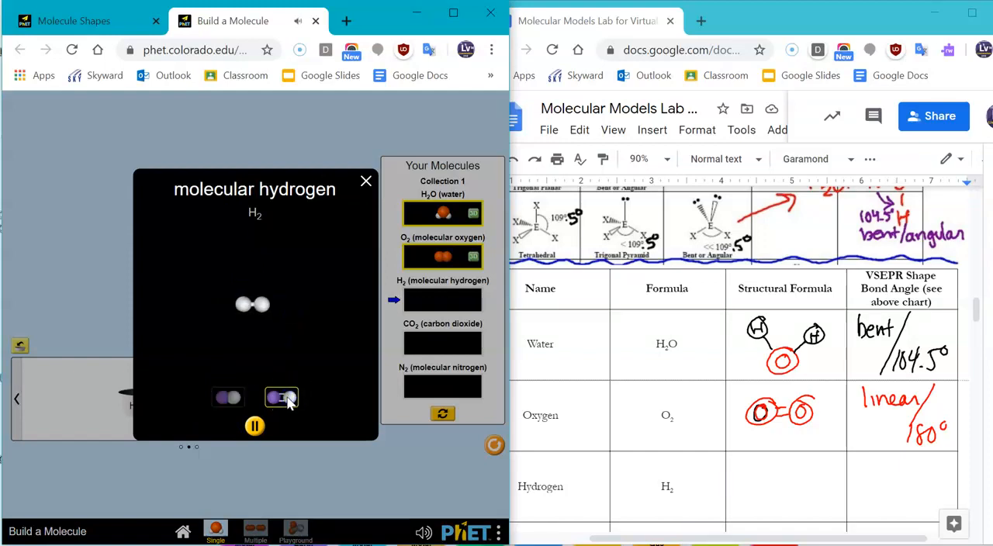
left_click(366, 182)
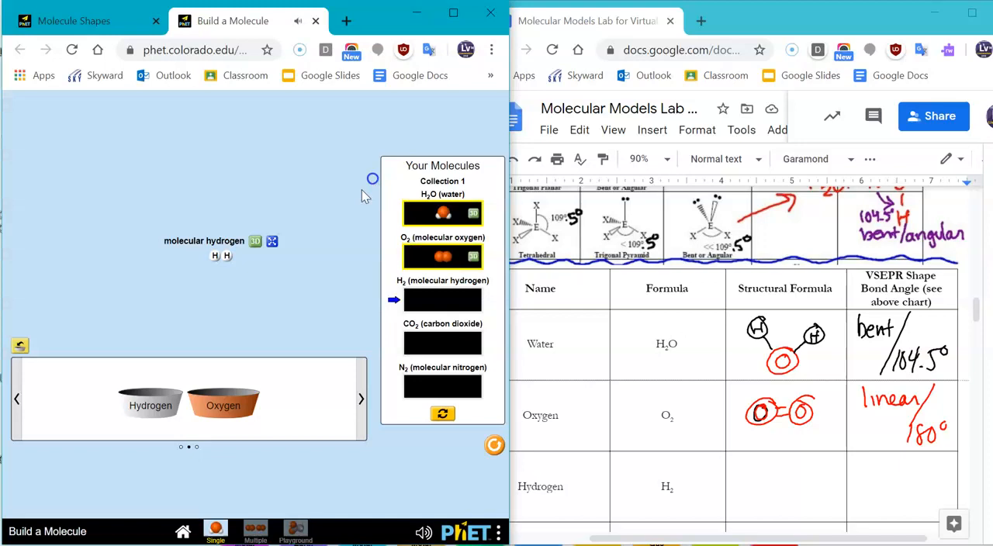
left_click(442, 299)
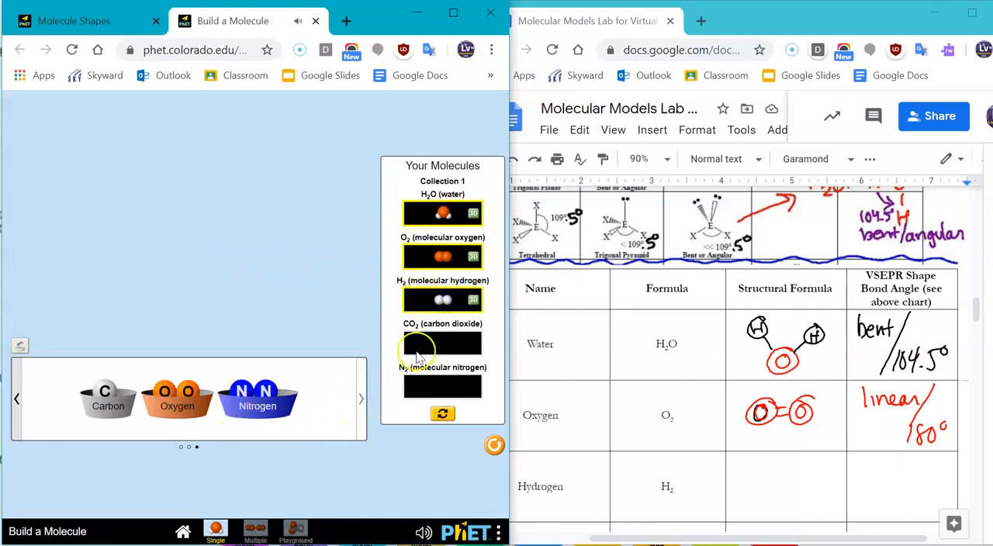
mouse_move(332, 375)
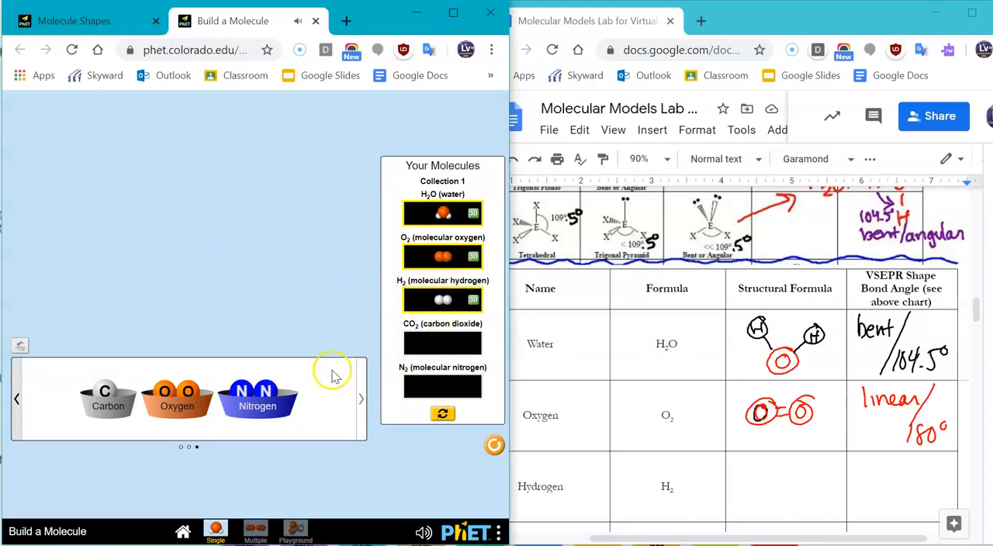
Assemble O–C–O from one carbon and two oxygen atoms in the workspace
left_click_drag(107, 390, 186, 301)
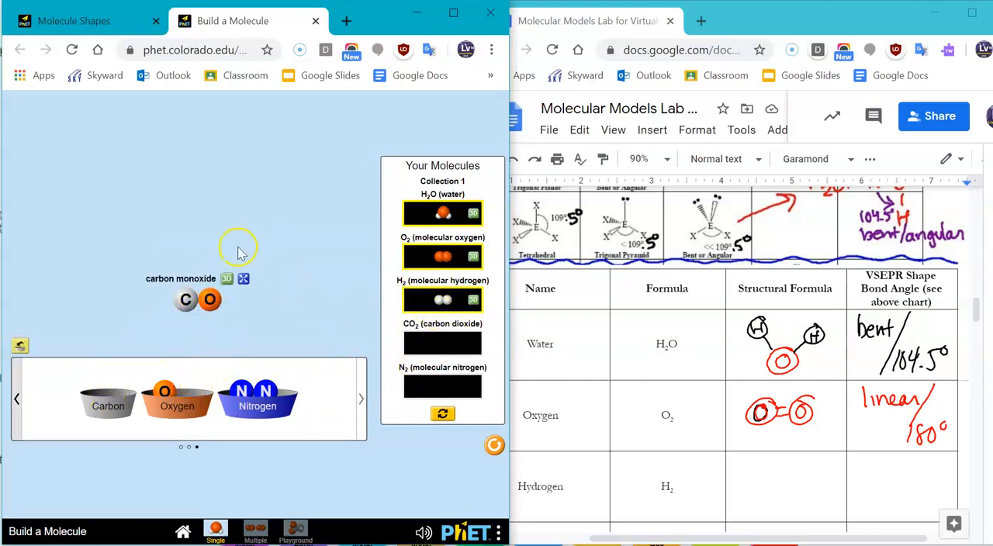
mouse_move(157, 367)
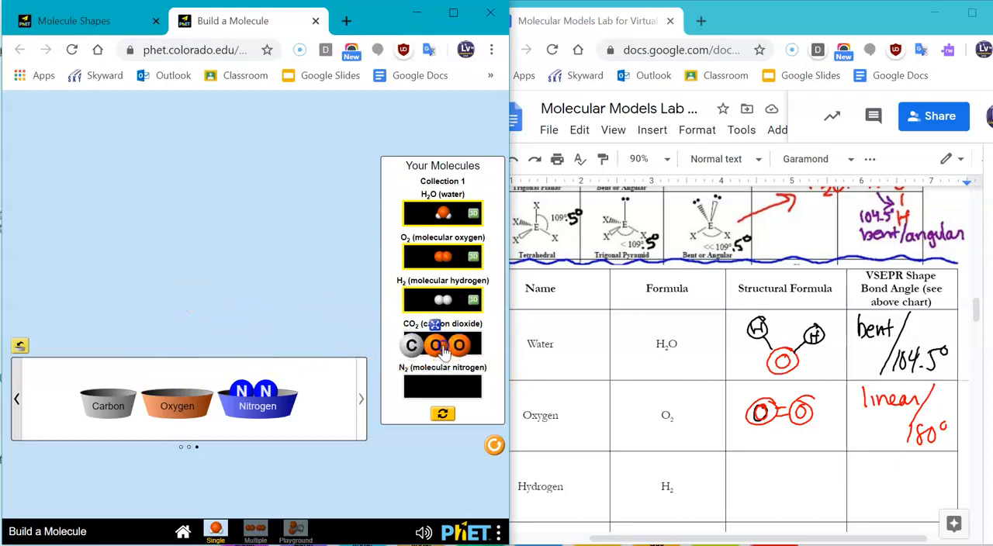
left_click_drag(437, 345, 343, 340)
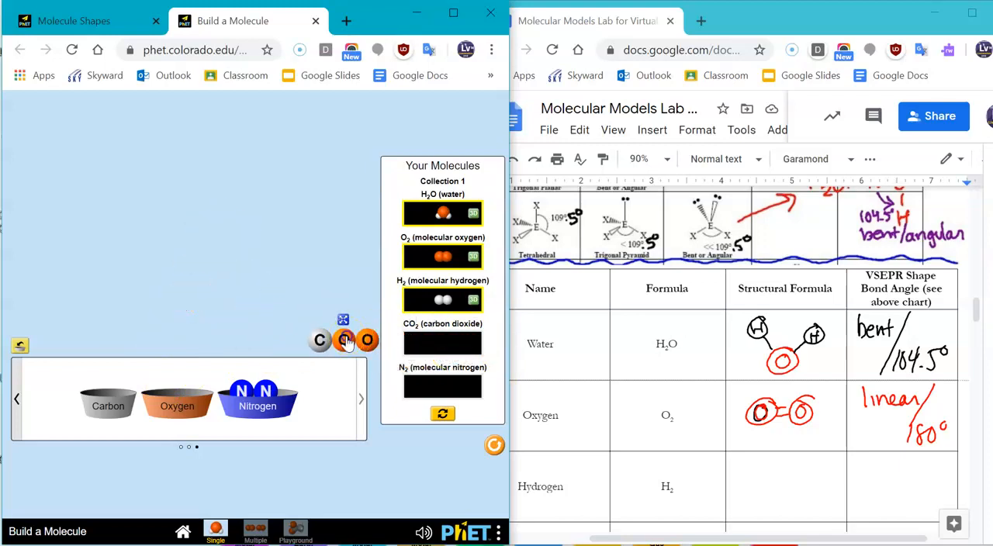
left_click_drag(345, 342, 256, 244)
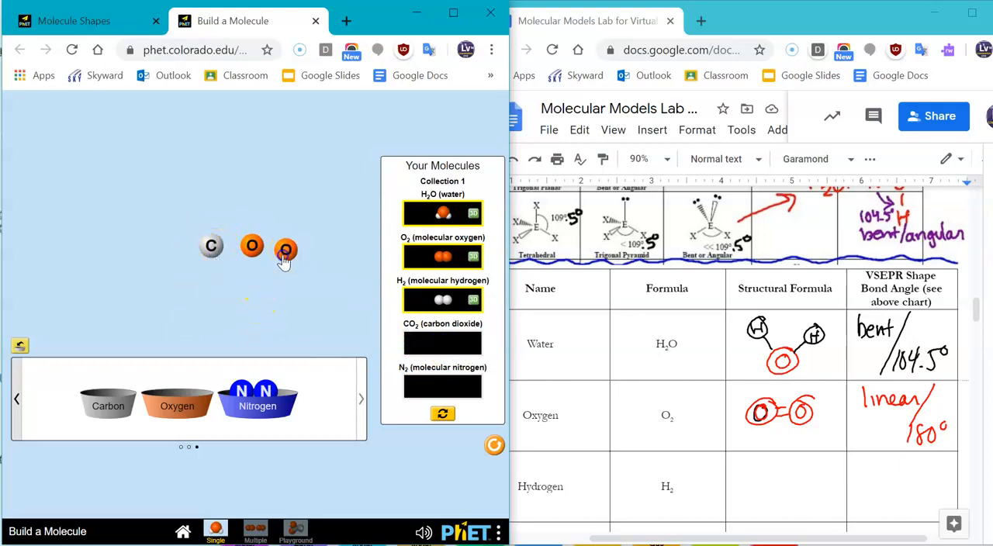
left_click_drag(286, 252, 264, 246)
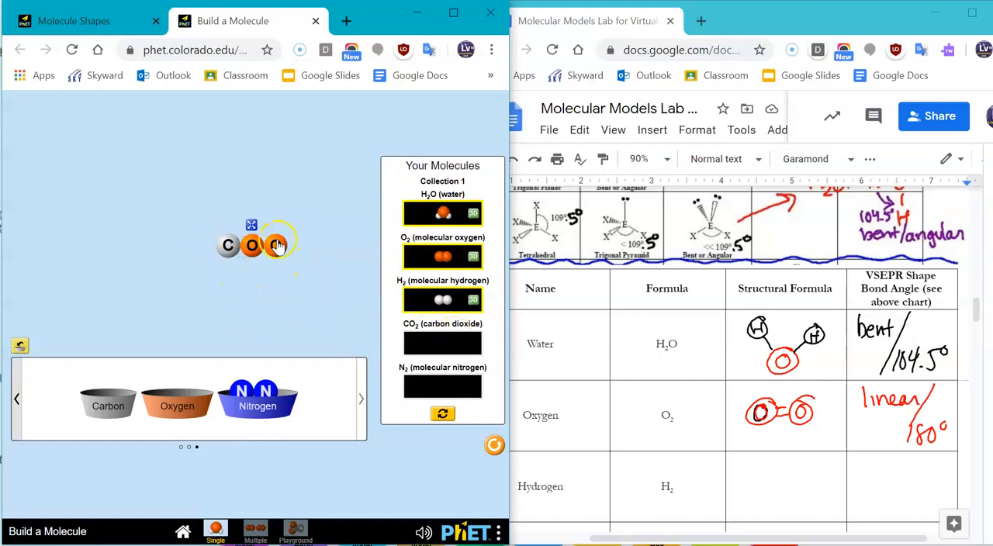
left_click_drag(275, 244, 349, 341)
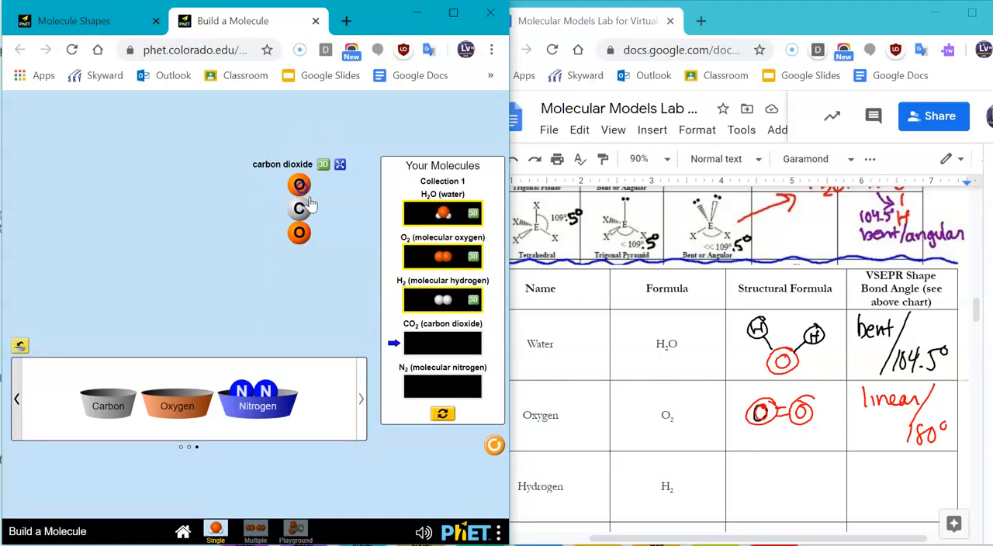
Inspect CO₂ in 3D, toggling space-filling and ball-and-stick, then fill its slot
left_click_drag(298, 210, 195, 299)
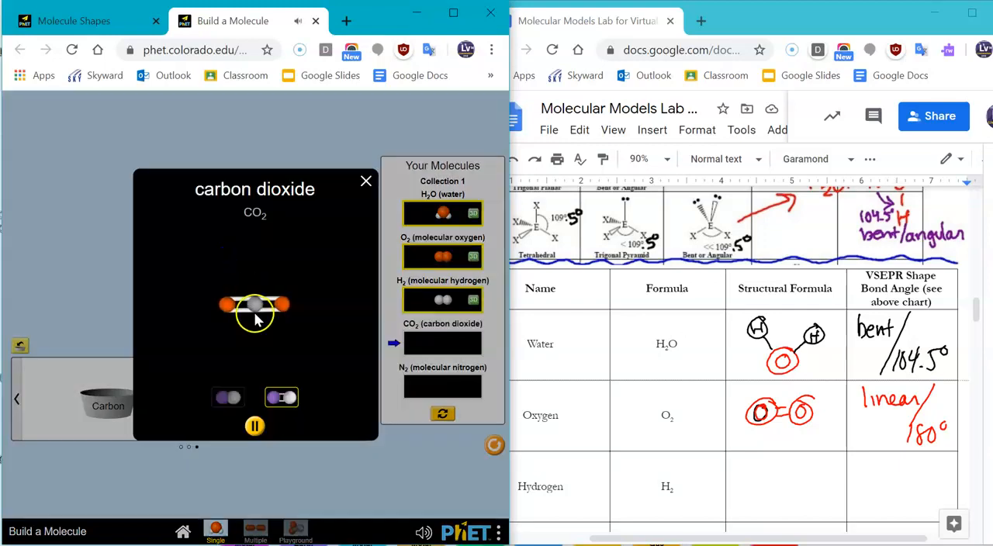
left_click(228, 397)
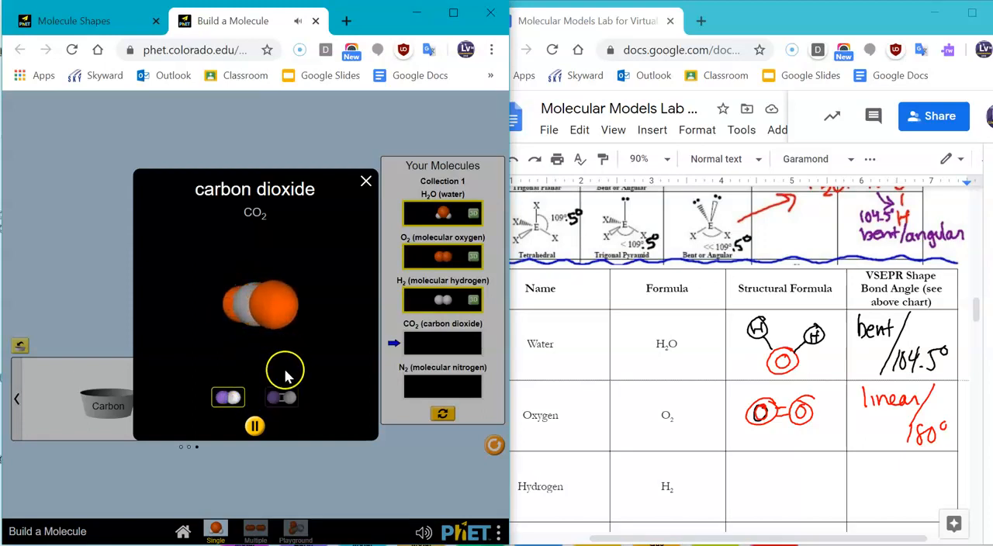
left_click(288, 397)
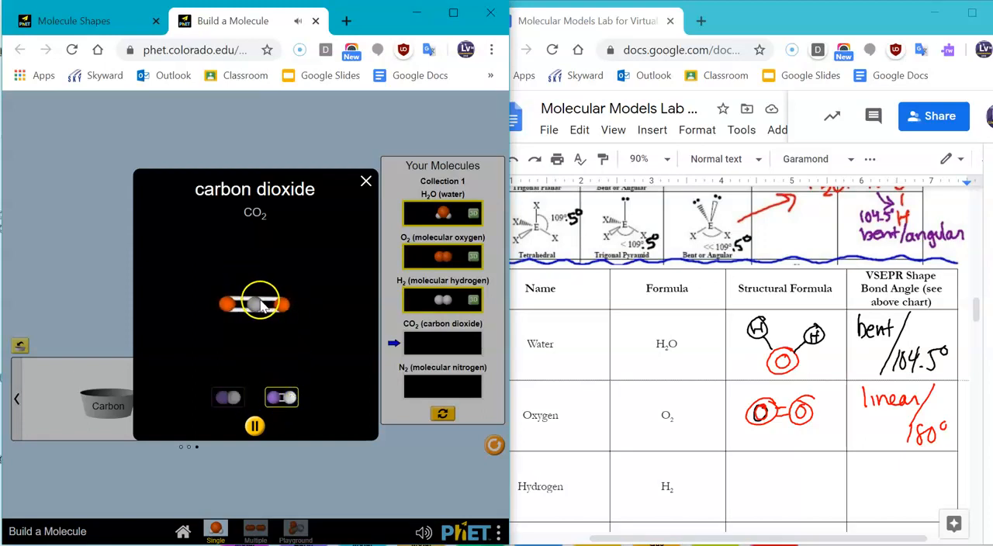
scroll("down", 3)
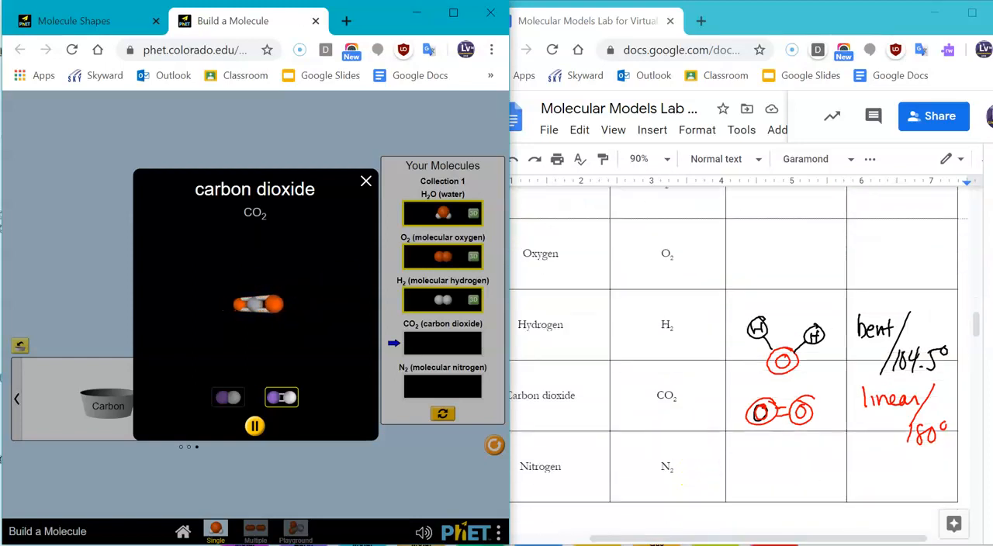
left_click(669, 394)
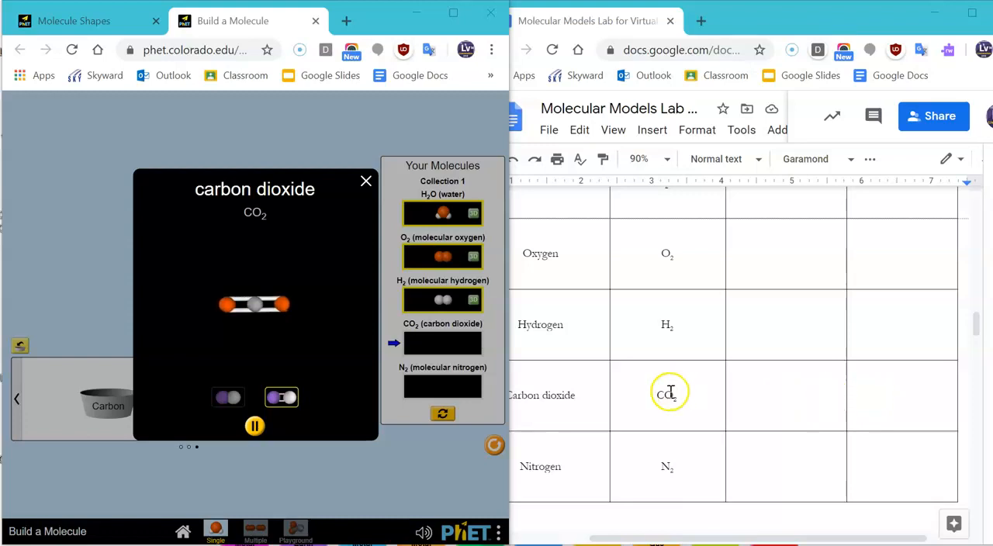
left_click(366, 181)
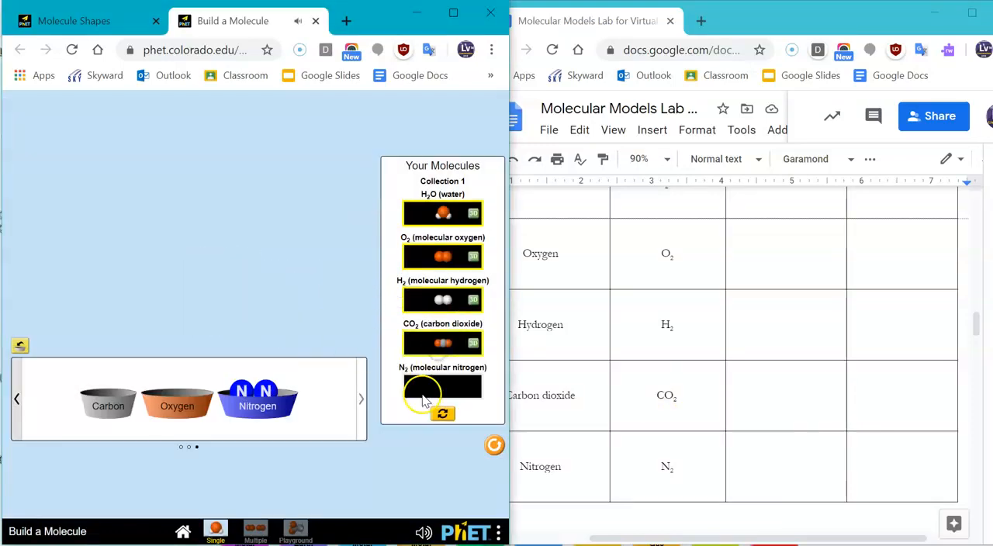
Bond two nitrogens into N₂ and inspect it in 3D in both view modes
left_click_drag(257, 392, 254, 243)
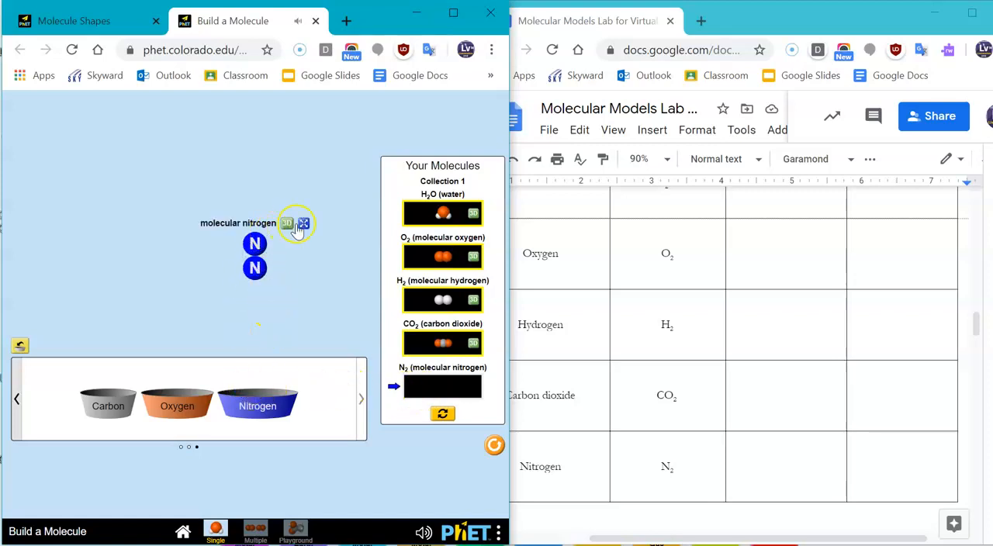
left_click(304, 223)
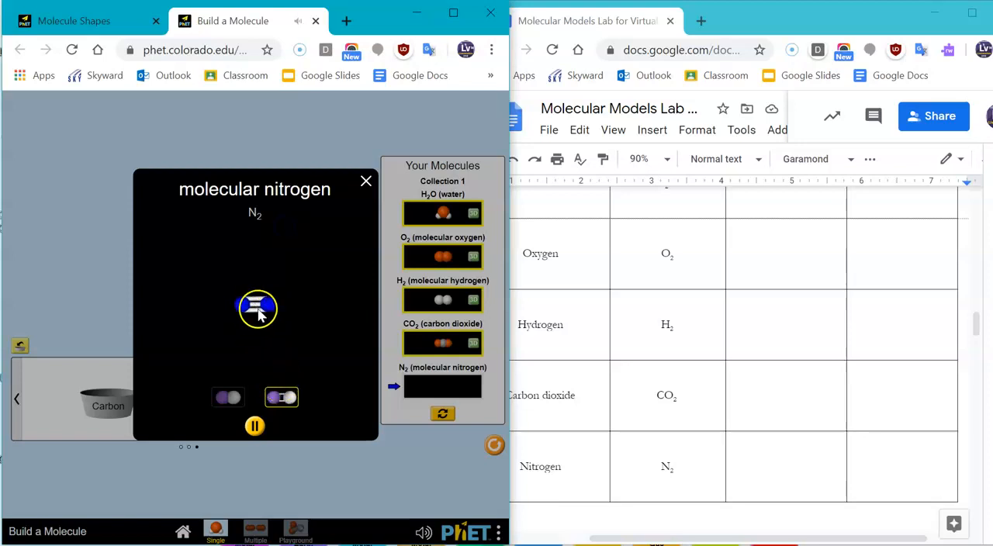
left_click(228, 397)
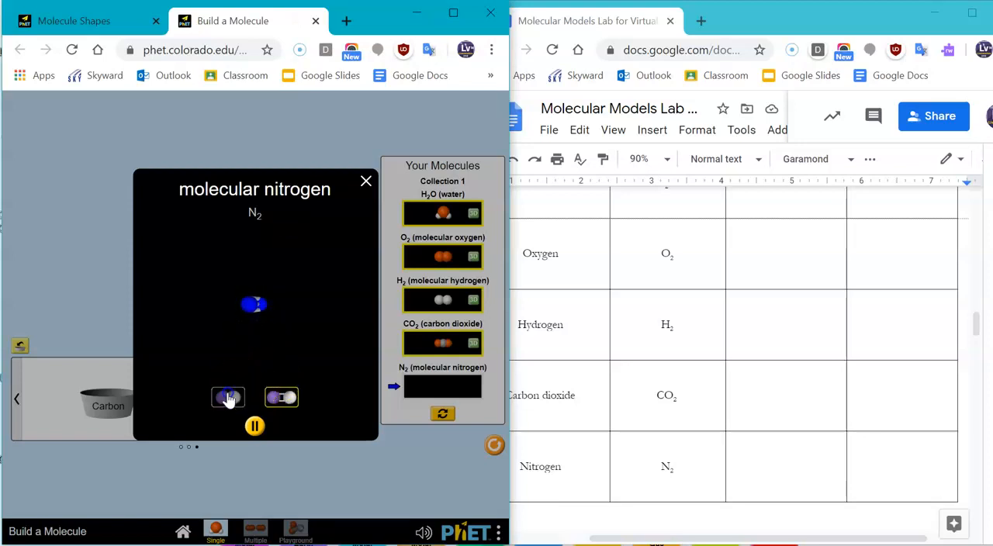
left_click(228, 397)
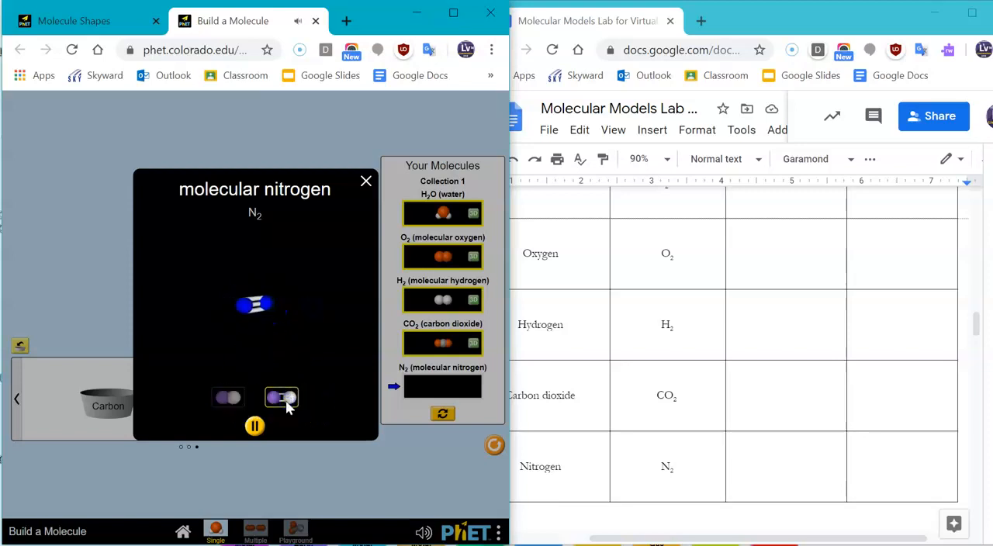
left_click(282, 397)
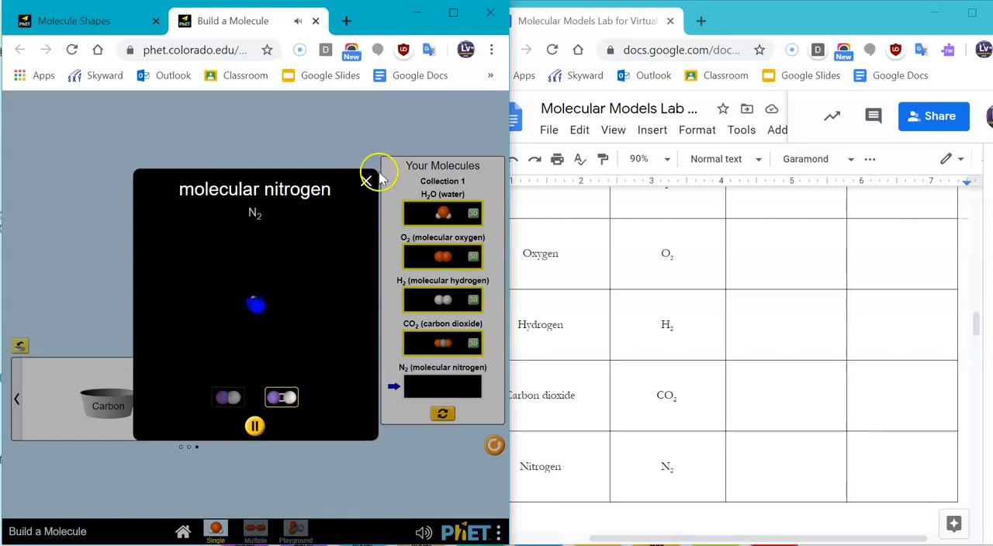
left_click(366, 181)
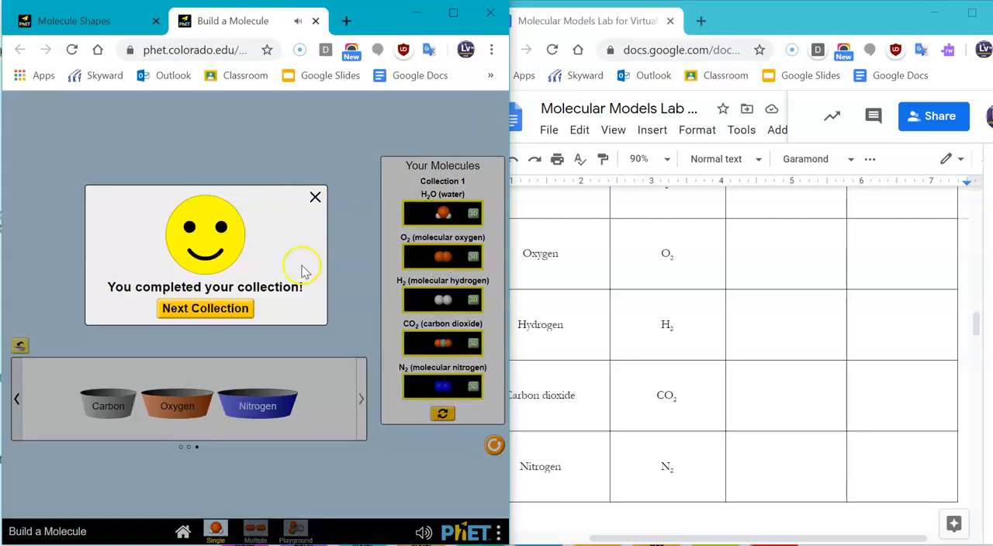
Complete Collection 1 with N₂ and move on to the next collection
left_click(205, 308)
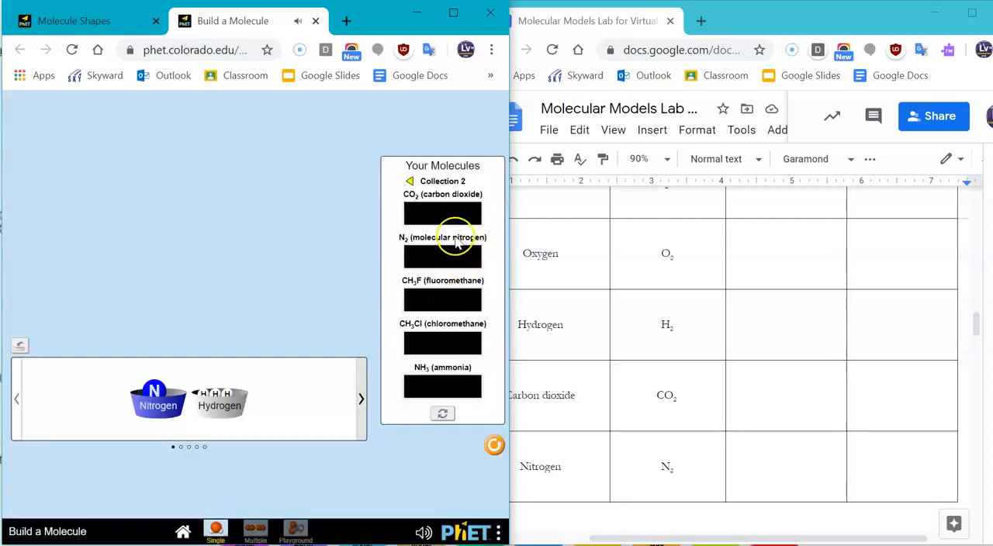
mouse_move(413, 388)
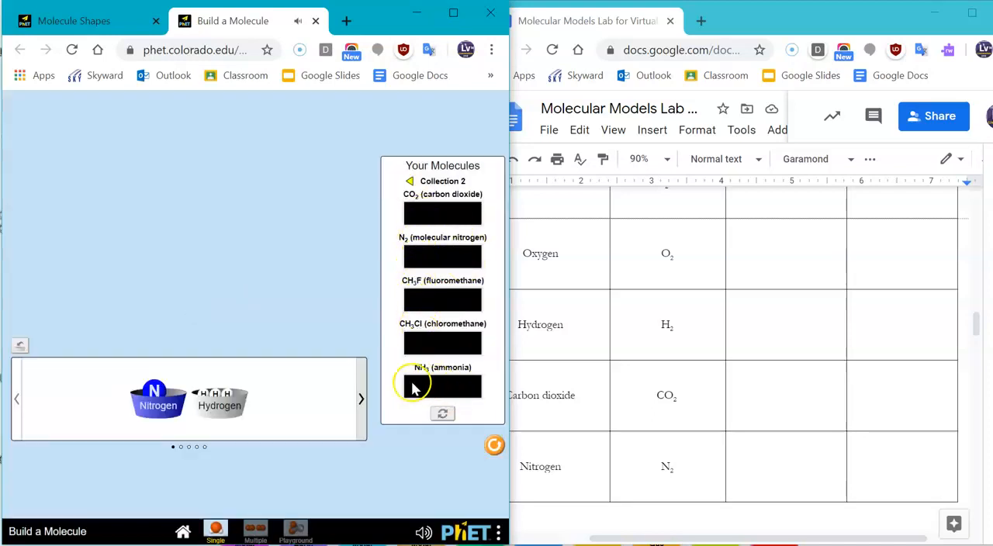
left_click(361, 398)
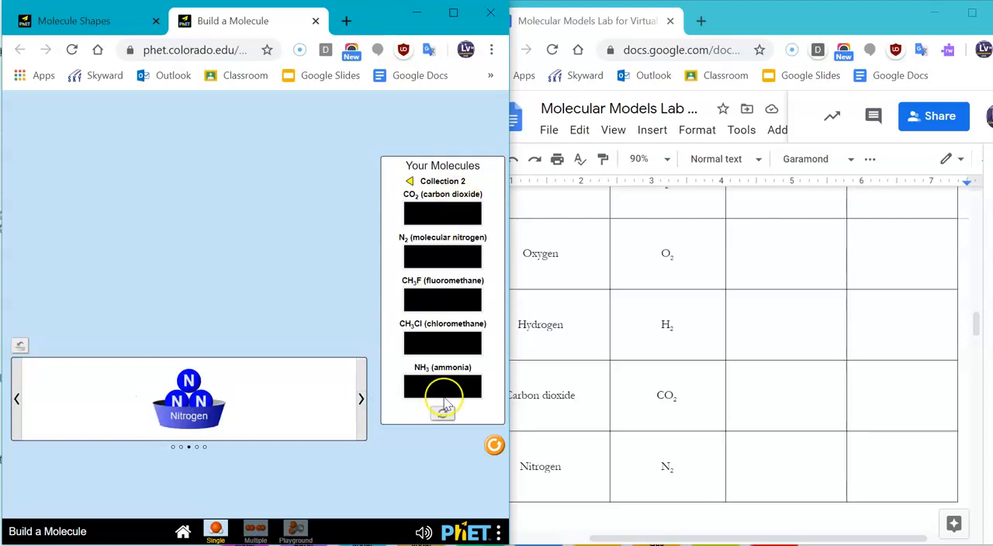
scroll("down", 3)
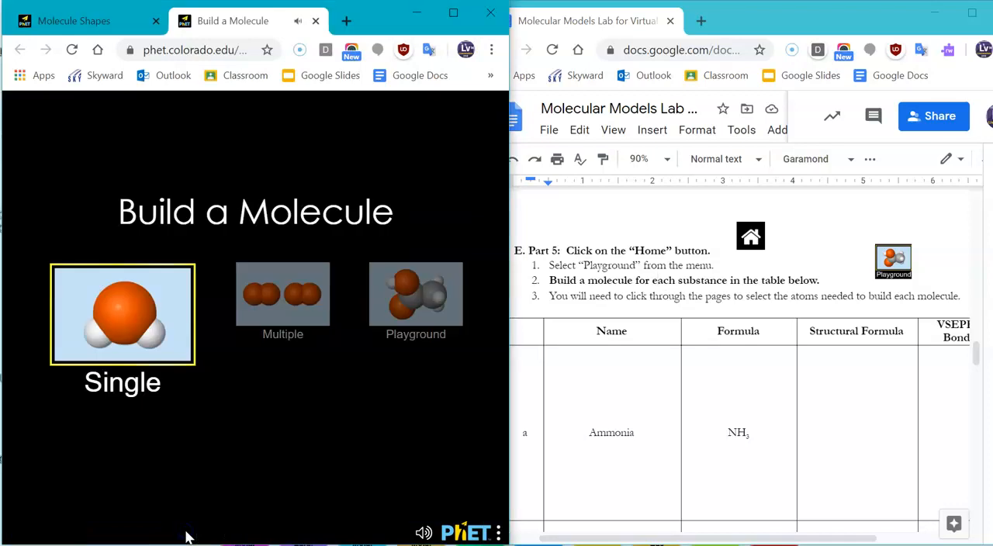
mouse_move(318, 316)
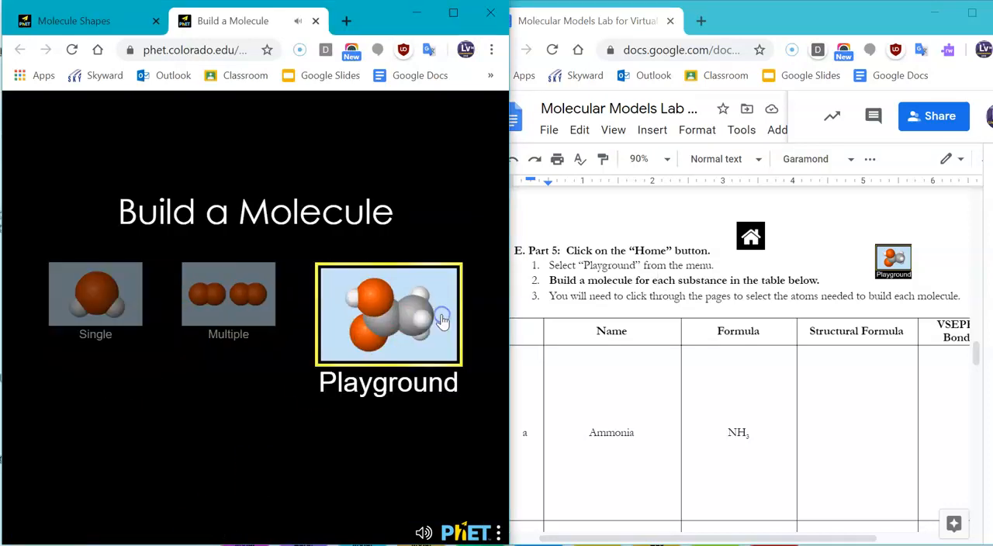
Switch to the Playground screen with all atom types available
left_click(388, 314)
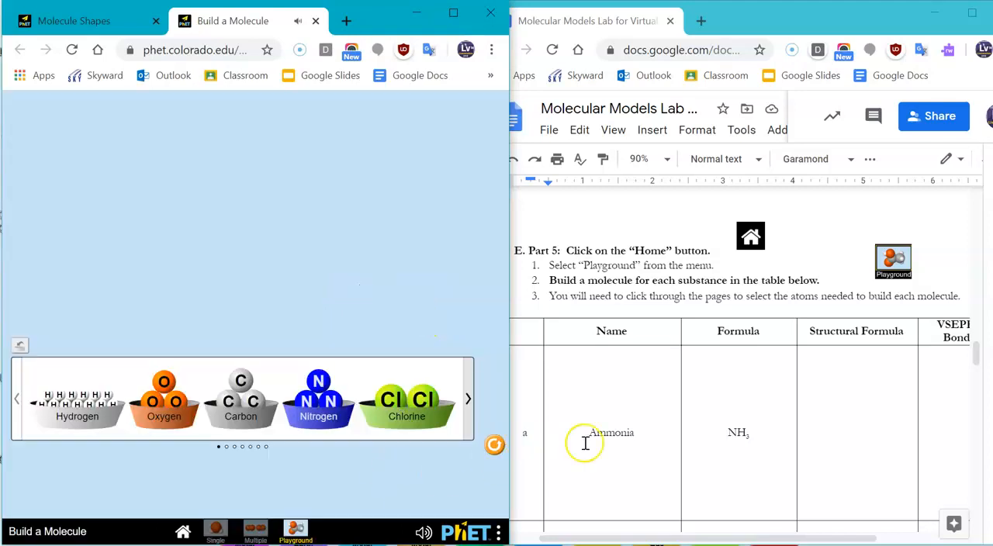
scroll("down", 3)
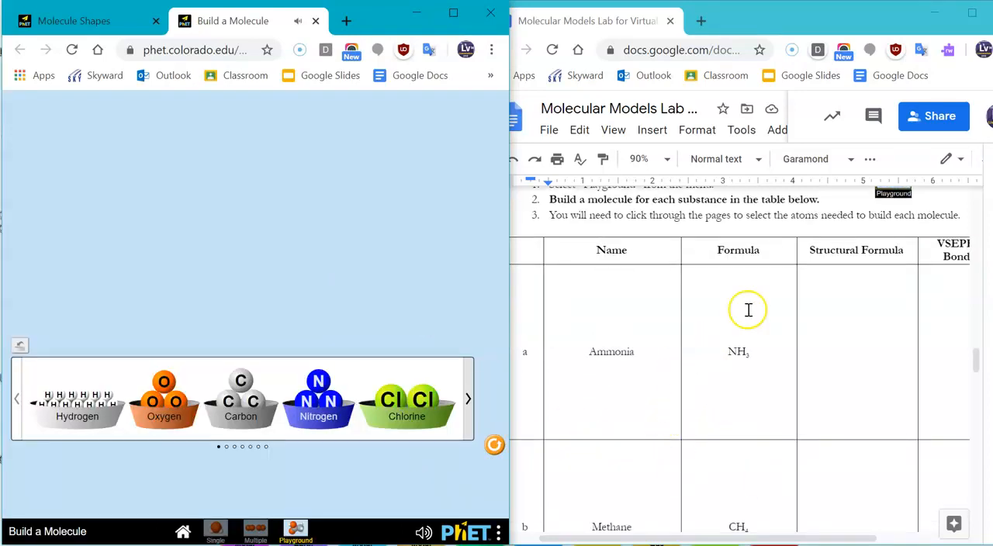
mouse_move(318, 396)
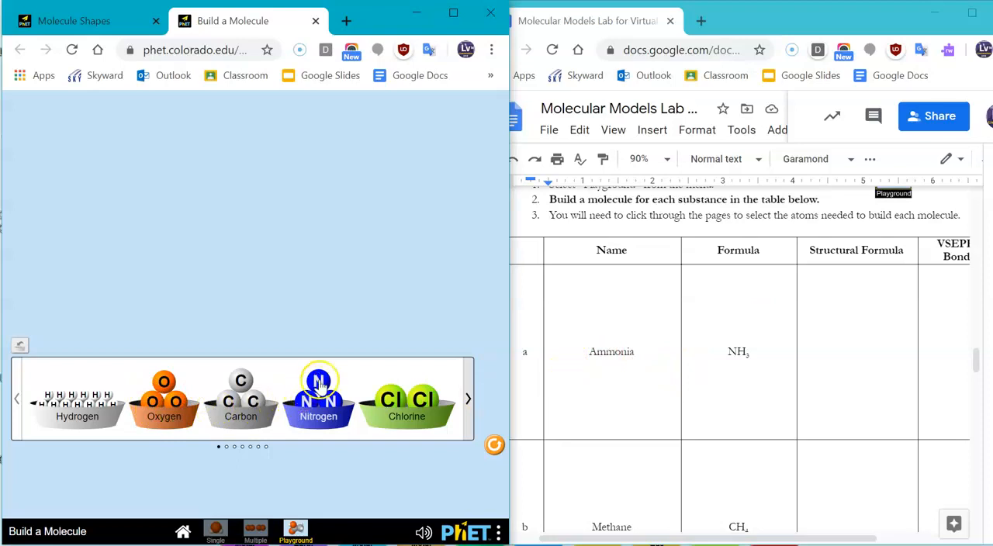
Bond three hydrogens to a nitrogen to form NH₃ and open its 3D view
left_click_drag(318, 388, 312, 270)
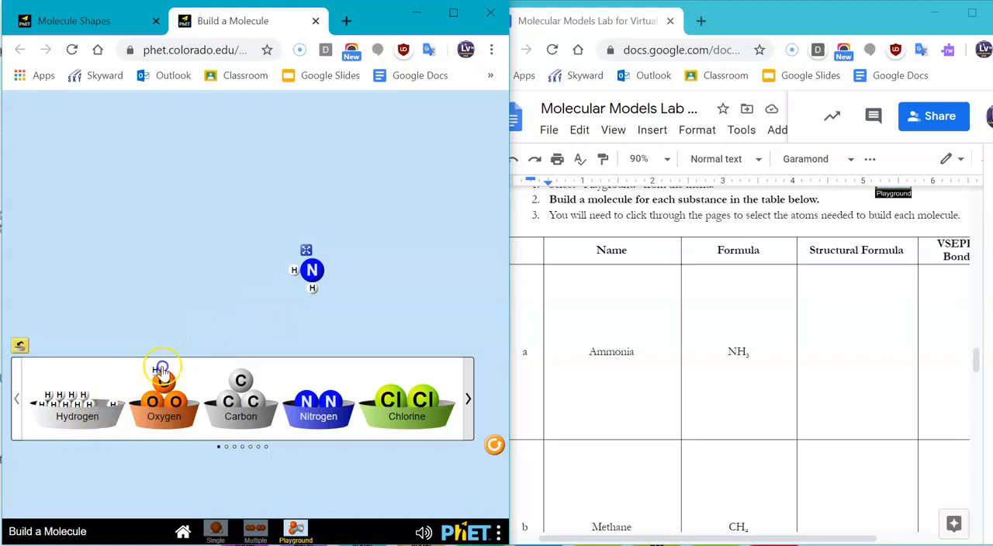
left_click_drag(163, 369, 326, 318)
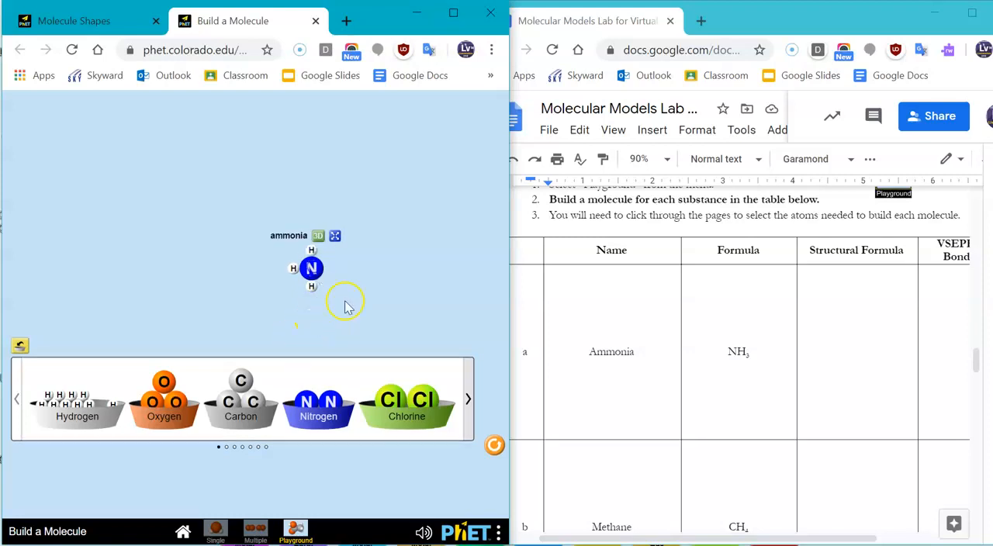
left_click(319, 236)
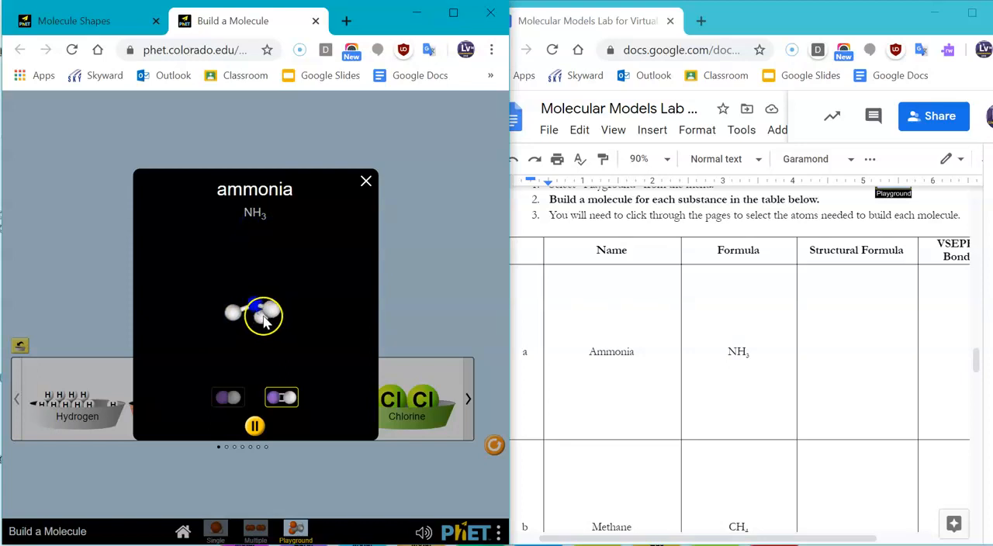
Sketch H–N–H with a third hydrogen below in the Ammonia row, circling each atom
left_click(366, 181)
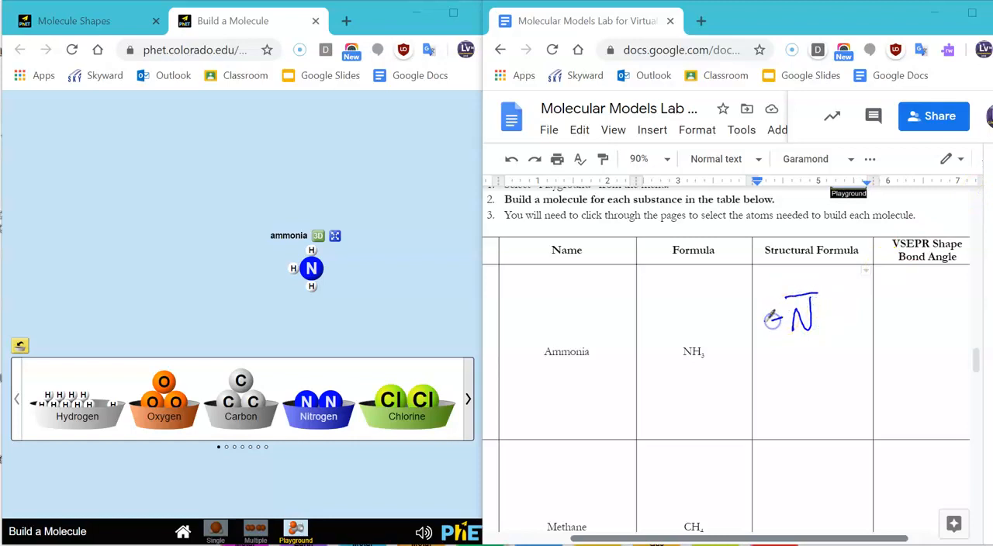
left_click_drag(776, 319, 807, 357)
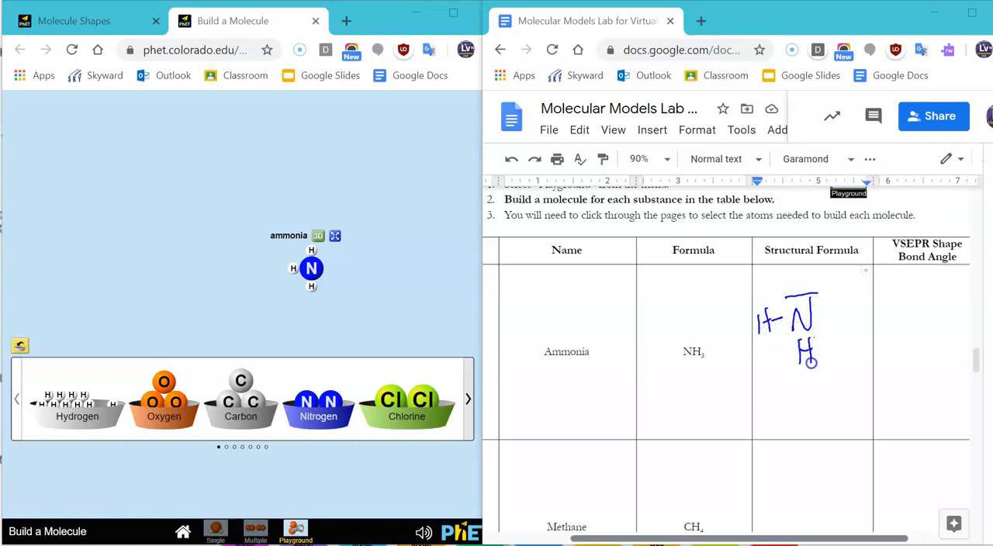
left_click_drag(818, 314, 854, 310)
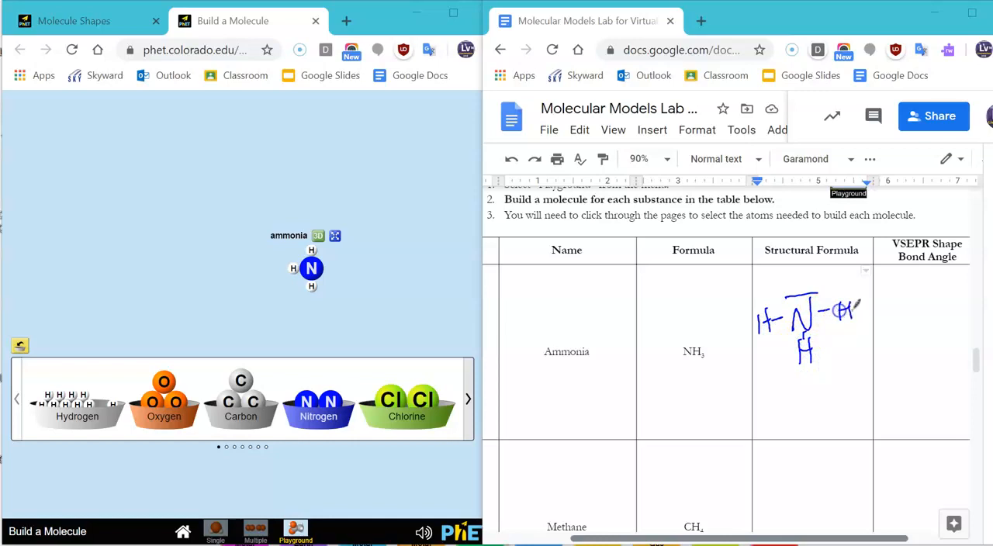
left_click_drag(761, 310, 807, 357)
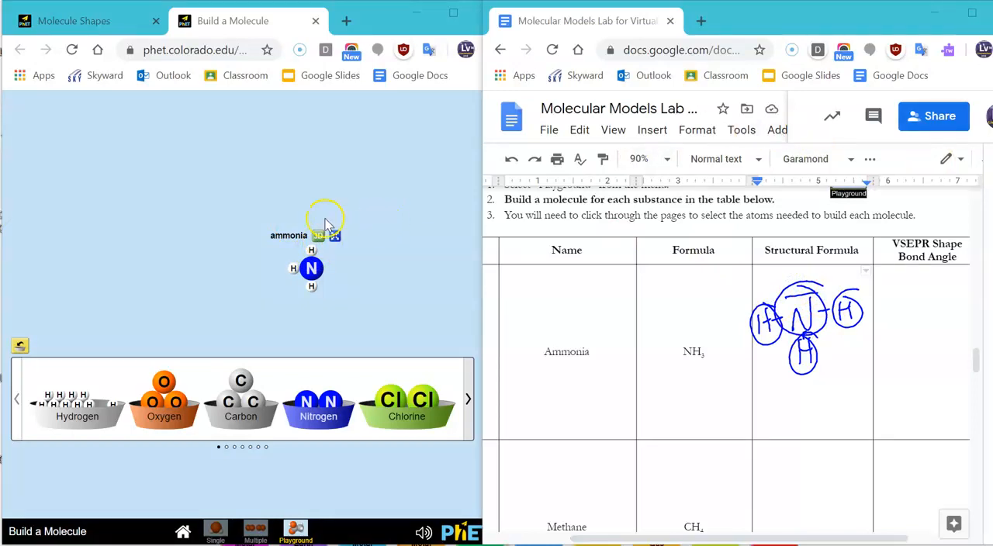
Pause the rotating NH₃ model and draw its line-bond structure with a lone pair
left_click(325, 236)
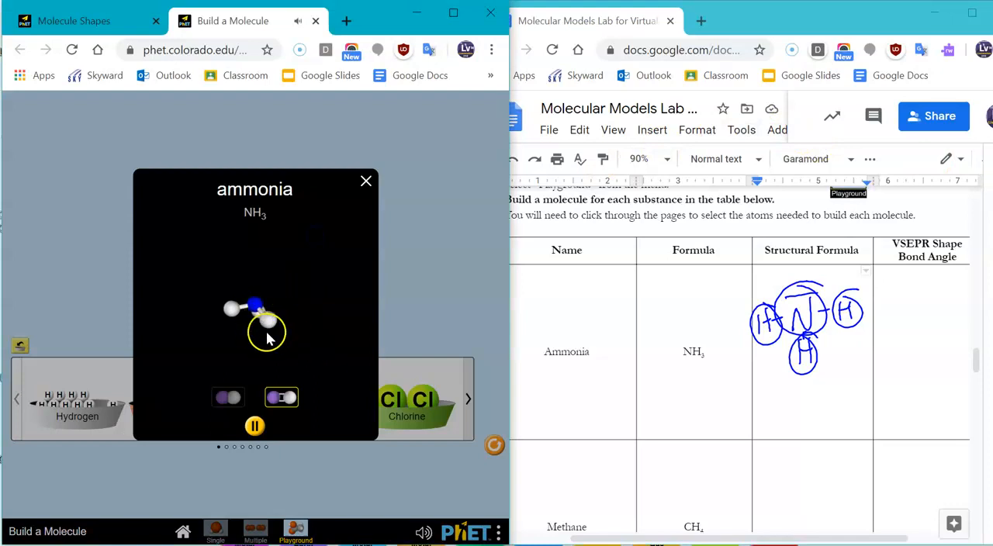
left_click(255, 425)
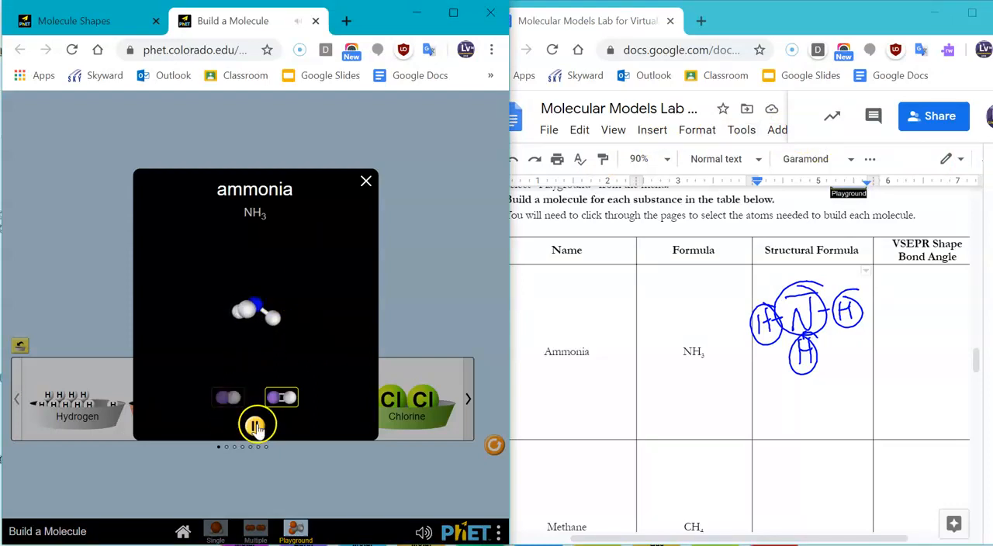
left_click(255, 425)
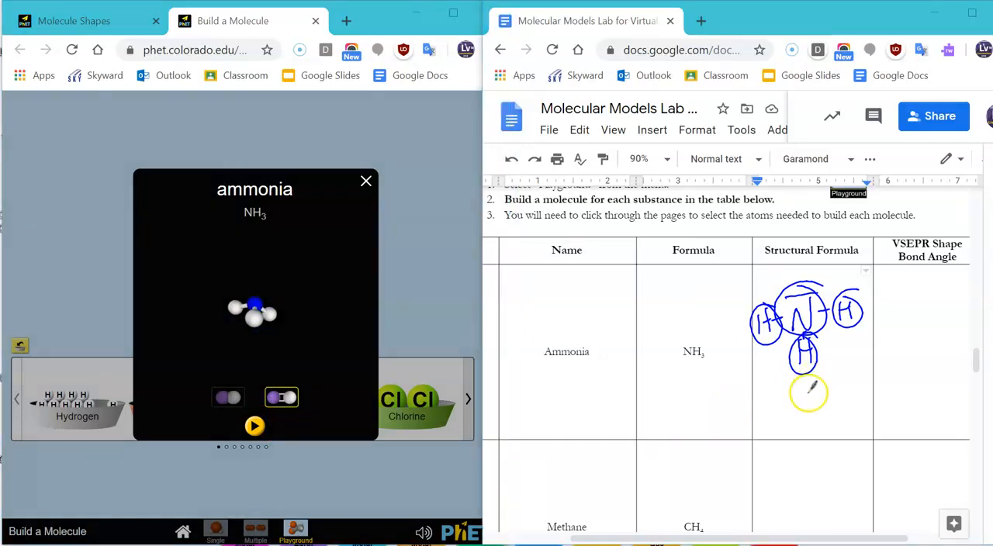
left_click_drag(773, 400, 826, 392)
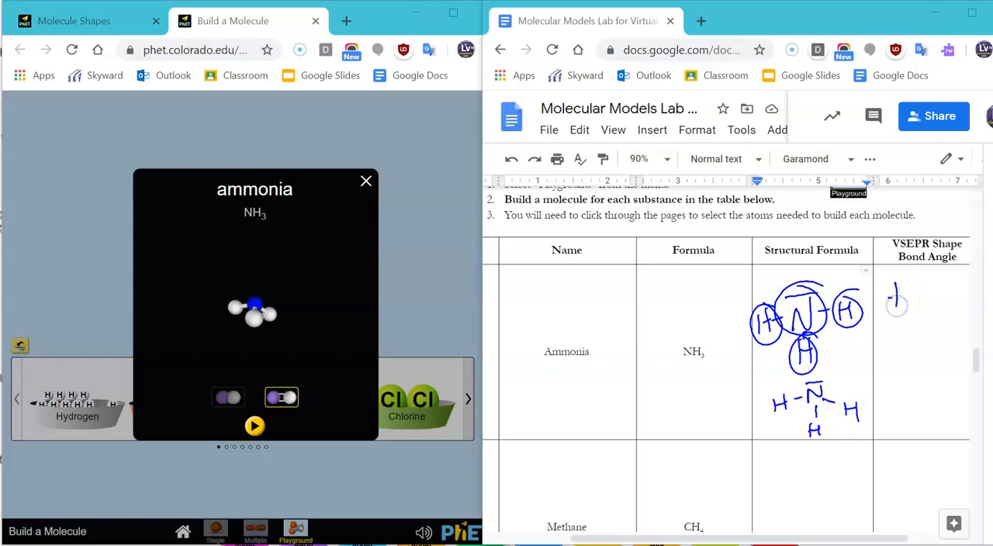
Record 'trig pyramid ∠109.5°' in ammonia's VSEPR cell and close the 3D view
type("trig p")
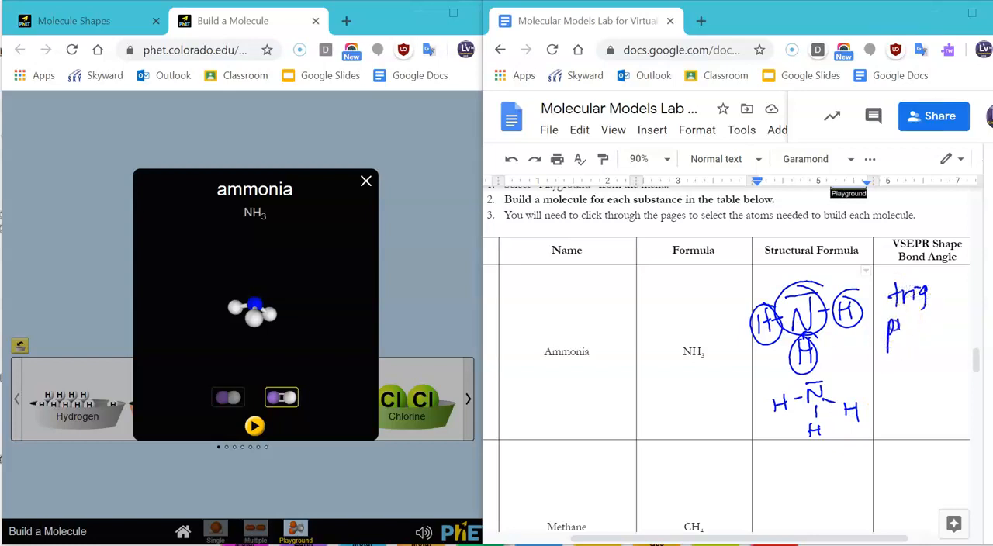
type("pyramp")
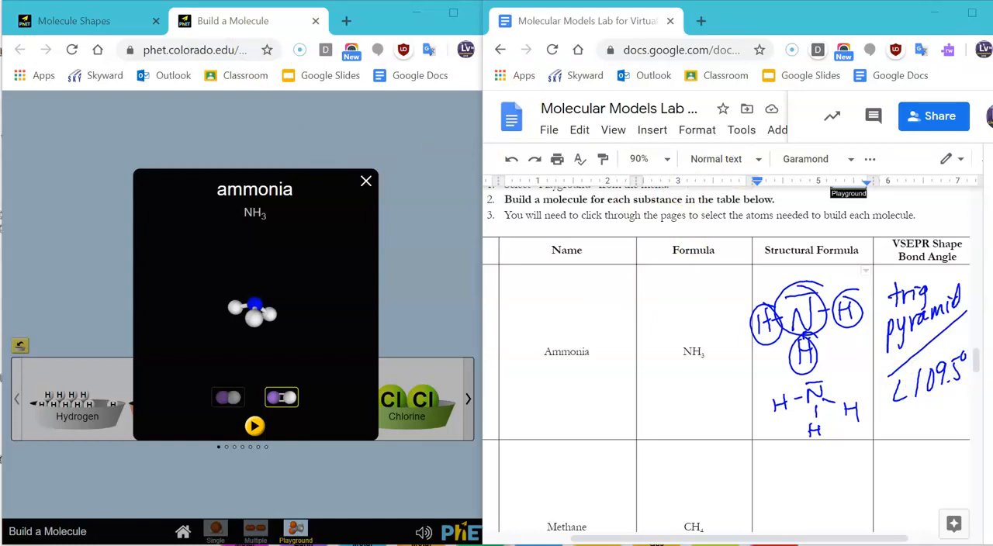
left_click(365, 181)
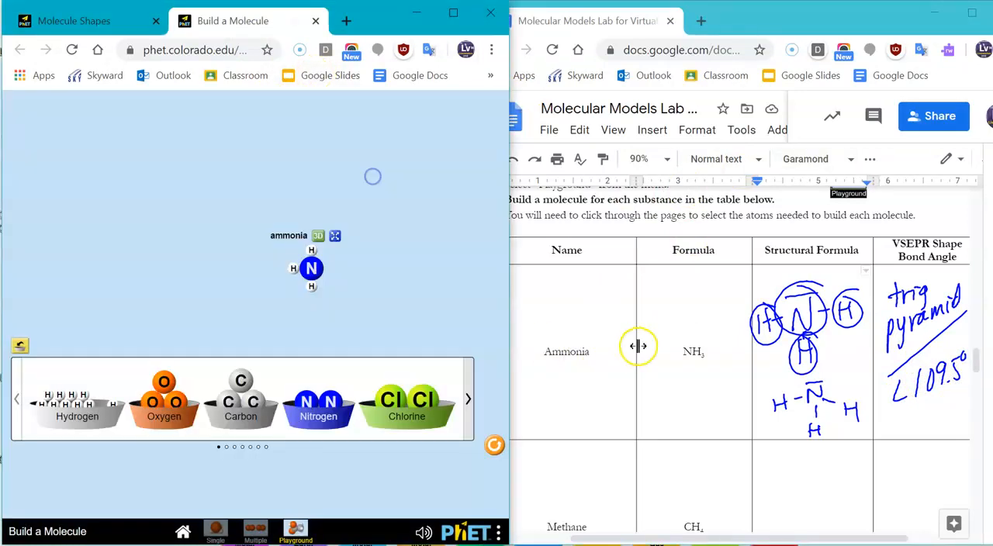
Scroll the lab table down to the carbon tetrachloride and dichlorodifluoromethane rows
scroll("down", 3)
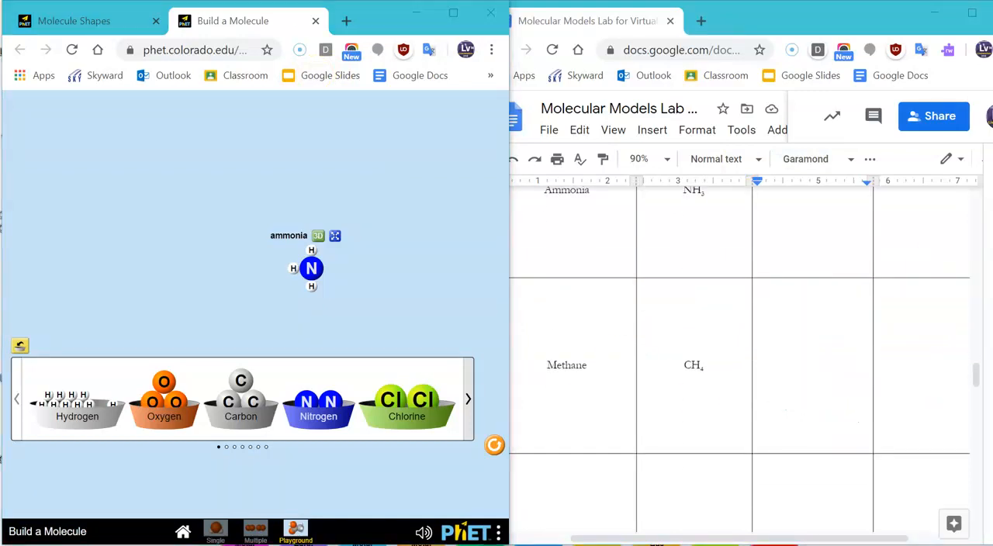
scroll("down", 3)
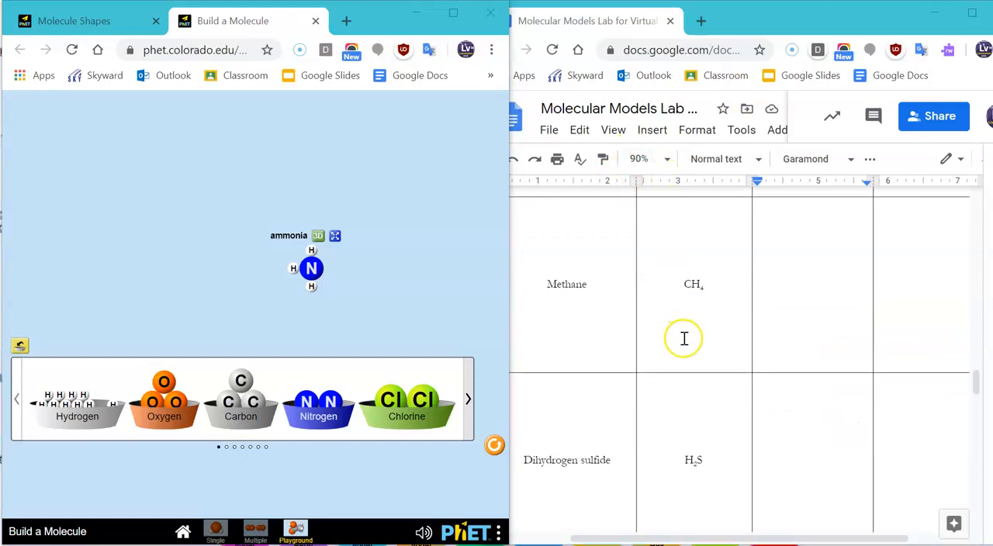
mouse_move(708, 513)
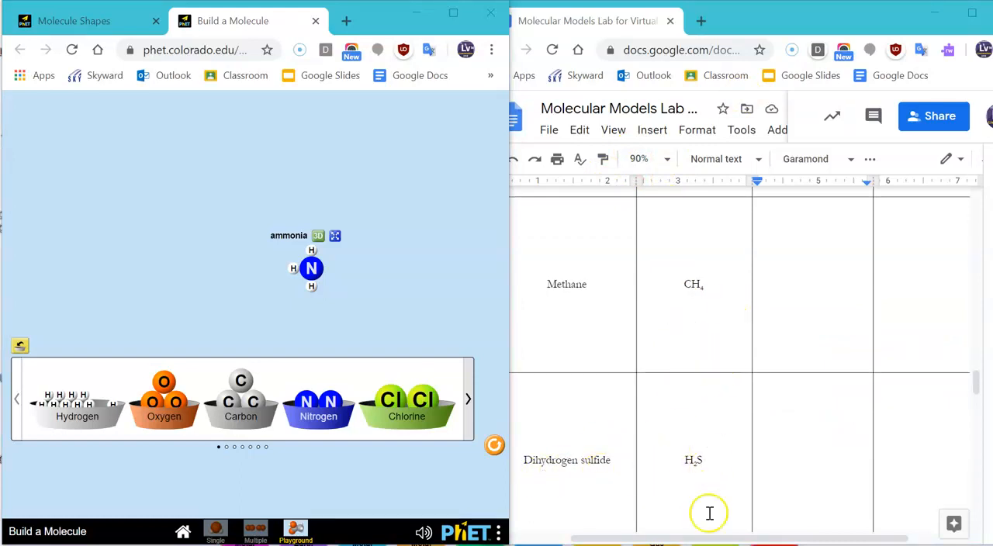
scroll("down", 3)
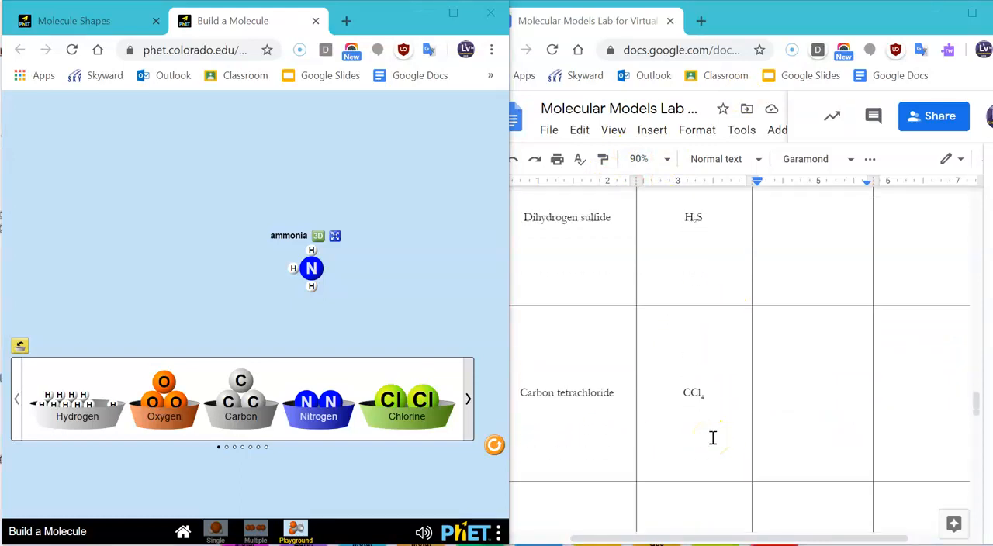
scroll("down", 3)
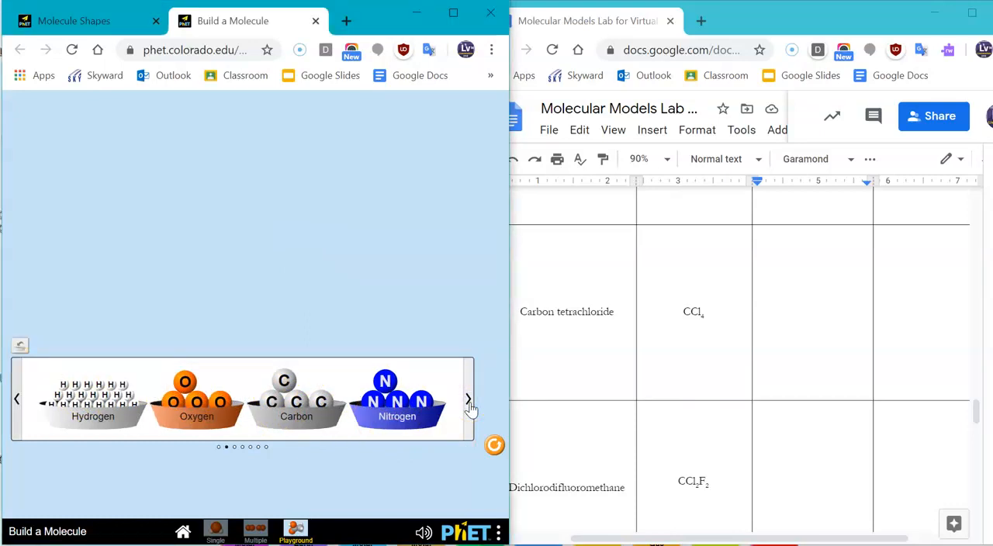
Build CCl₄ from the chlorine/fluorine kit and view it rotating in 3D as space-filling spheres
left_click(468, 399)
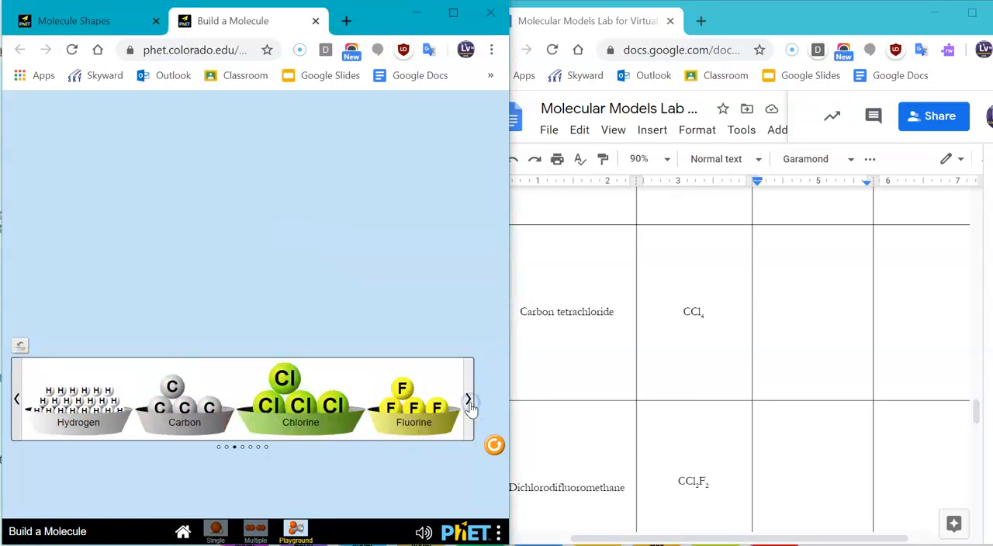
mouse_move(221, 388)
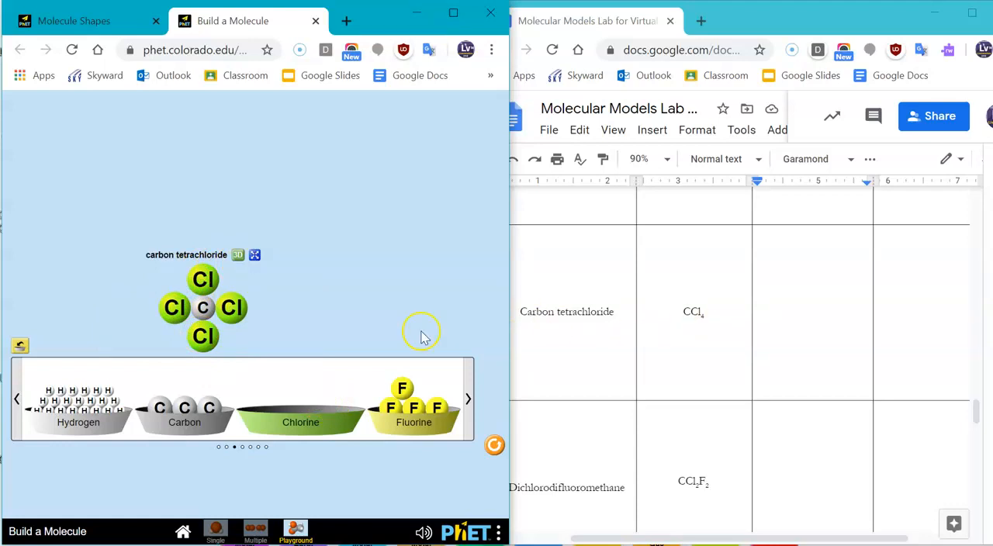
left_click(238, 255)
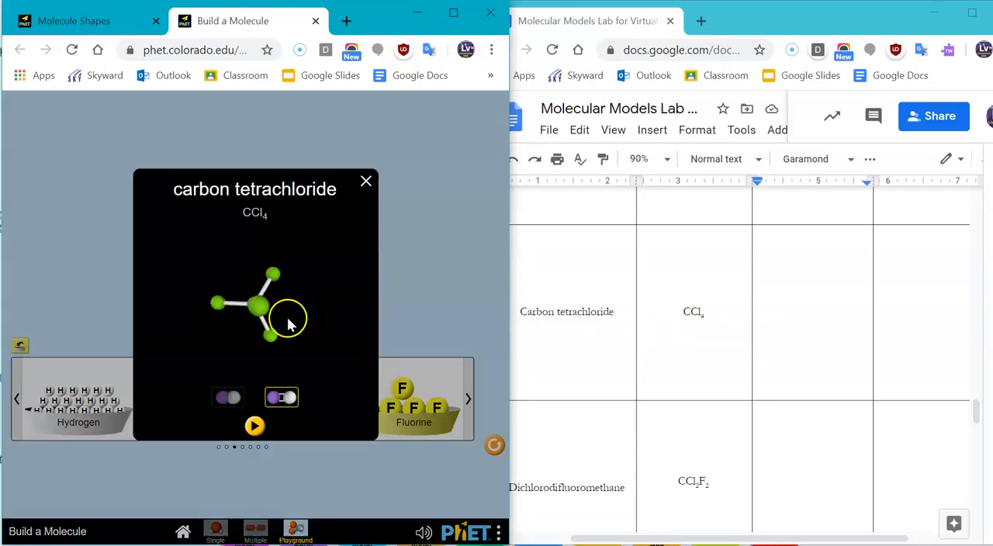
left_click(255, 425)
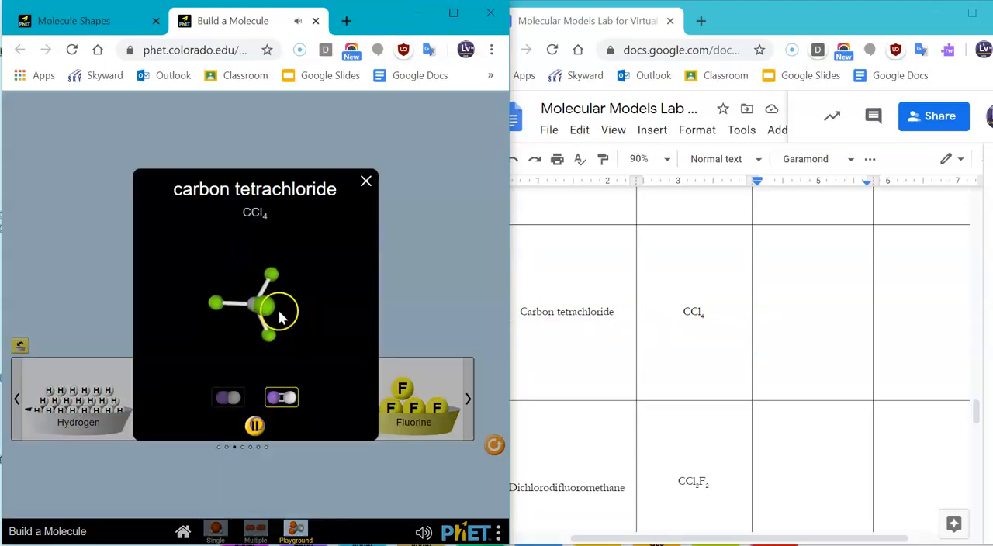
left_click(228, 397)
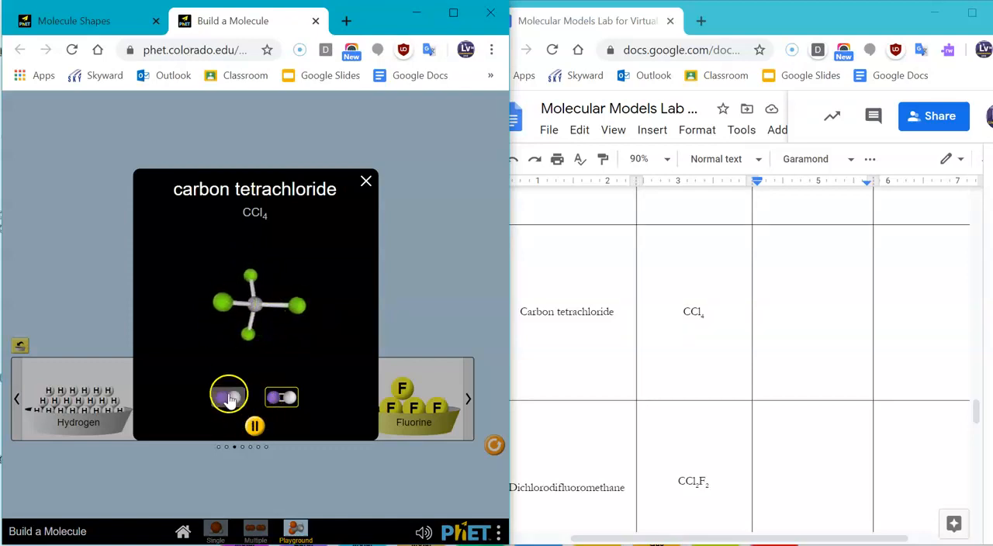
left_click(229, 398)
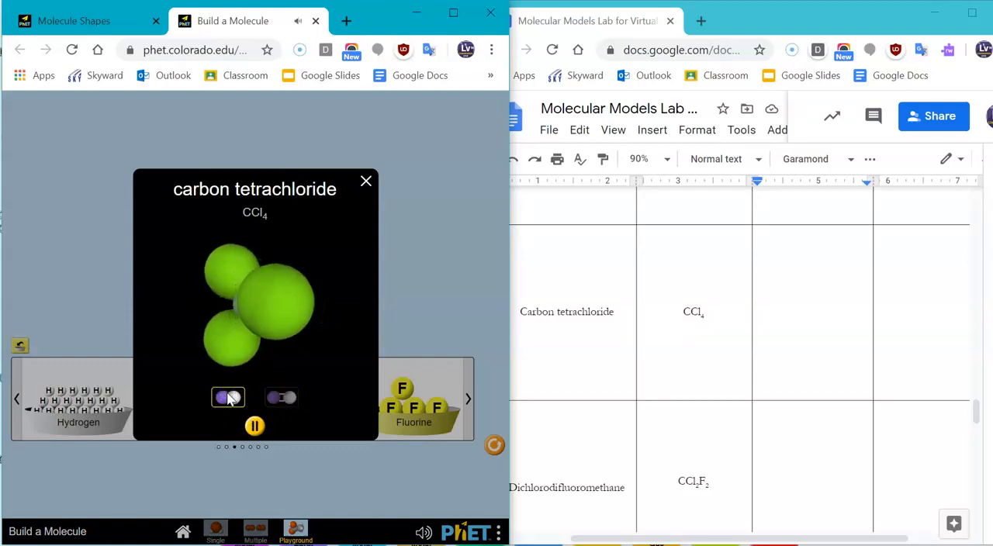
Switch CCl₄ to ball-and-stick, pause it and turn it to show the tetrahedral shape
left_click(285, 397)
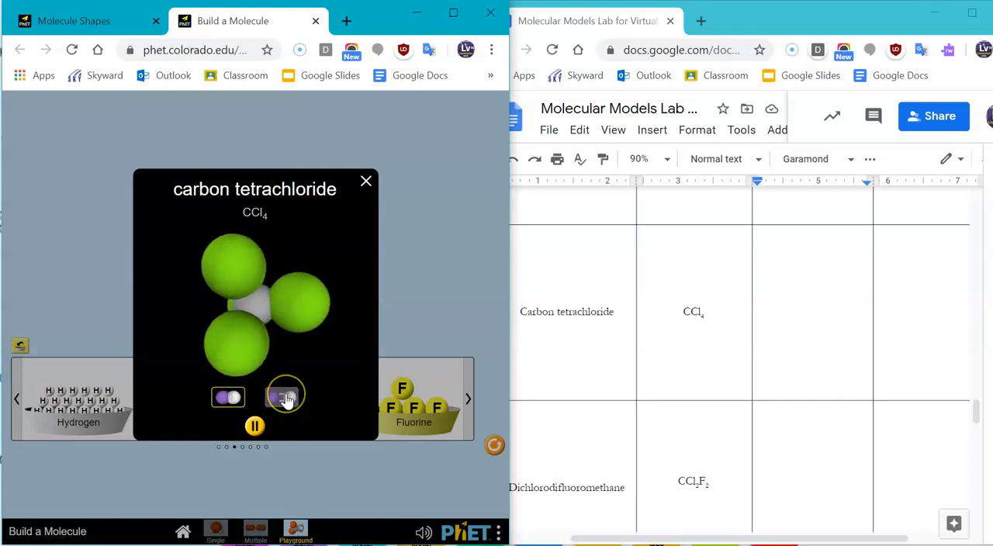
left_click(285, 398)
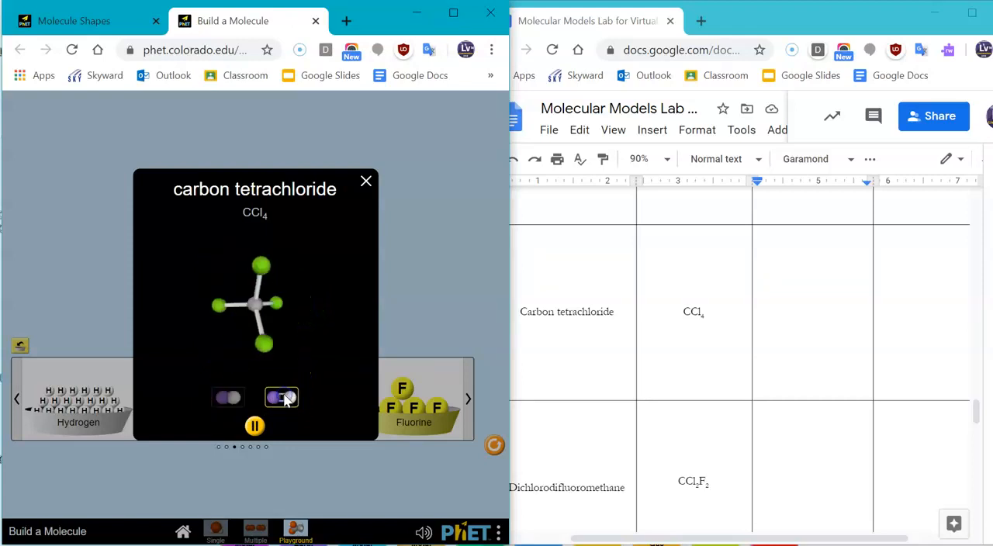
left_click(254, 426)
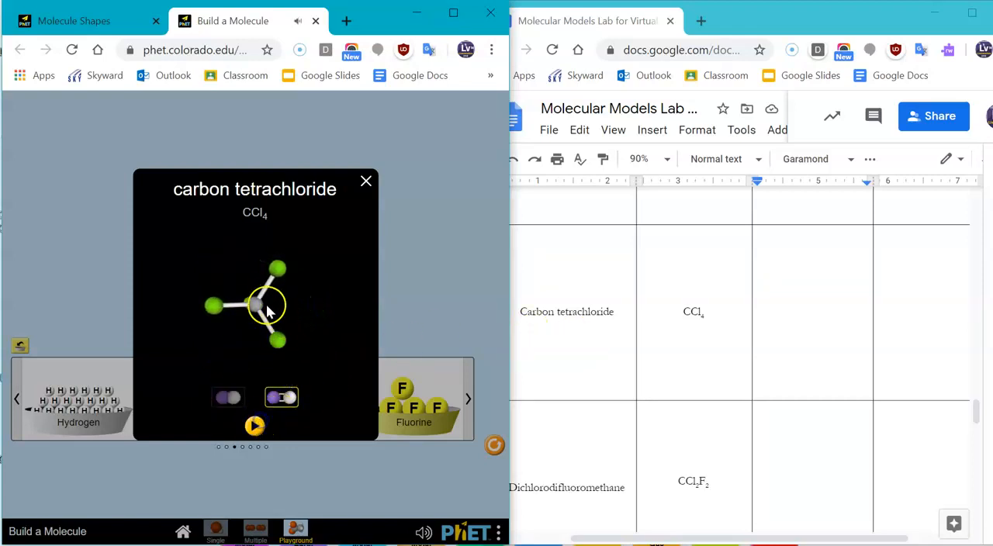
left_click_drag(268, 311, 233, 279)
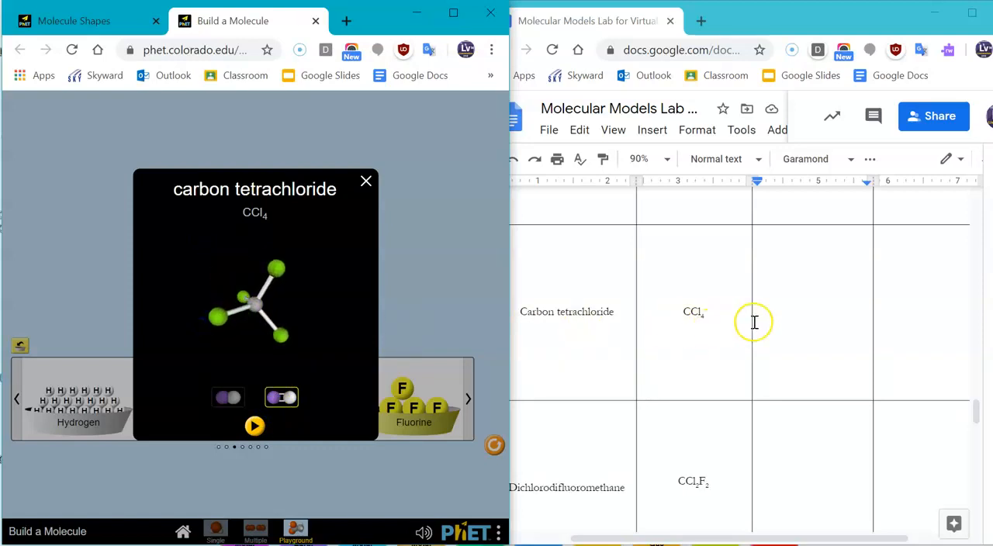
scroll("down", 3)
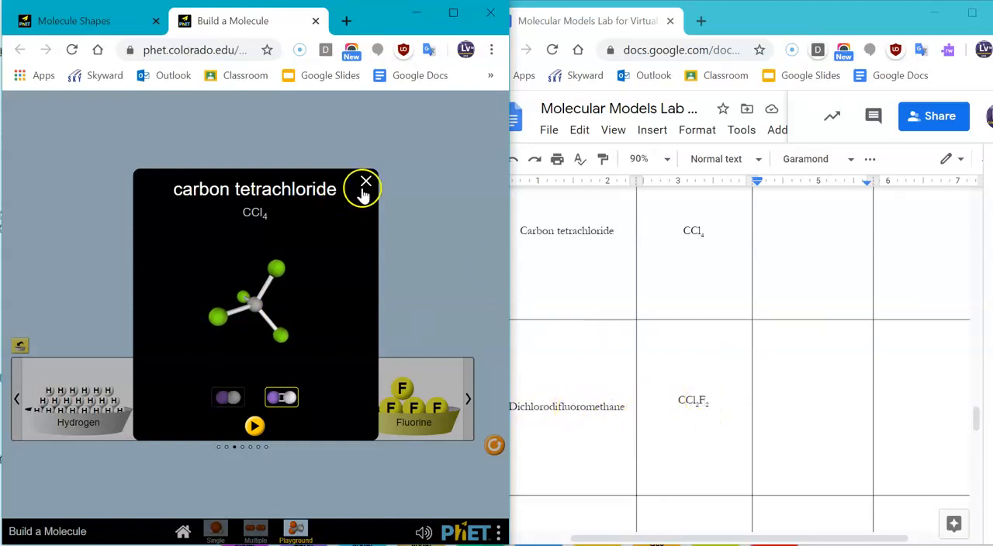
Close the CCl₄ 3D view and bring a fluorine atom over to the carbon
left_click(366, 182)
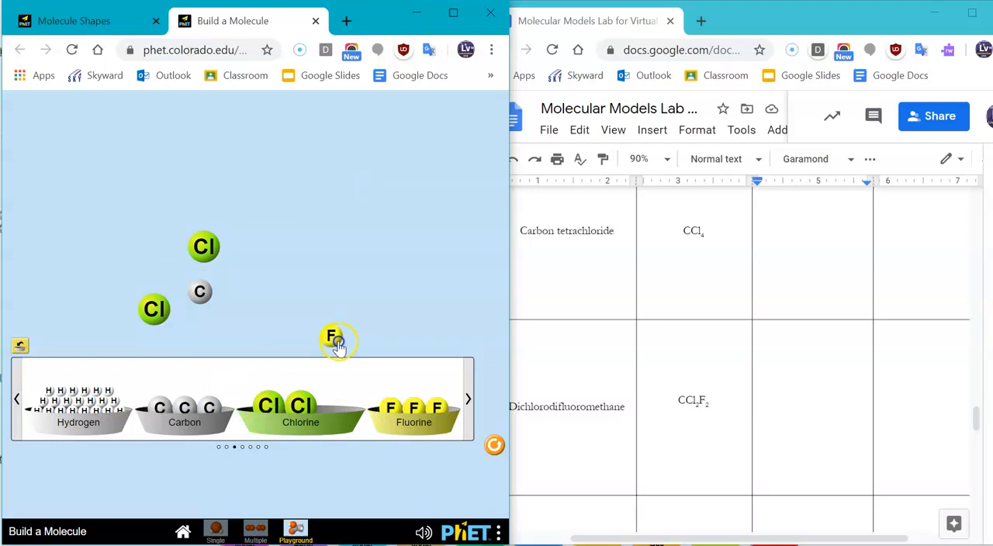
left_click_drag(338, 341, 222, 299)
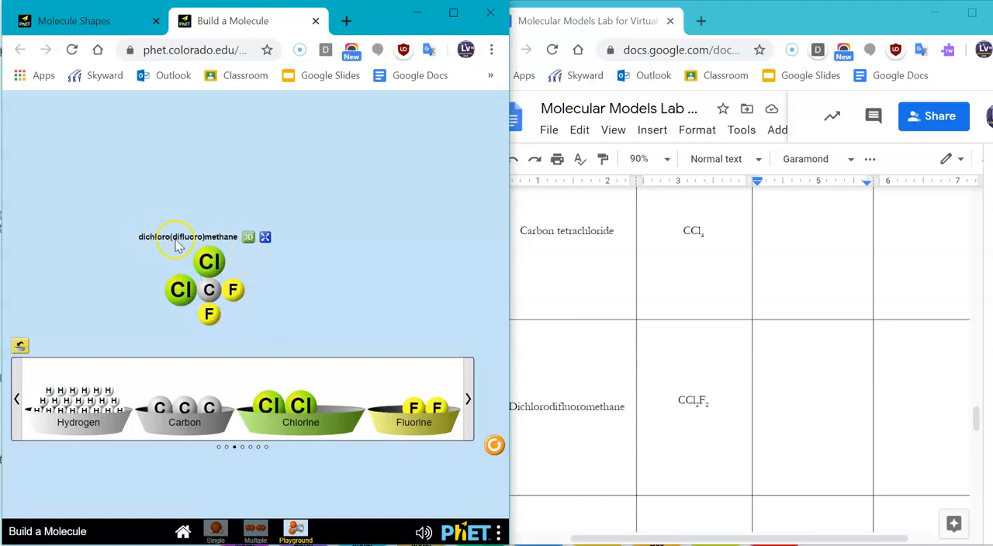
View CCl2F2 rotating in 3D as space-filling then ball-and-stick, and close the view
left_click(247, 237)
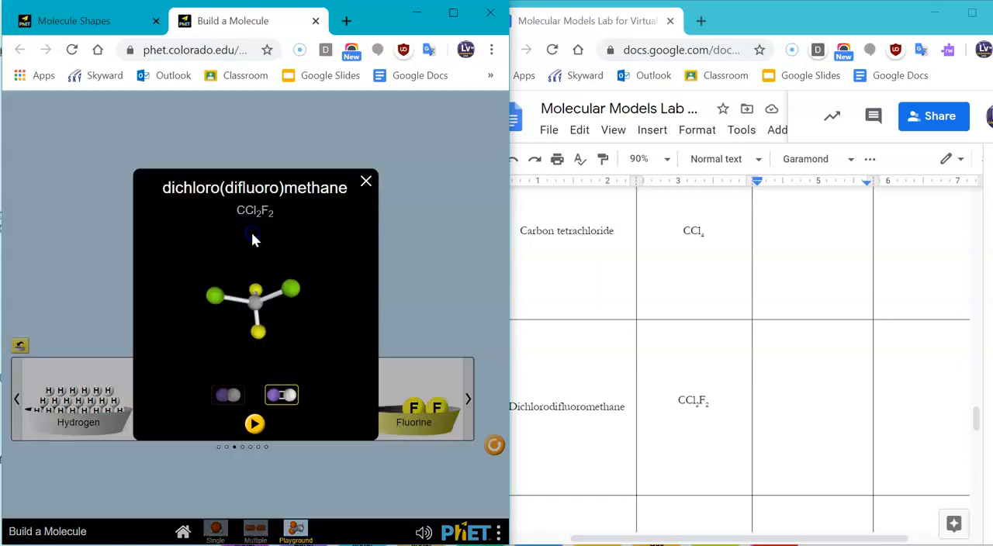
left_click(255, 423)
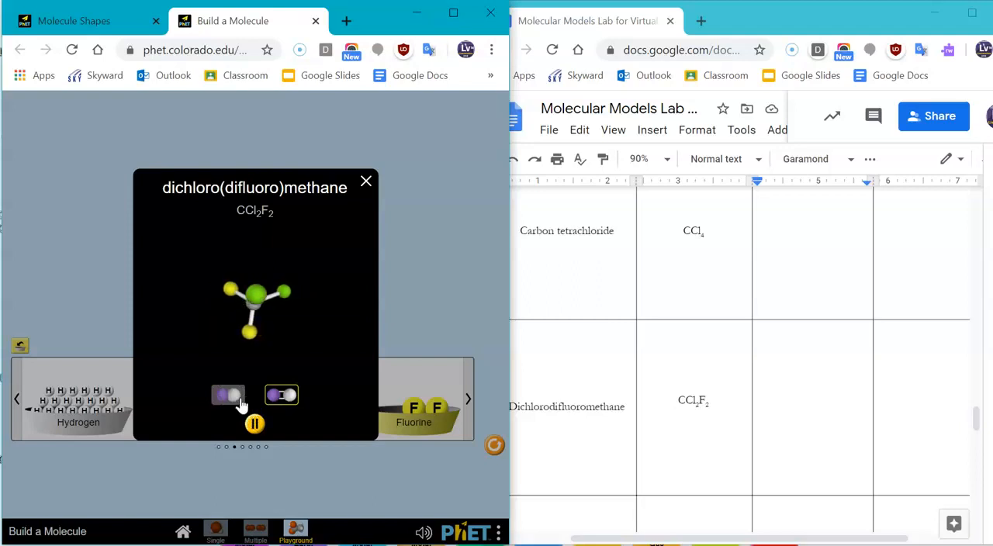
left_click(229, 395)
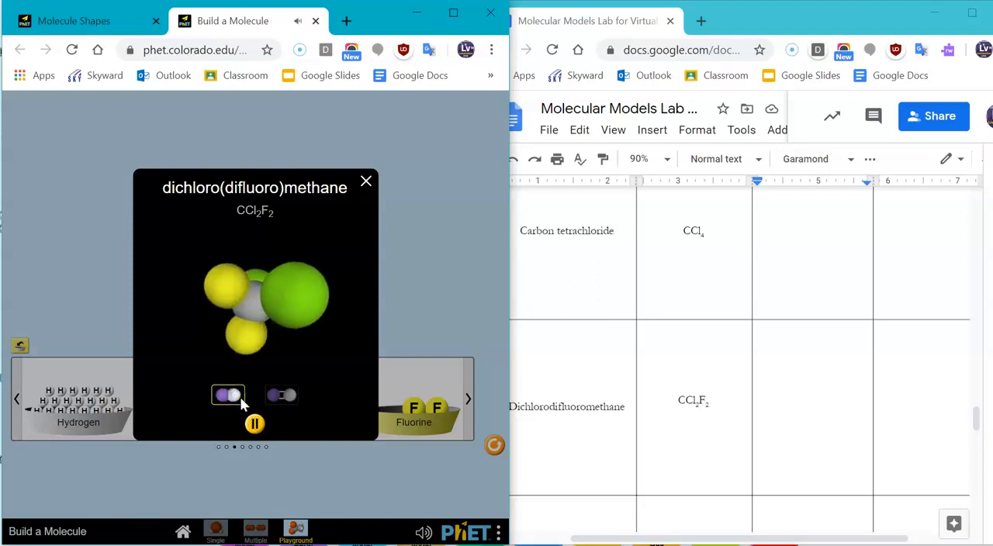
left_click(281, 396)
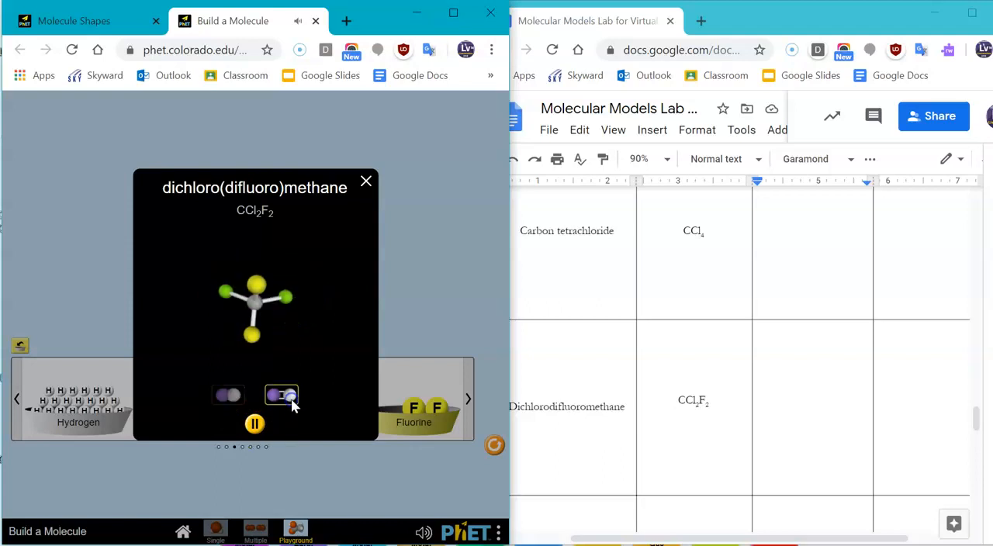
left_click(366, 180)
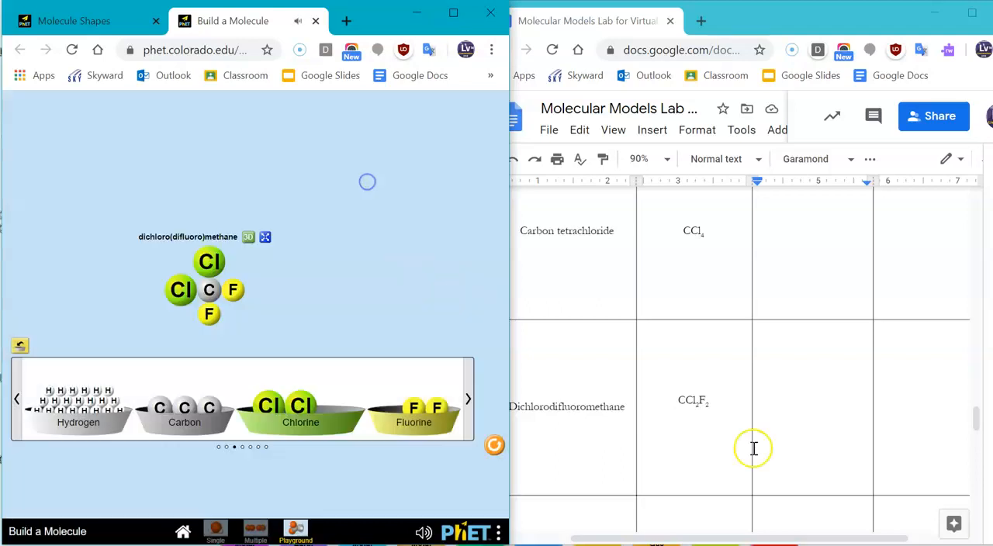
Assemble ethane (C2H6) from two carbons and six hydrogens in the play area
scroll("down", 3)
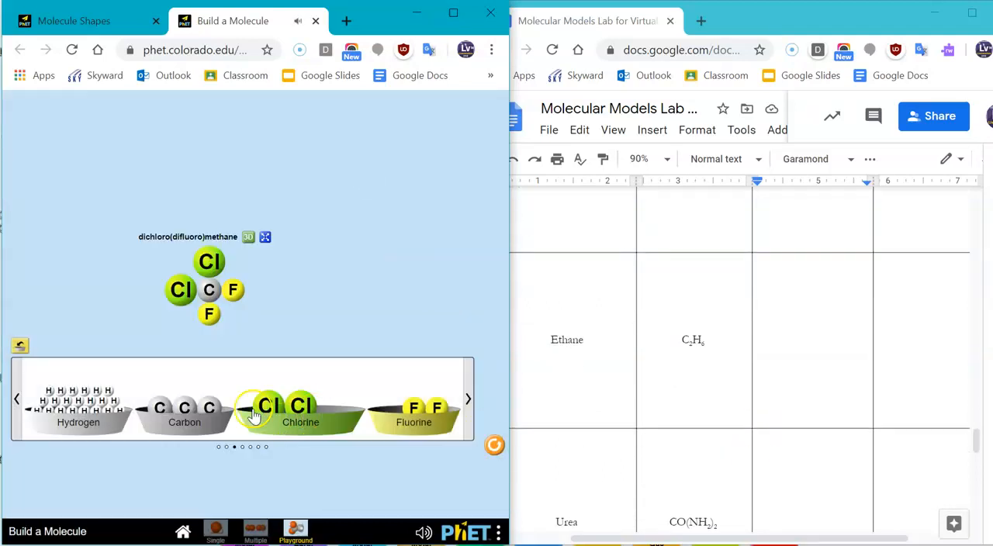
left_click(16, 398)
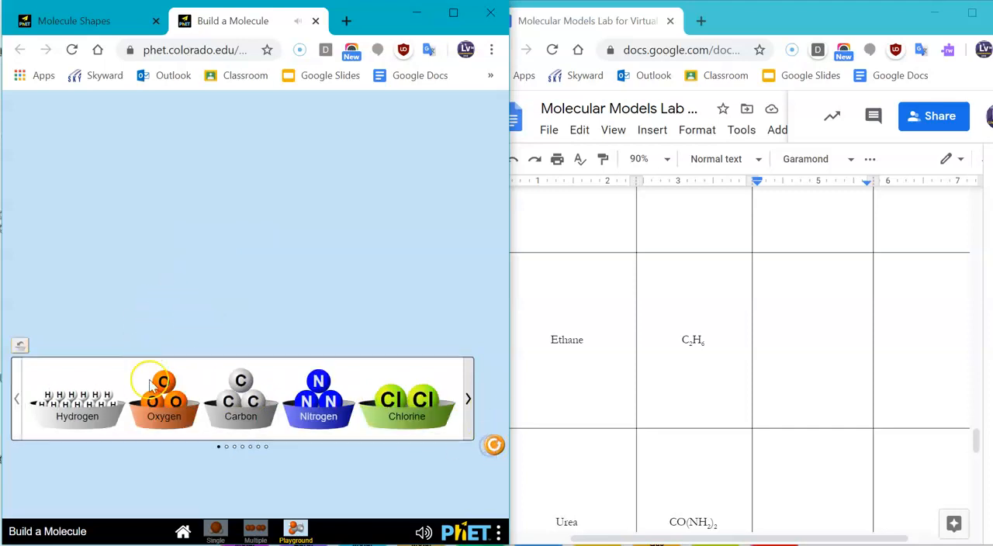
left_click(468, 398)
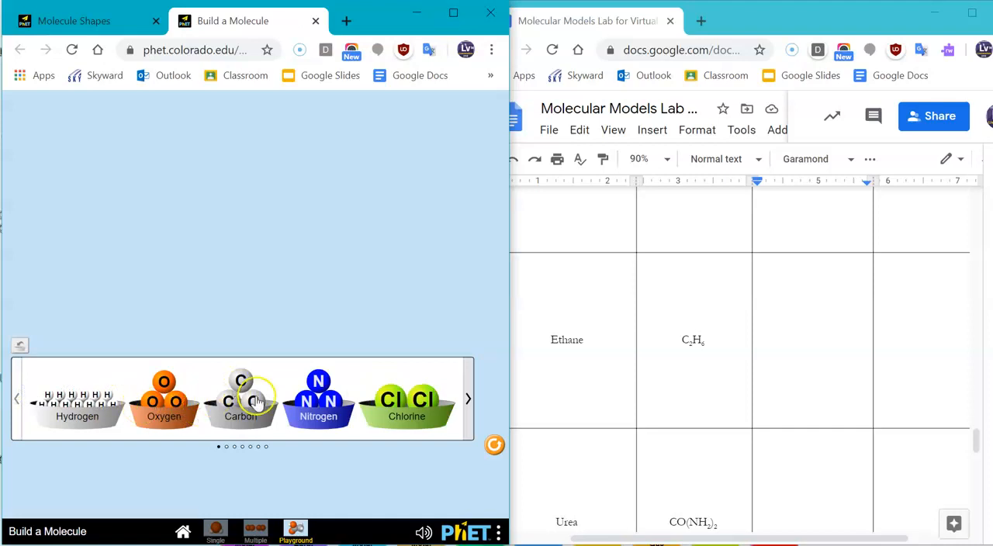
left_click_drag(247, 399, 271, 323)
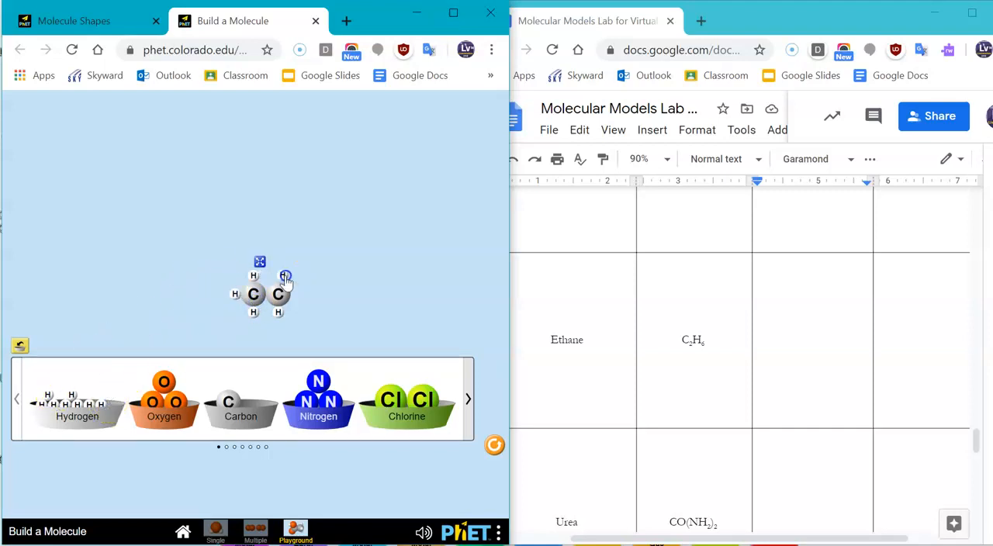
left_click_drag(285, 276, 149, 329)
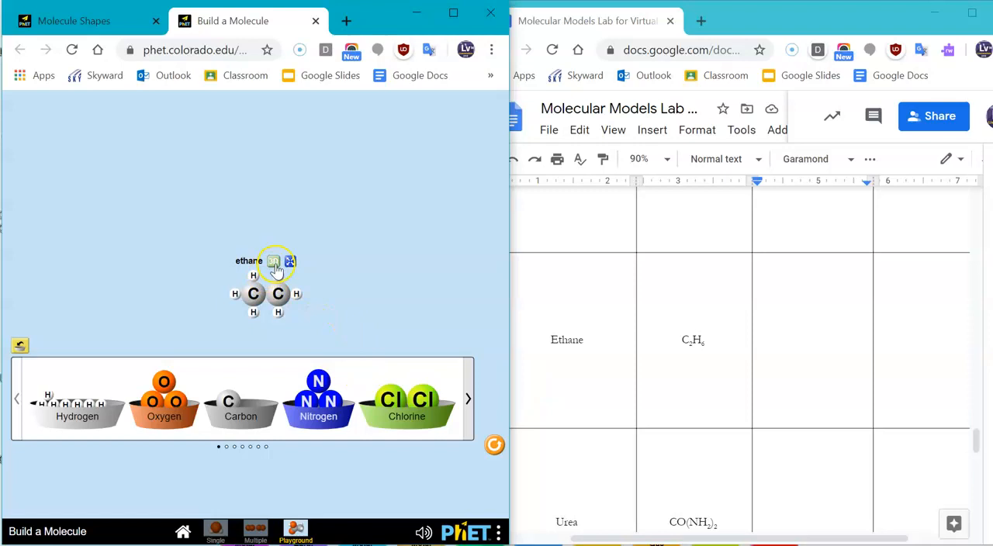
Show ethane in 3D as a ball-and-stick model with rotation paused
left_click(289, 261)
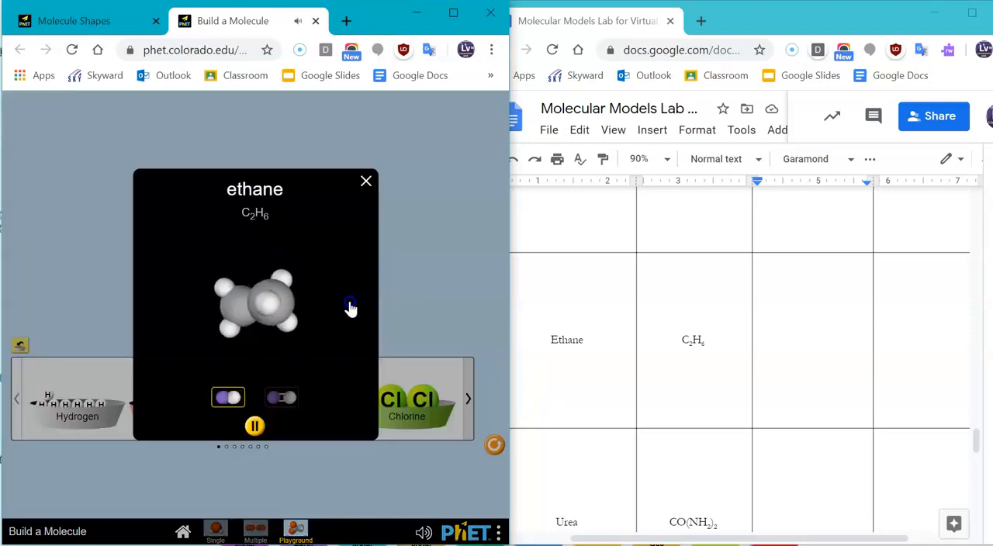
left_click(281, 397)
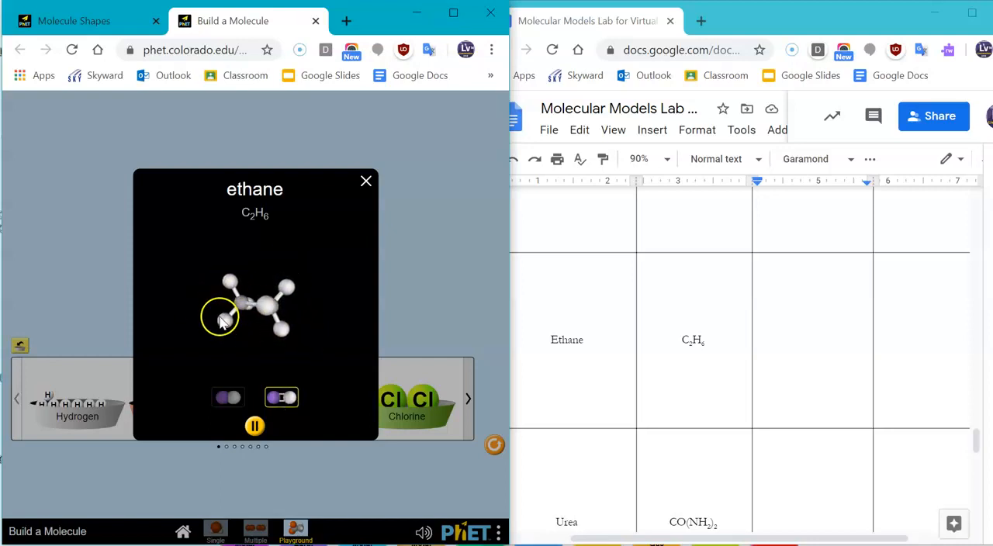
left_click(255, 426)
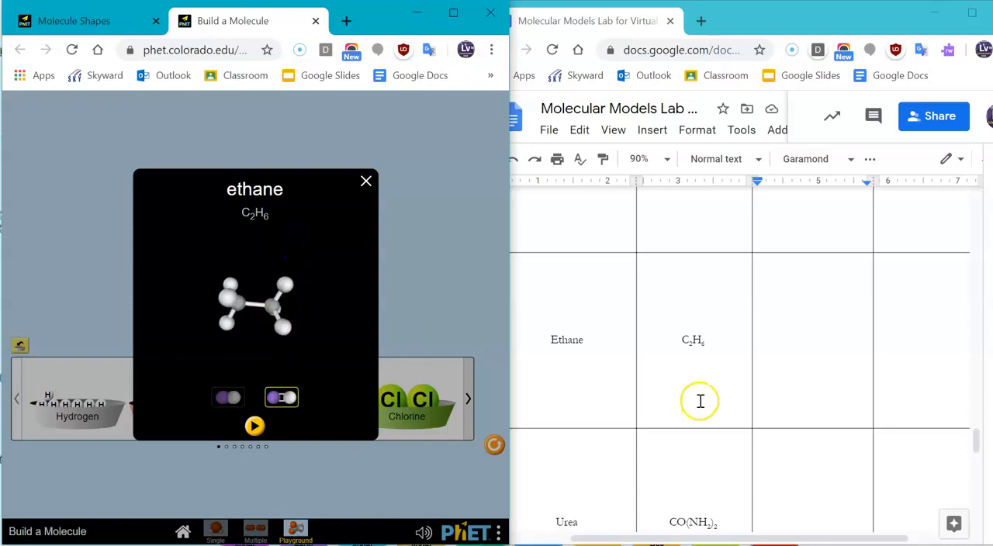
scroll("down", 3)
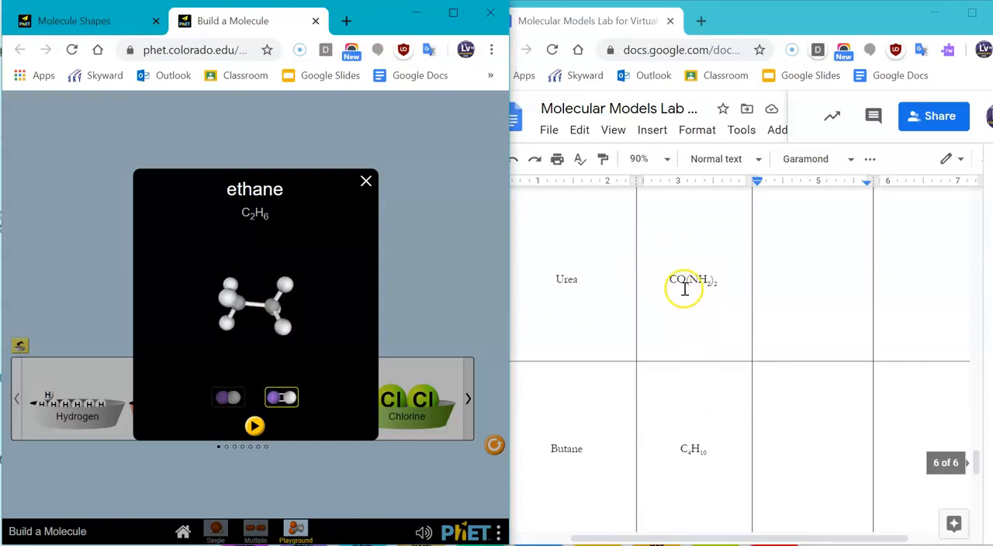
Close the ethane view and join two NH2 groups and oxygen onto carbon to form urea
left_click(365, 181)
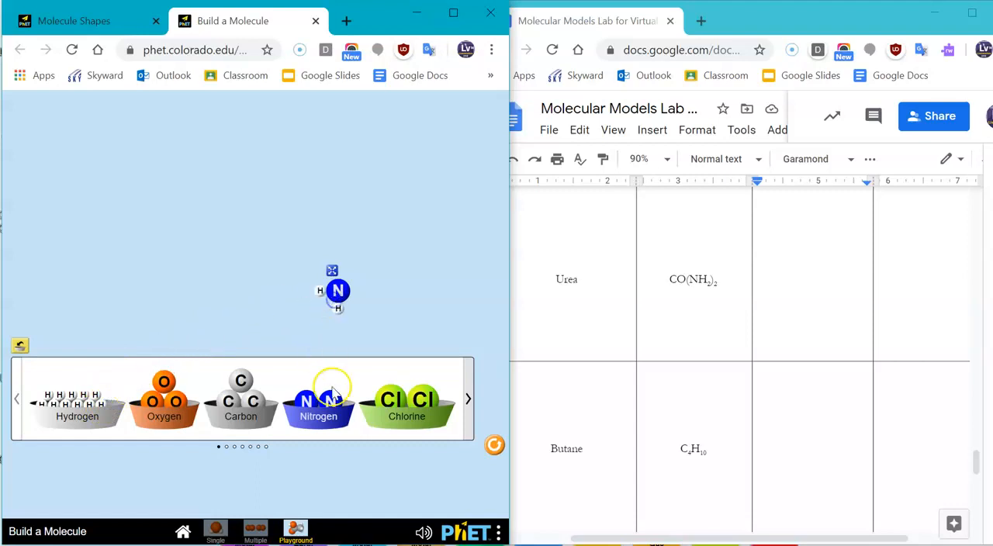
left_click_drag(318, 400, 195, 260)
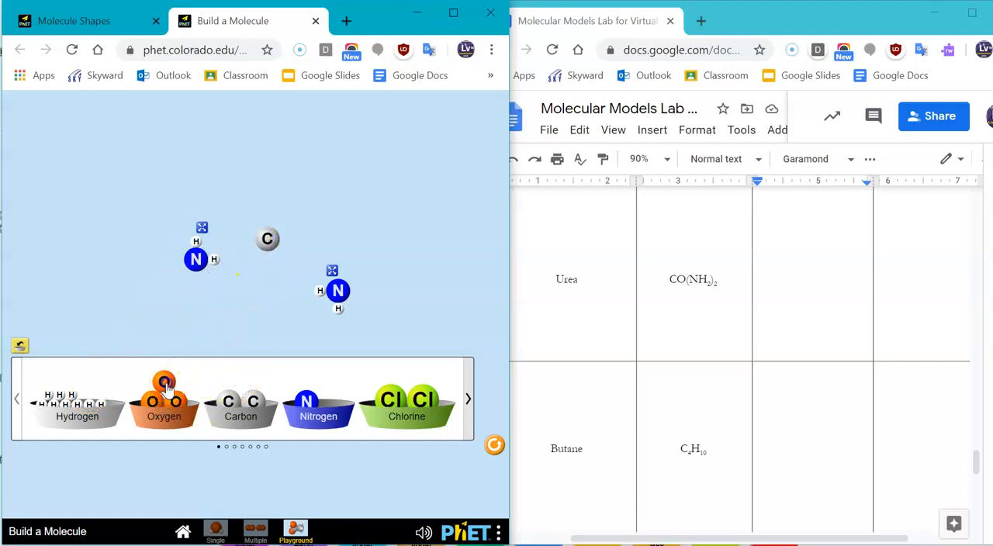
left_click_drag(164, 398, 267, 263)
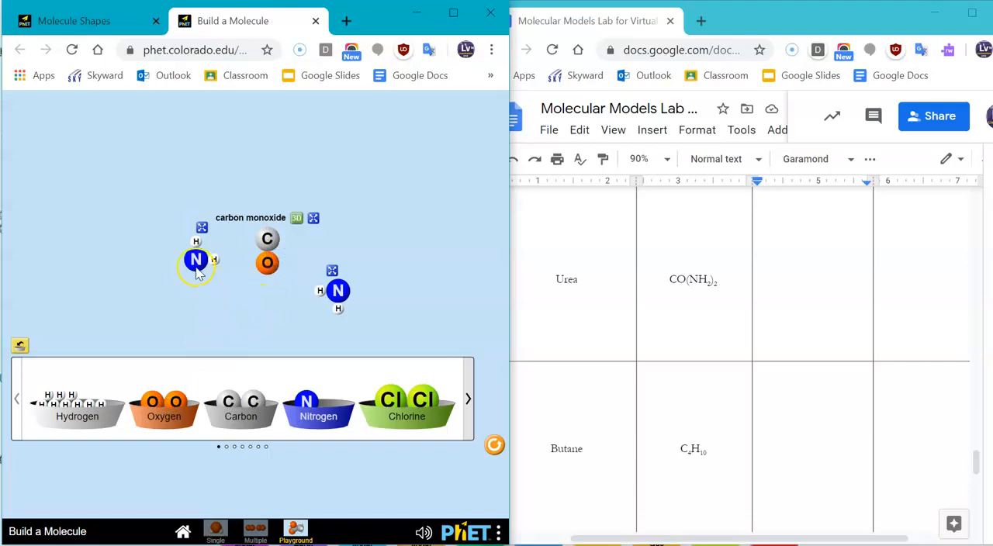
left_click_drag(196, 260, 229, 217)
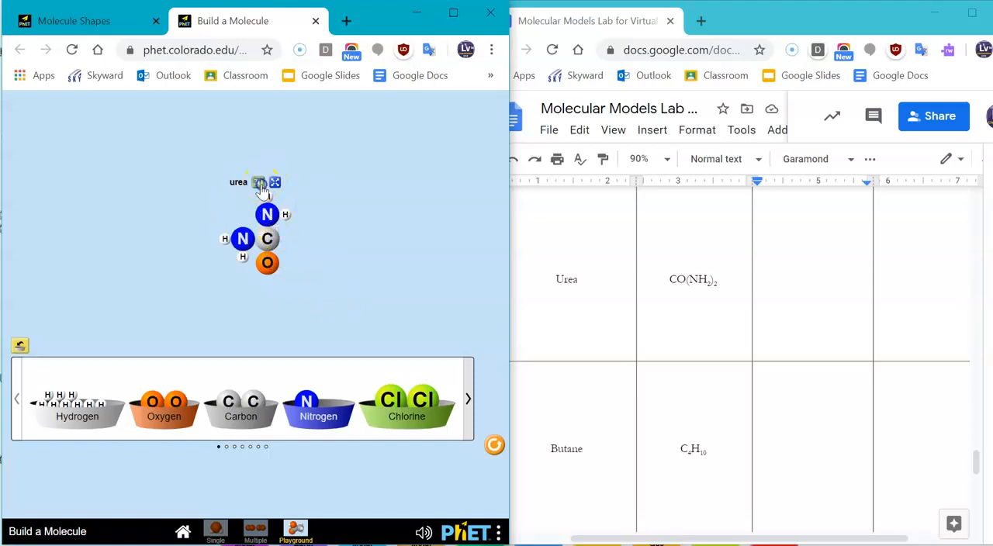
Rotate urea's 3D model to inspect it as ball-and-stick, then close the view
left_click(258, 182)
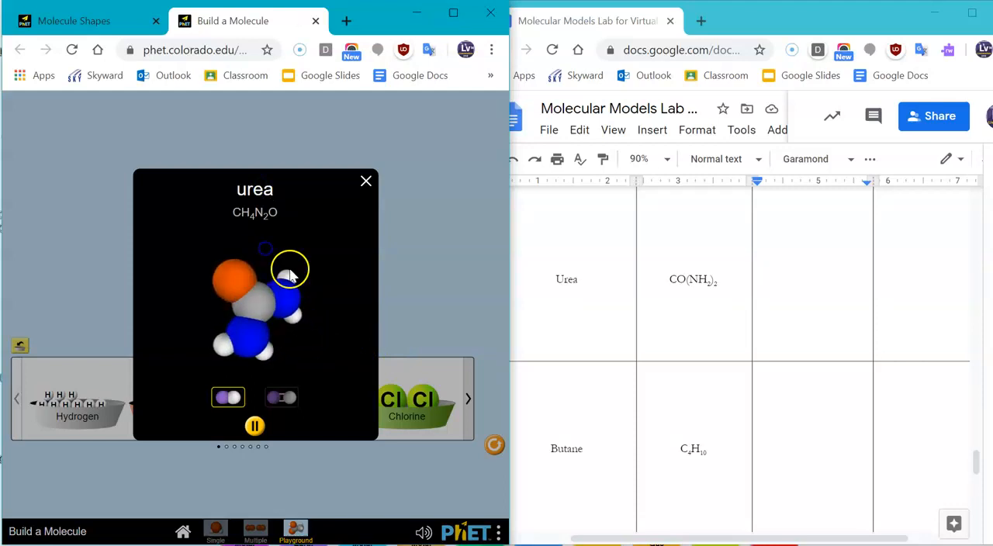
left_click_drag(287, 268, 229, 295)
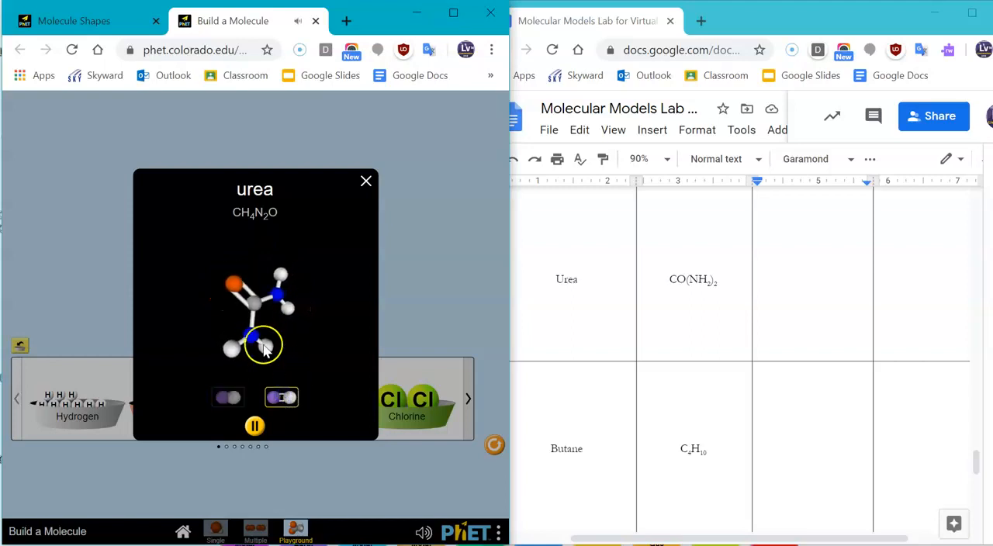
left_click_drag(264, 345, 271, 278)
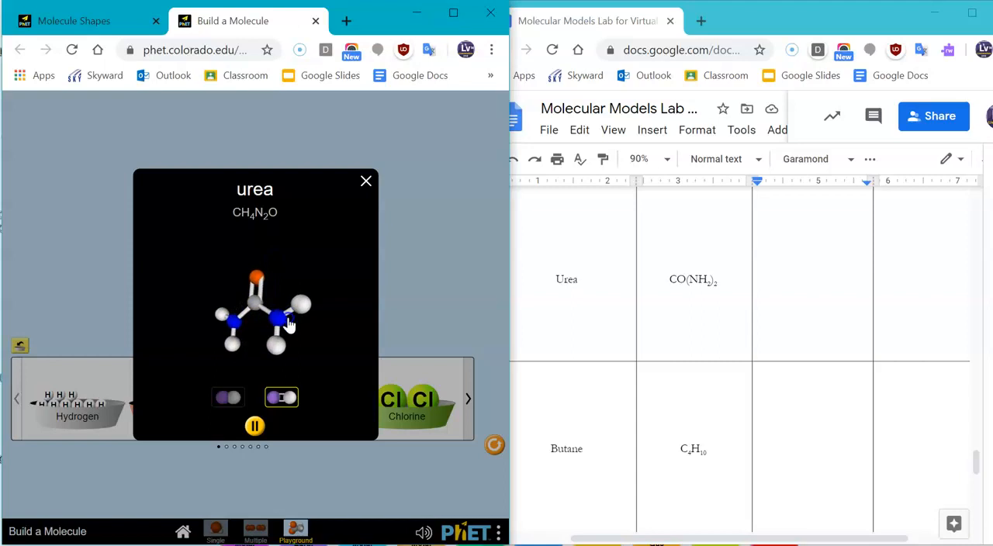
left_click(282, 398)
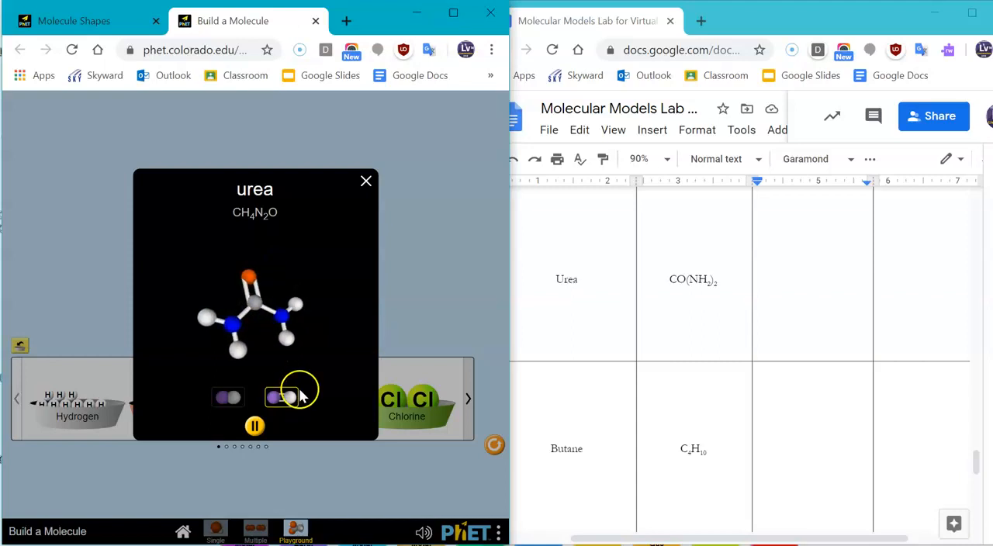
left_click(365, 181)
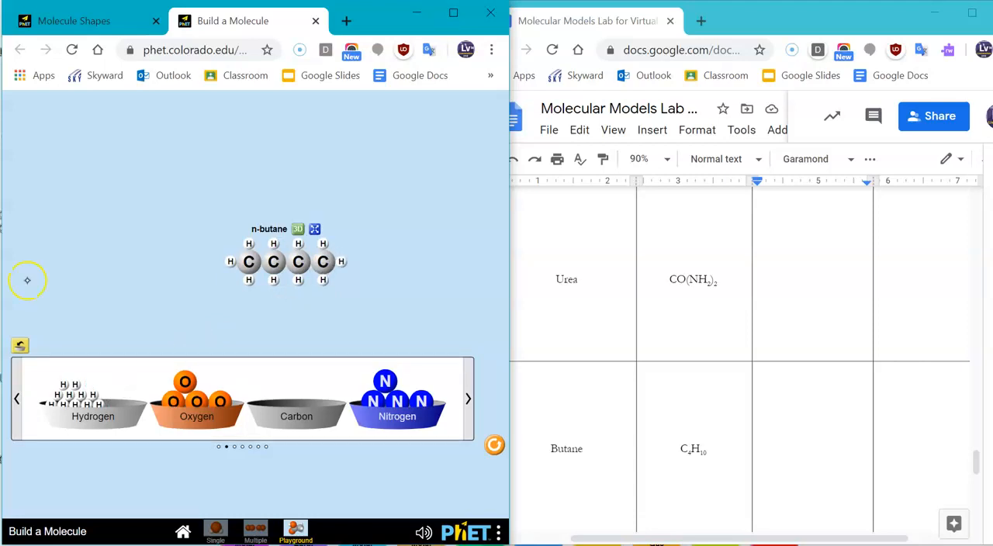
Show n-butane in 3D, compare model styles, leave it as ball-and-stick and pause rotation
left_click(298, 229)
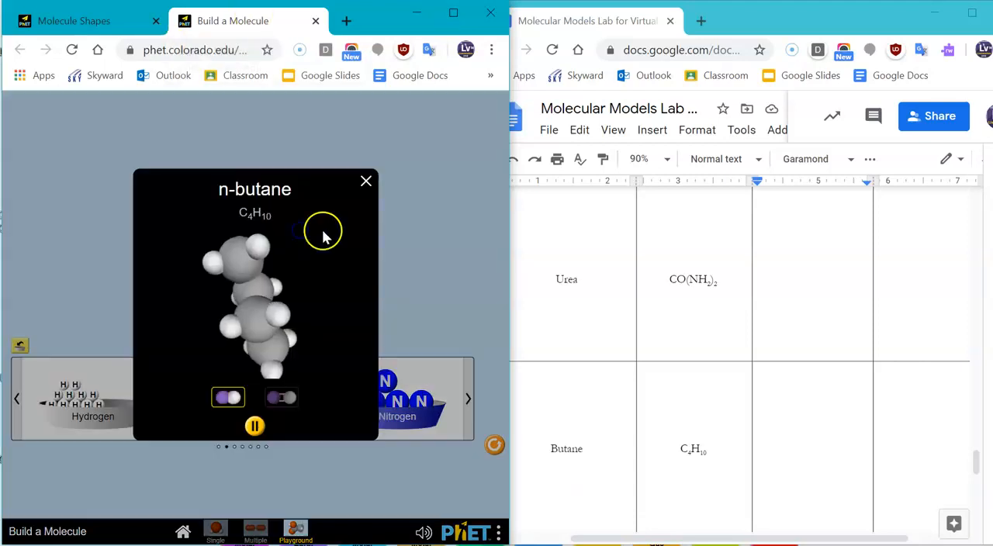
left_click(289, 398)
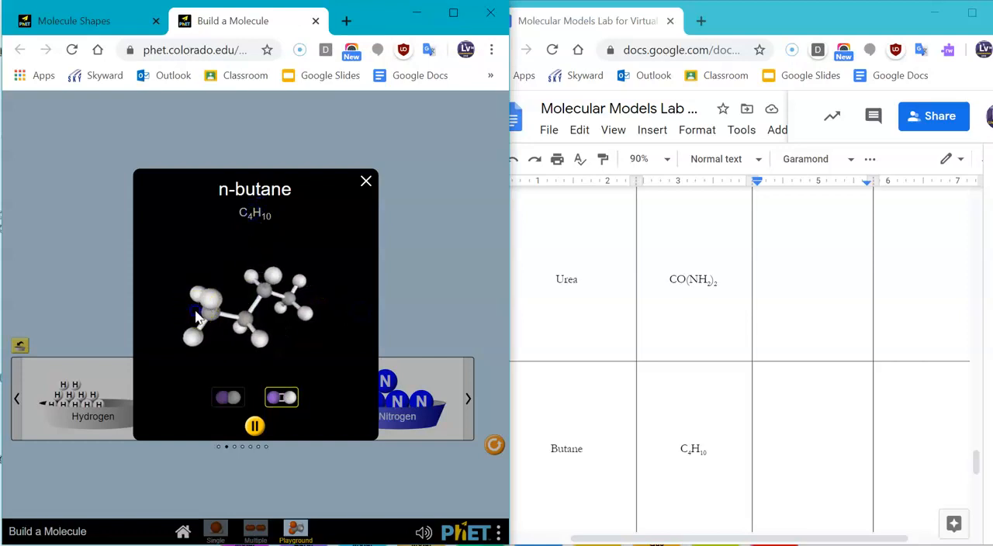
left_click(228, 398)
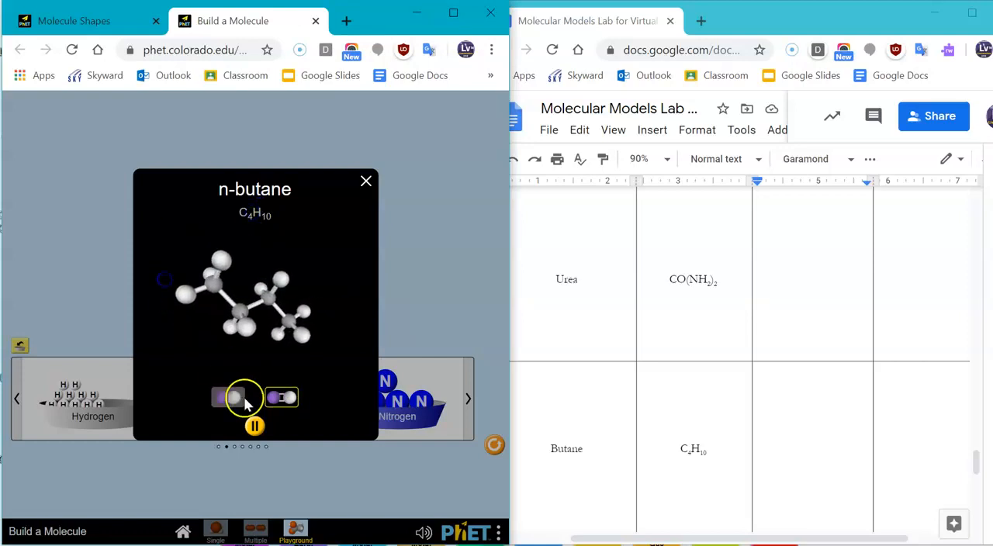
left_click(228, 398)
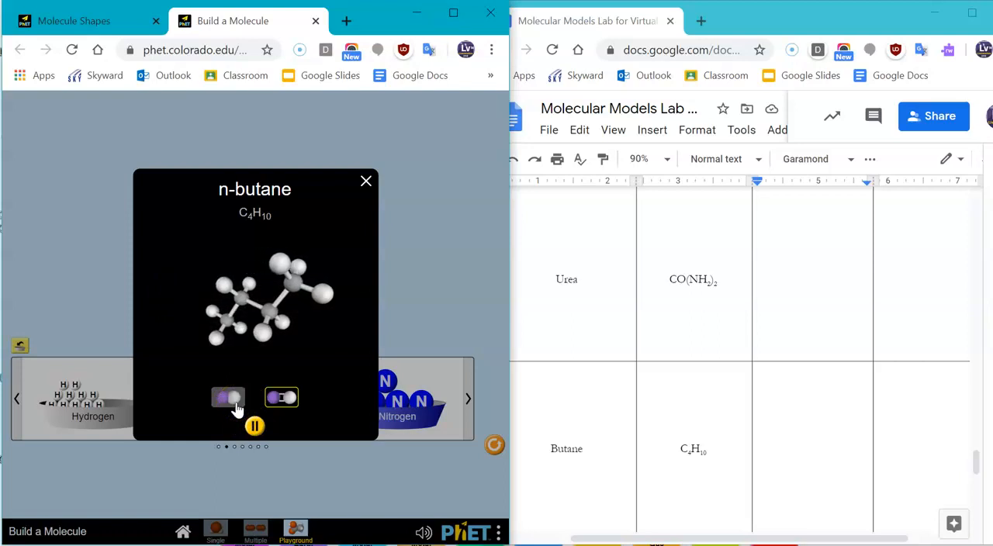
left_click(255, 426)
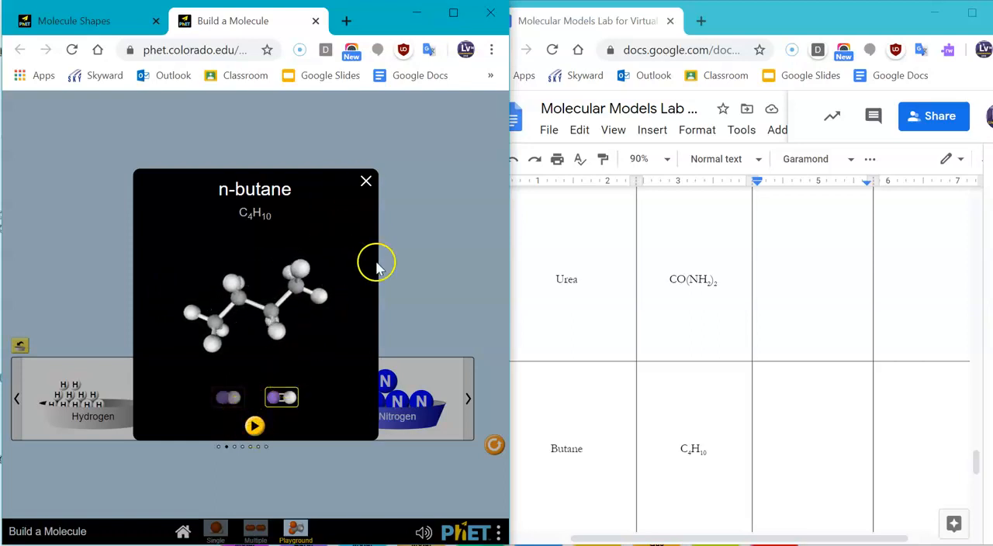
scroll("down", 3)
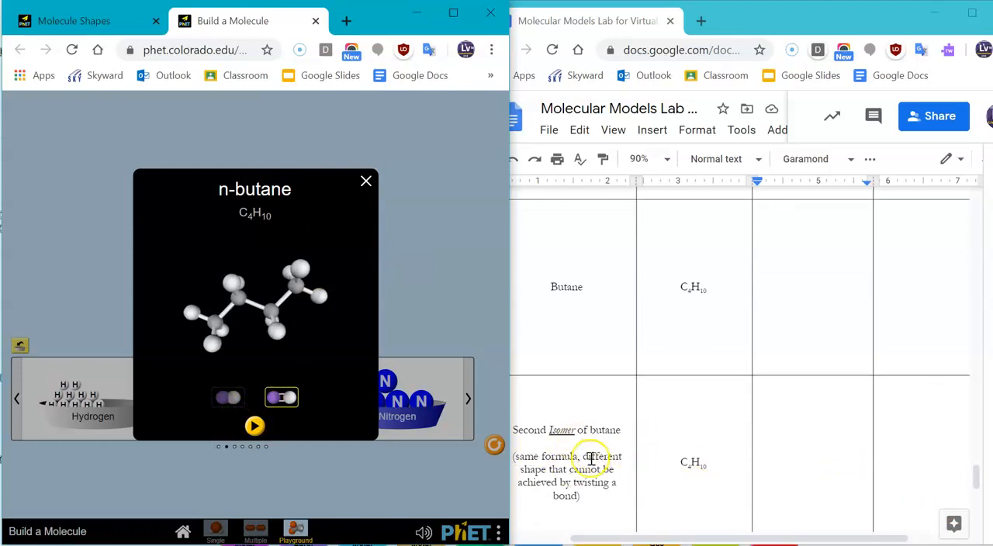
Close the n-butane view and move a carbon to branch the chain into isobutane
scroll("down", 3)
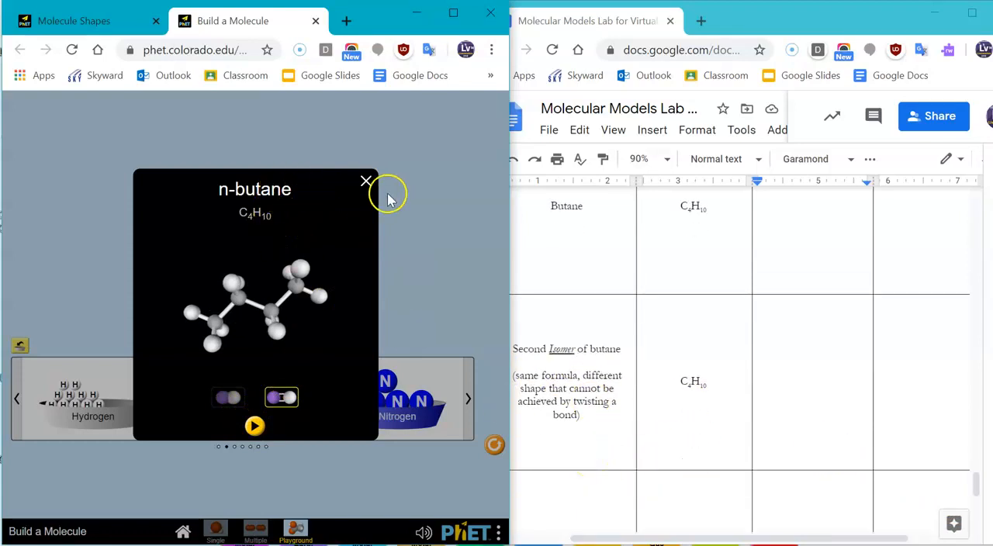
left_click(365, 182)
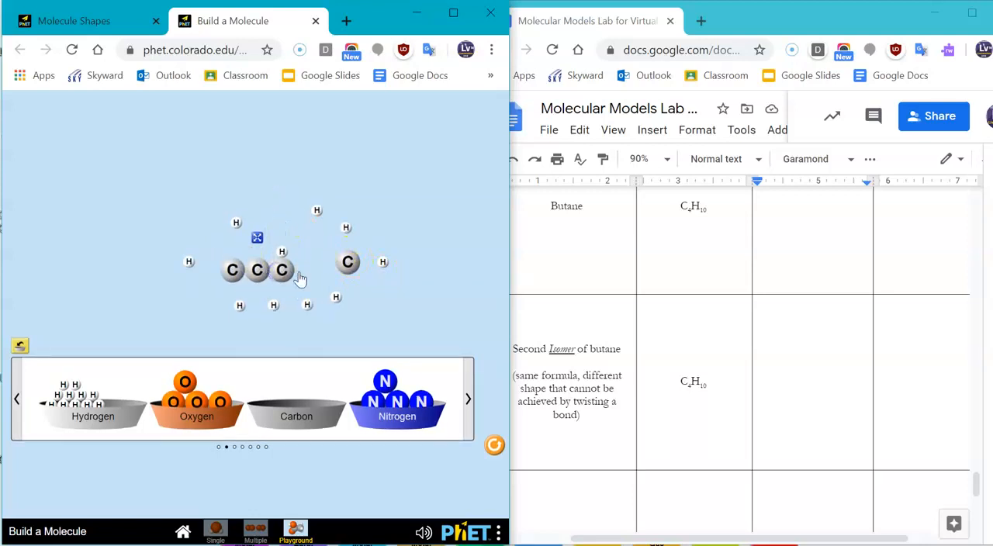
left_click_drag(348, 262, 256, 249)
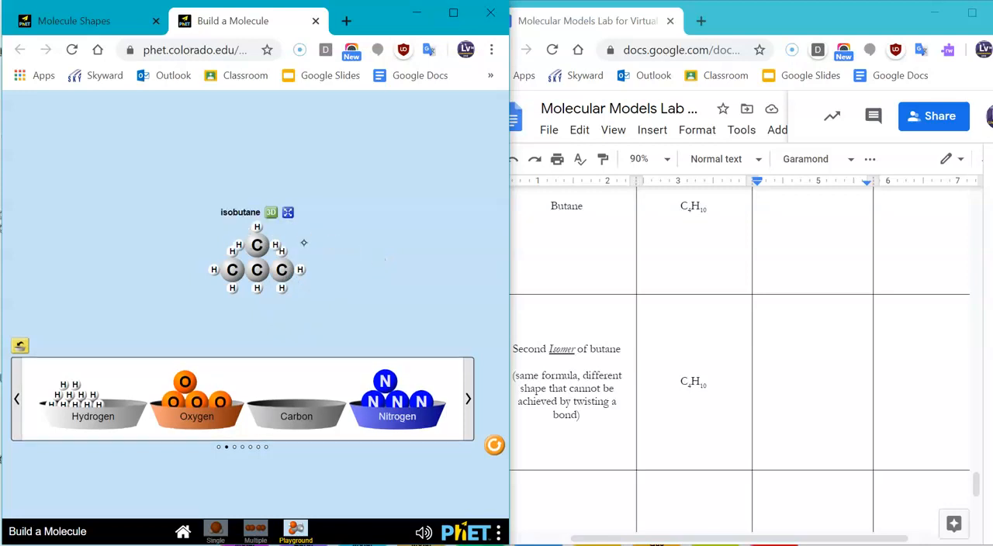
Show isobutane spinning in 3D and rotate it to inspect its shape
left_click(271, 211)
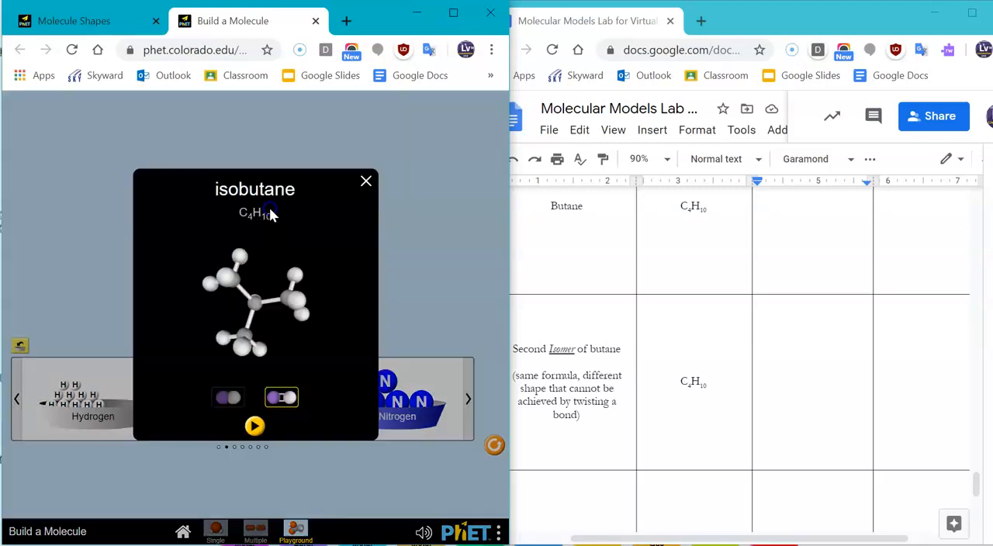
left_click(255, 426)
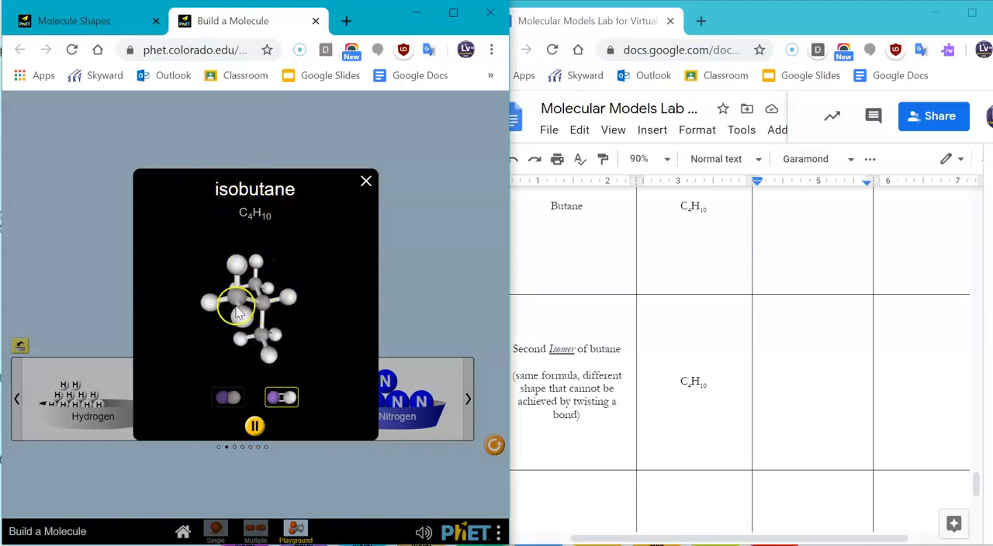
left_click_drag(237, 311, 260, 354)
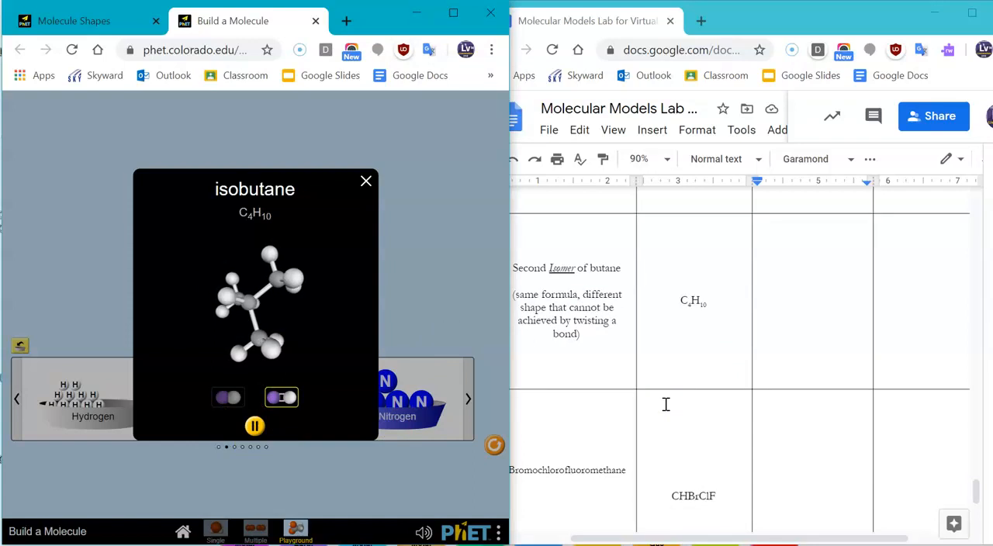
Scroll the lab table to the bromochlorofluoromethane row and bring the simulation back to front
scroll("down", 3)
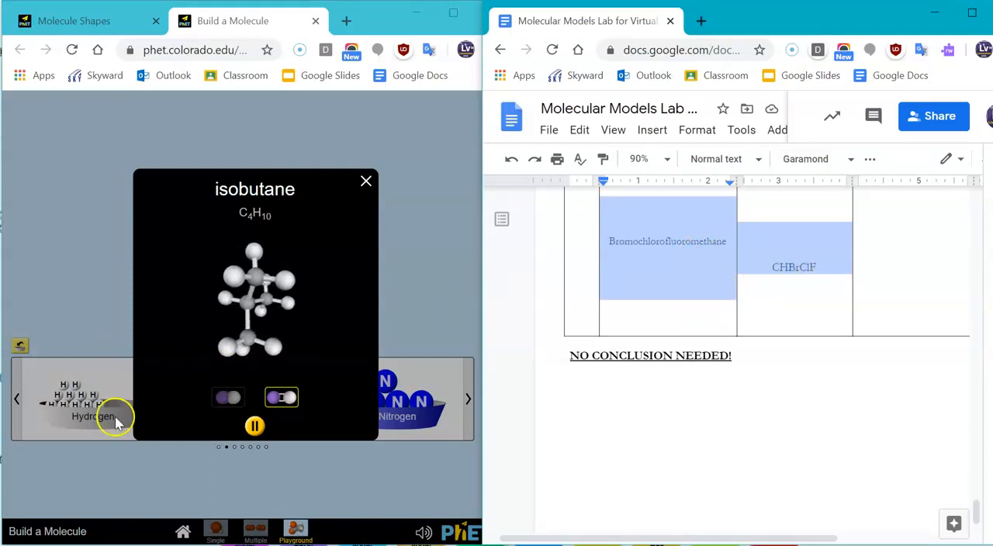
left_click(255, 426)
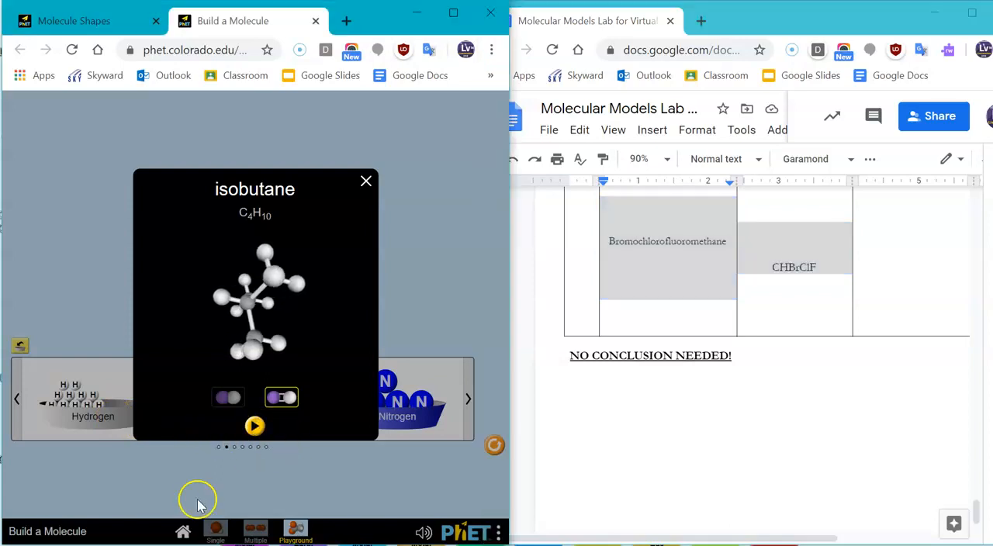